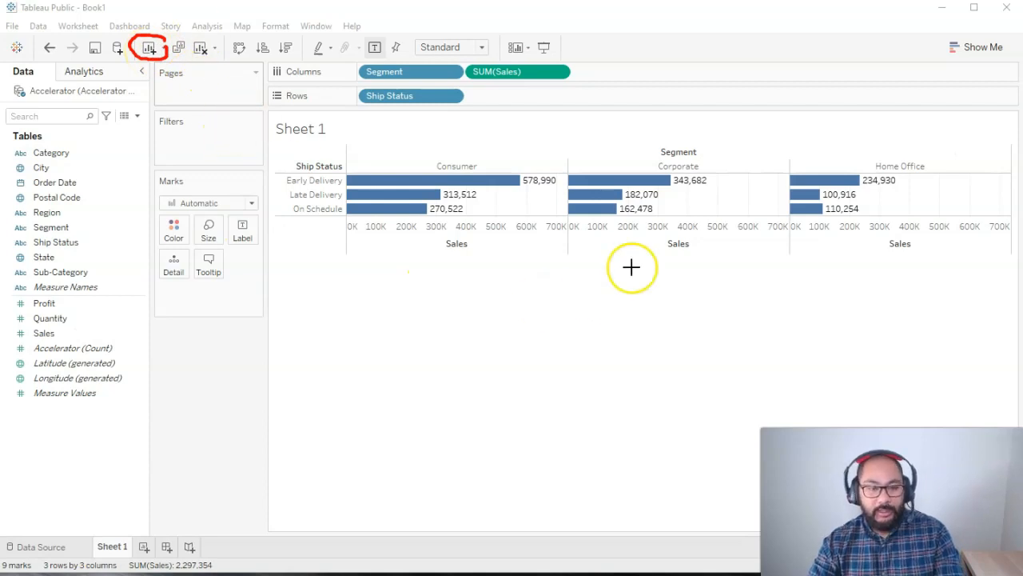
- Rename the Sheet 1 worksheet tab to 'Bar Chart'
left_click_drag(631, 268, 976, 240)
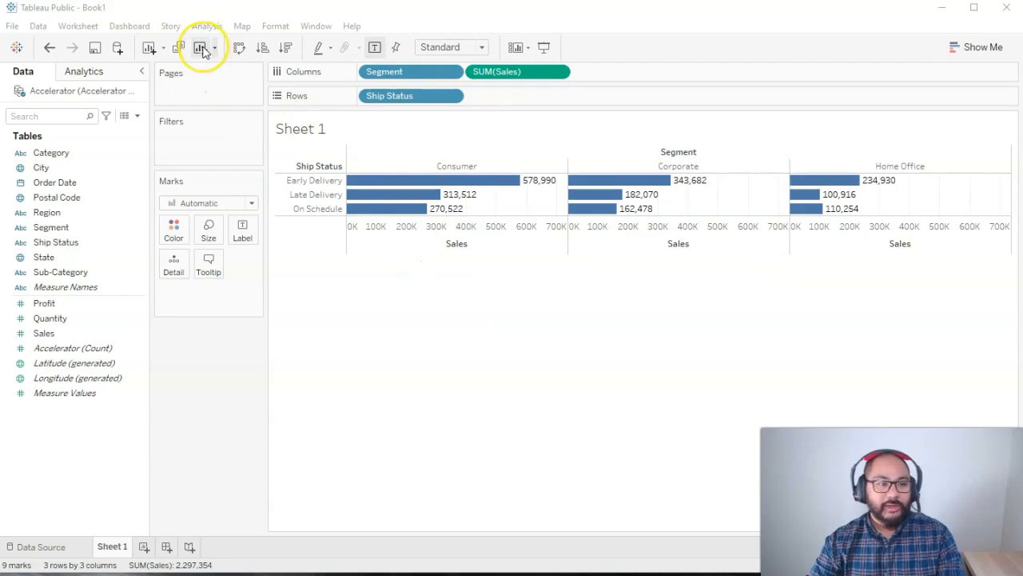
left_click(200, 47)
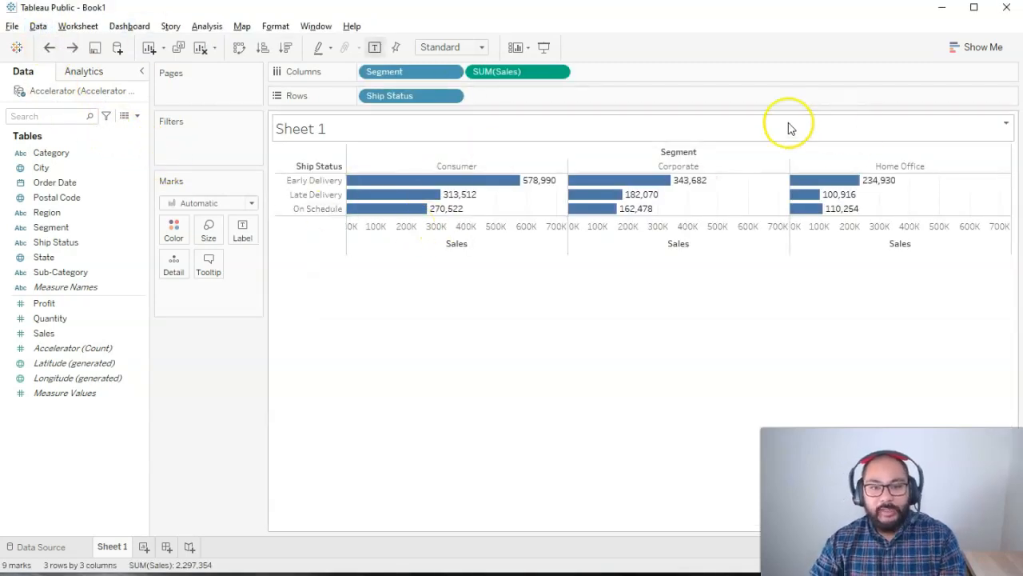
mouse_move(340, 416)
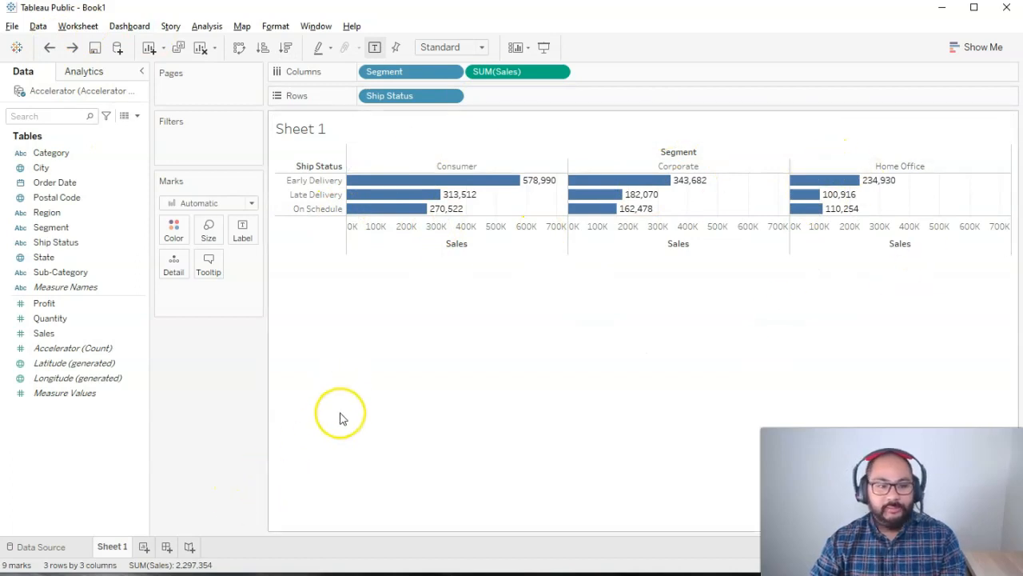
mouse_move(116, 556)
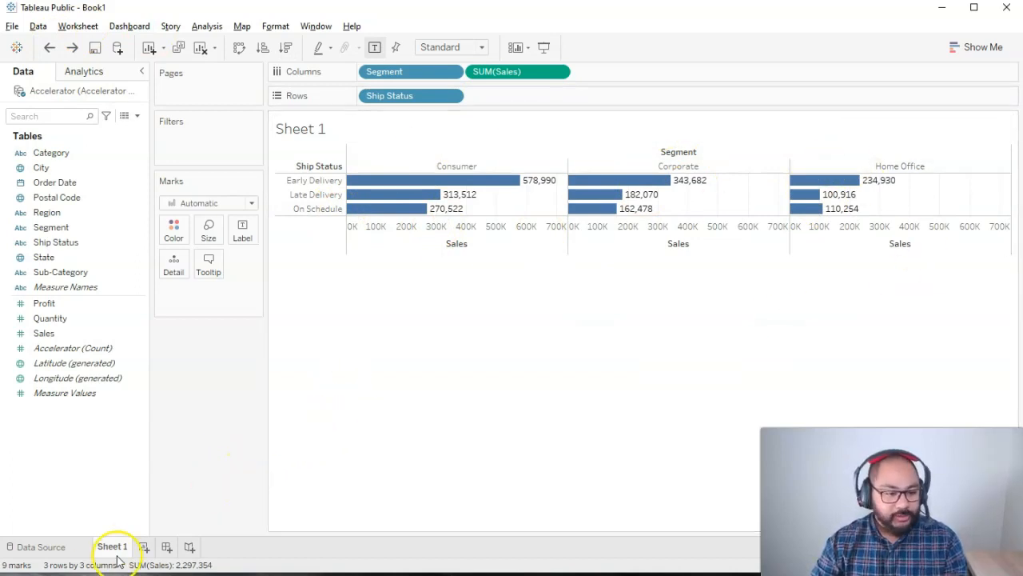
mouse_move(120, 552)
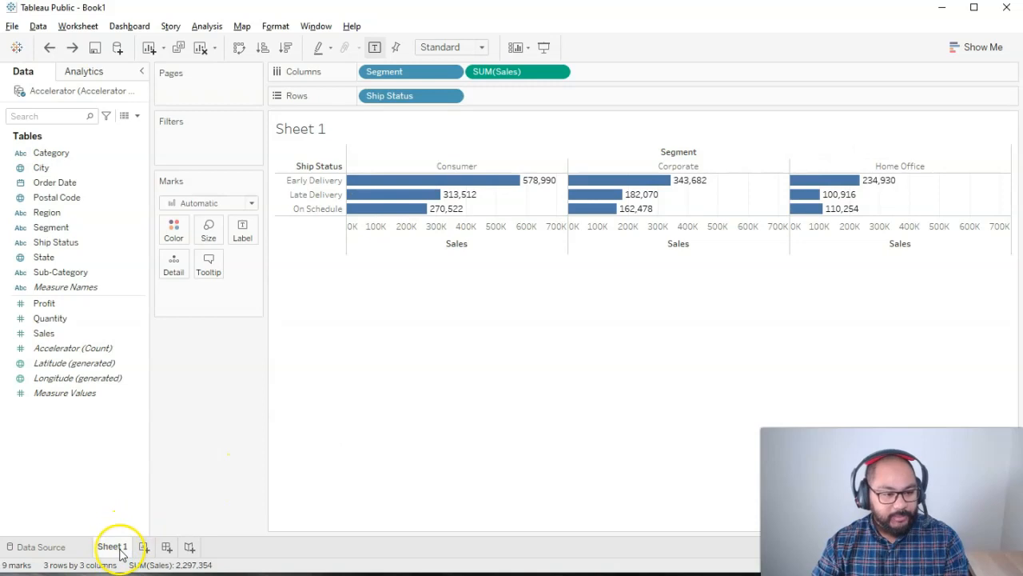
double_click(111, 547)
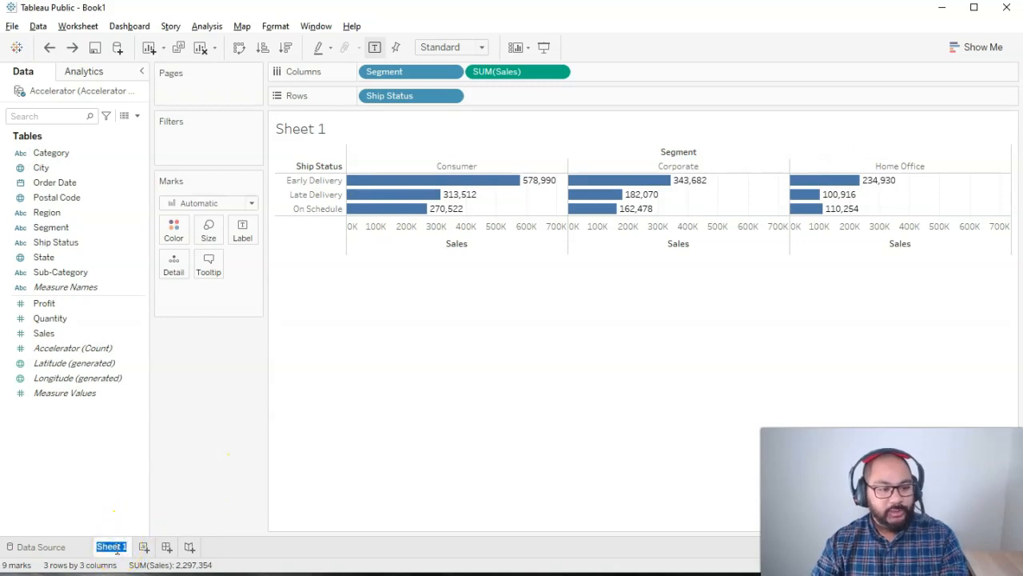
right_click(111, 546)
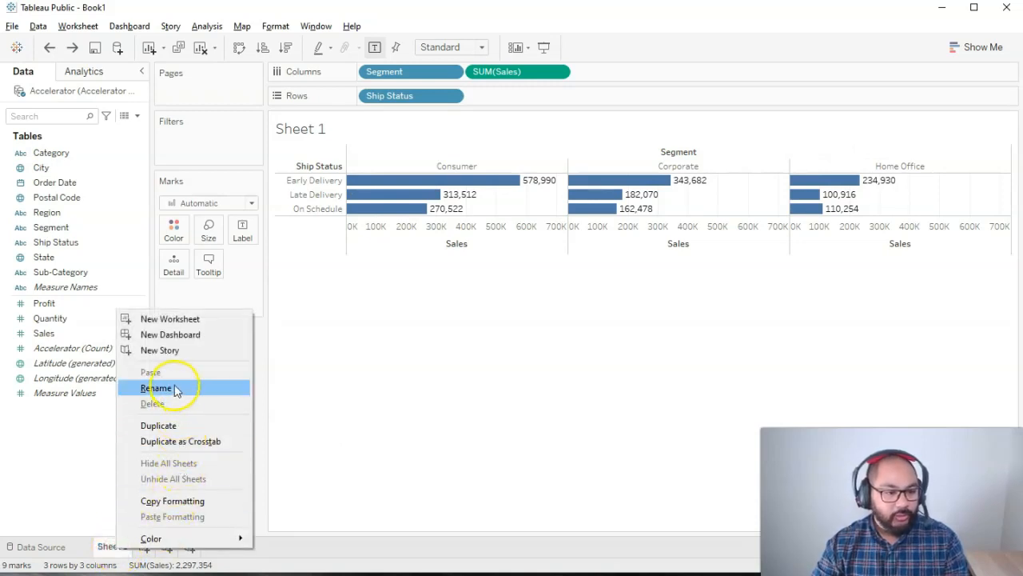
left_click(160, 387)
type("Bar Chart")
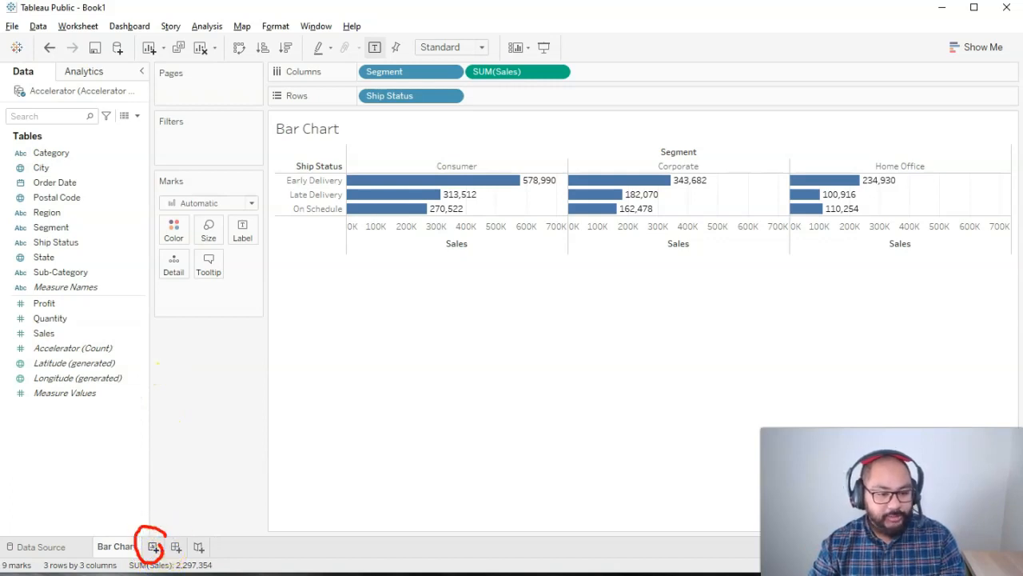
mouse_move(157, 532)
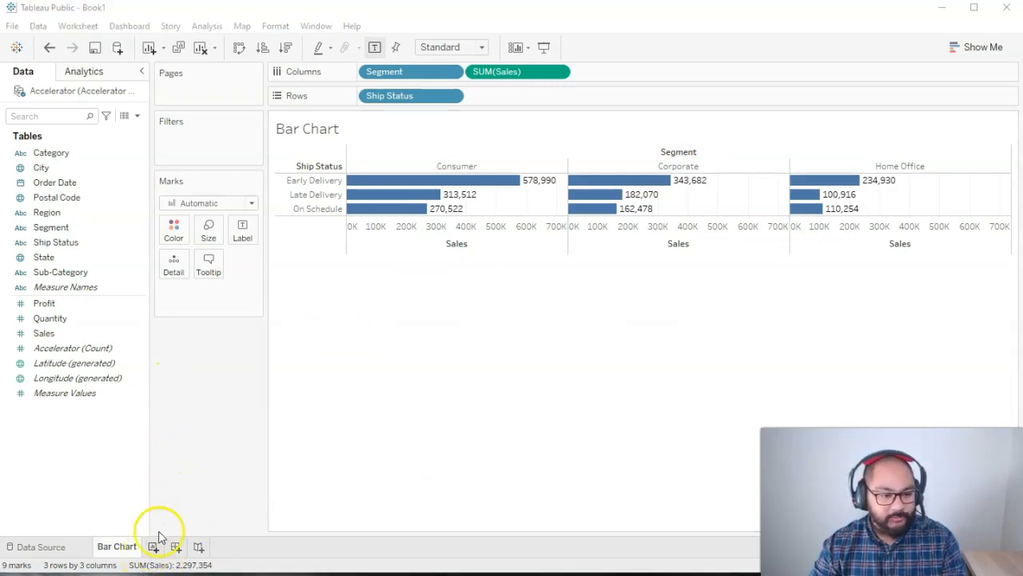
- Add a blank Sheet 2 worksheet beside the Bar Chart tab
left_click(193, 546)
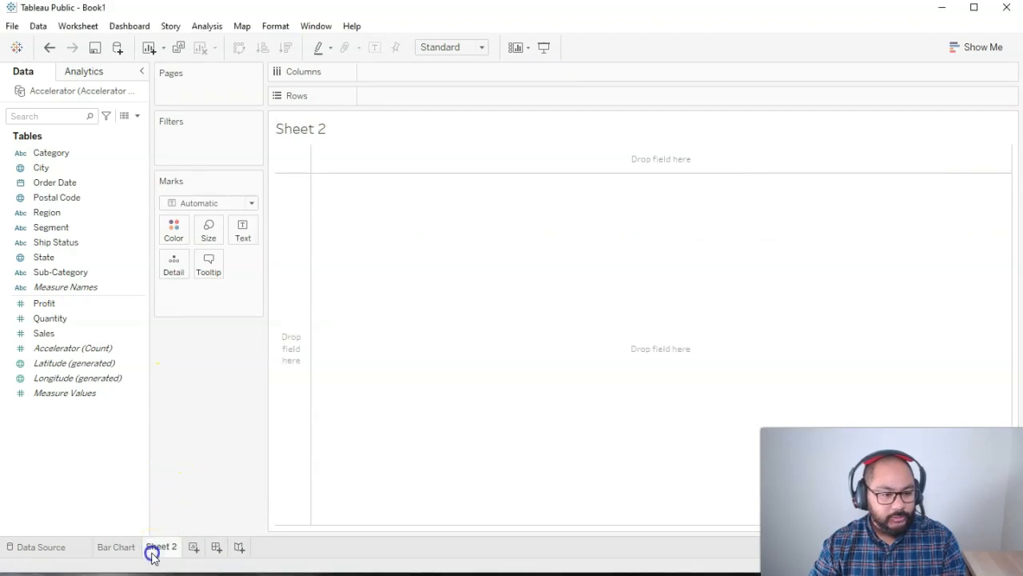
mouse_move(176, 384)
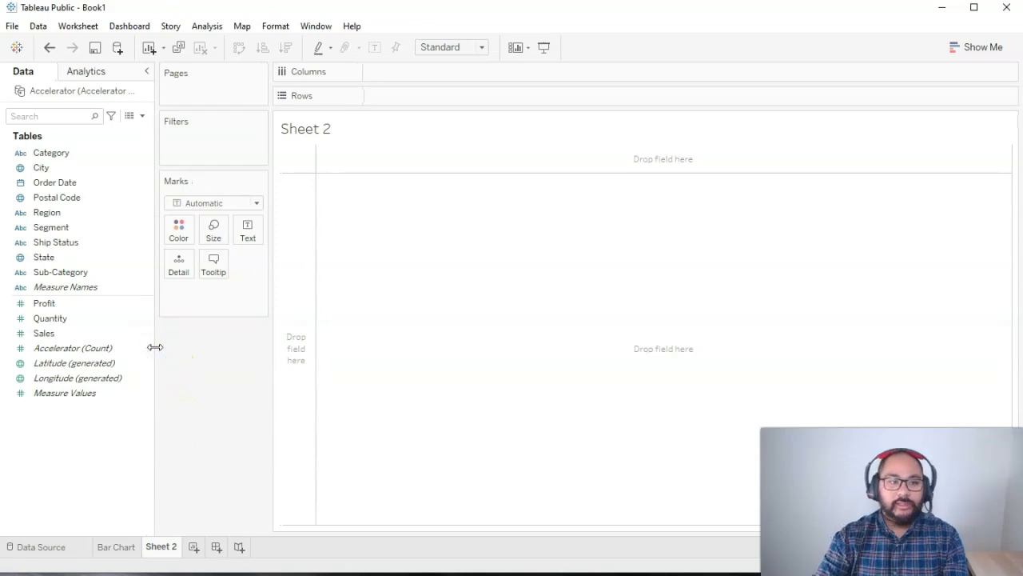
mouse_move(407, 320)
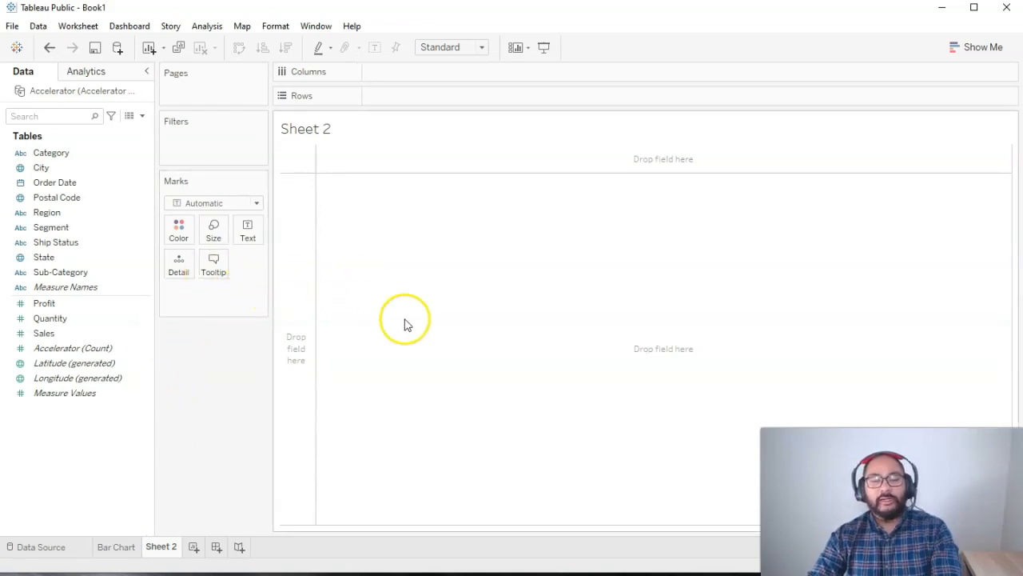
mouse_move(404, 288)
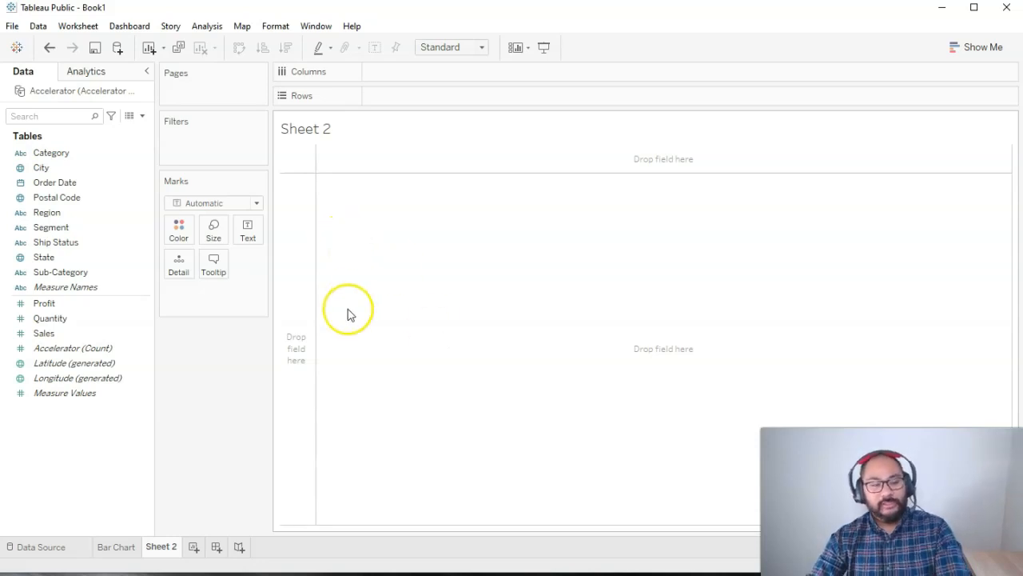
mouse_move(222, 398)
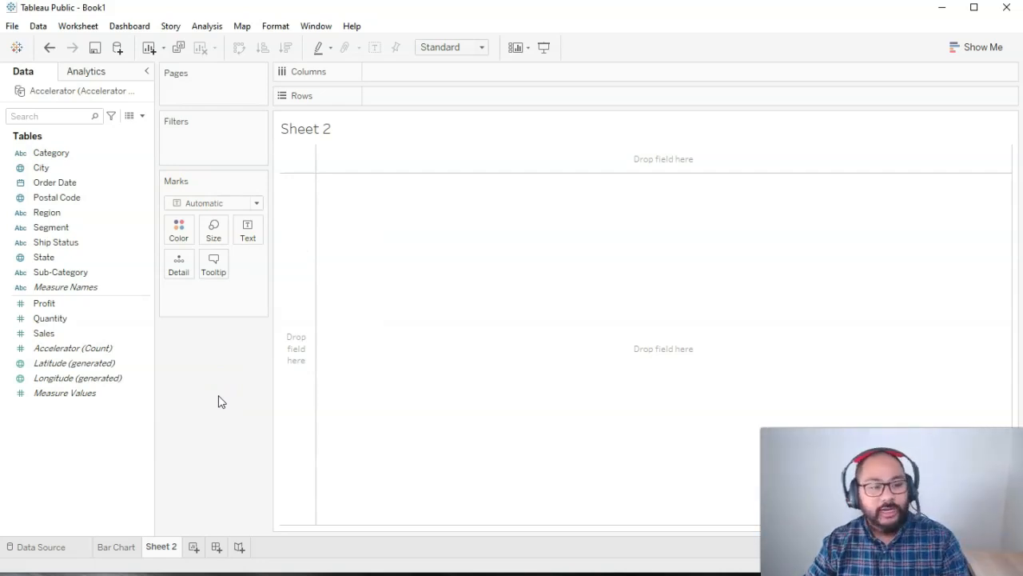
- Place the Profit measure on Sheet 2's Rows shelf as a single total bar
left_click(44, 302)
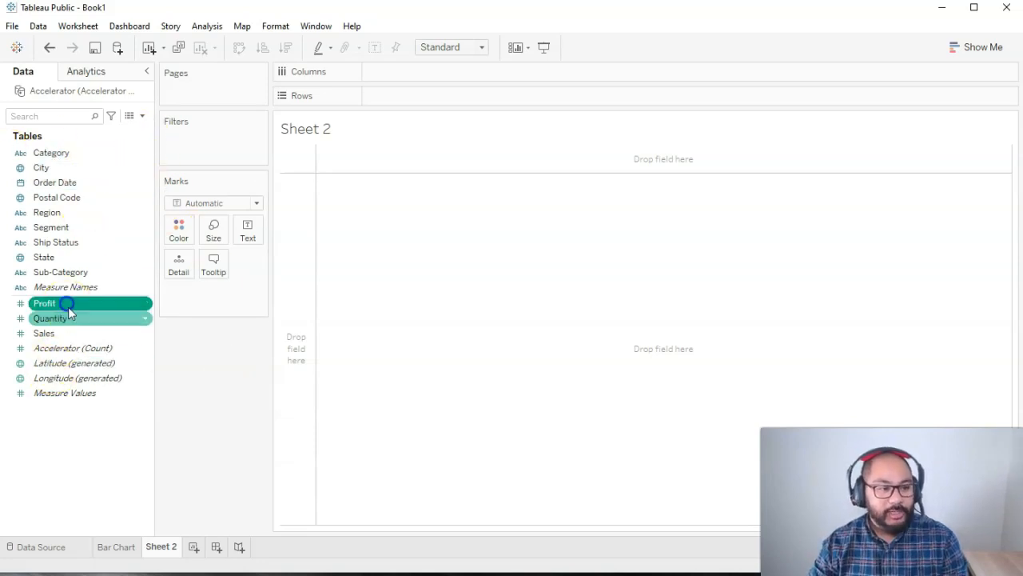
left_click(44, 333)
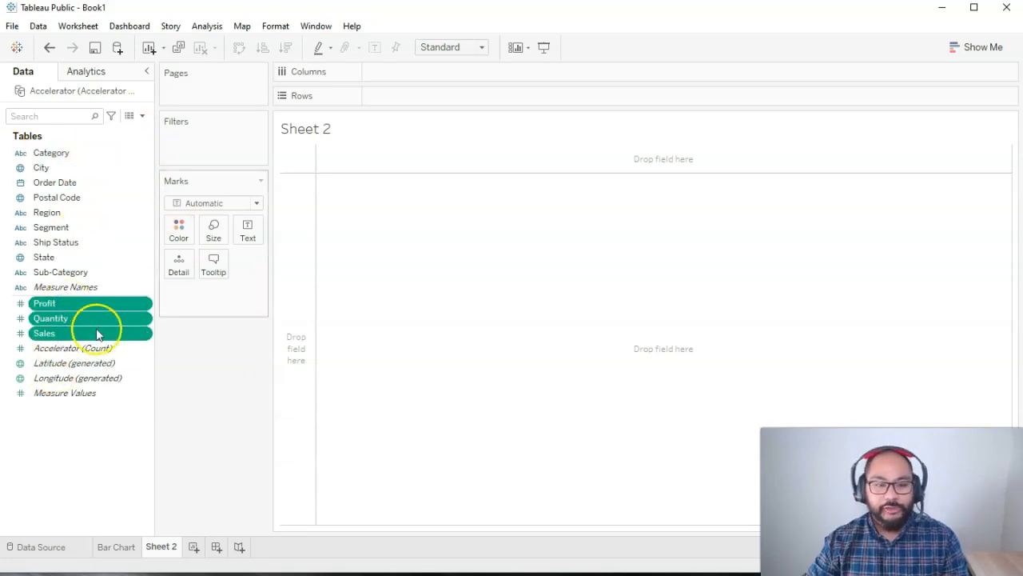
mouse_move(237, 387)
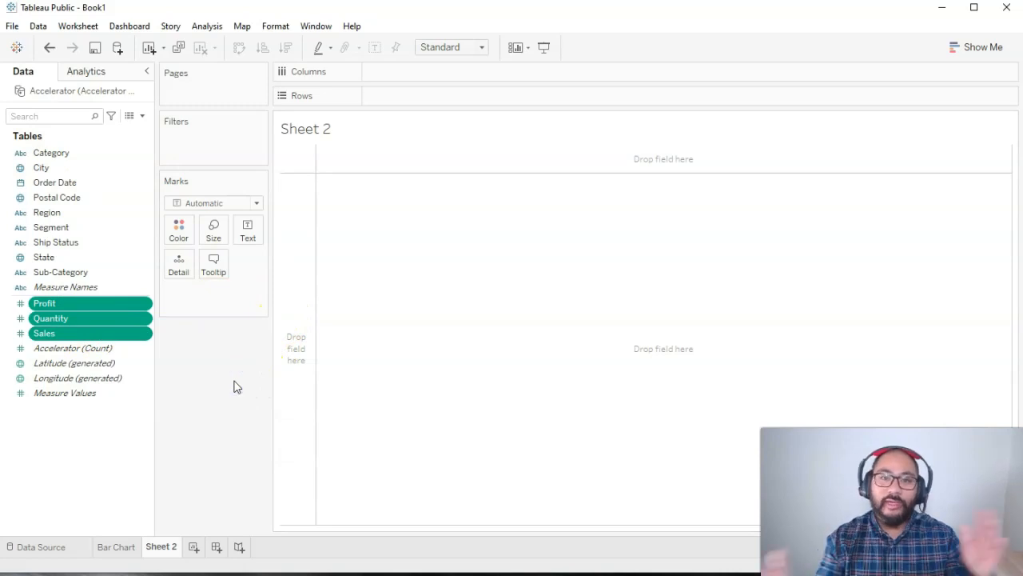
left_click(45, 302)
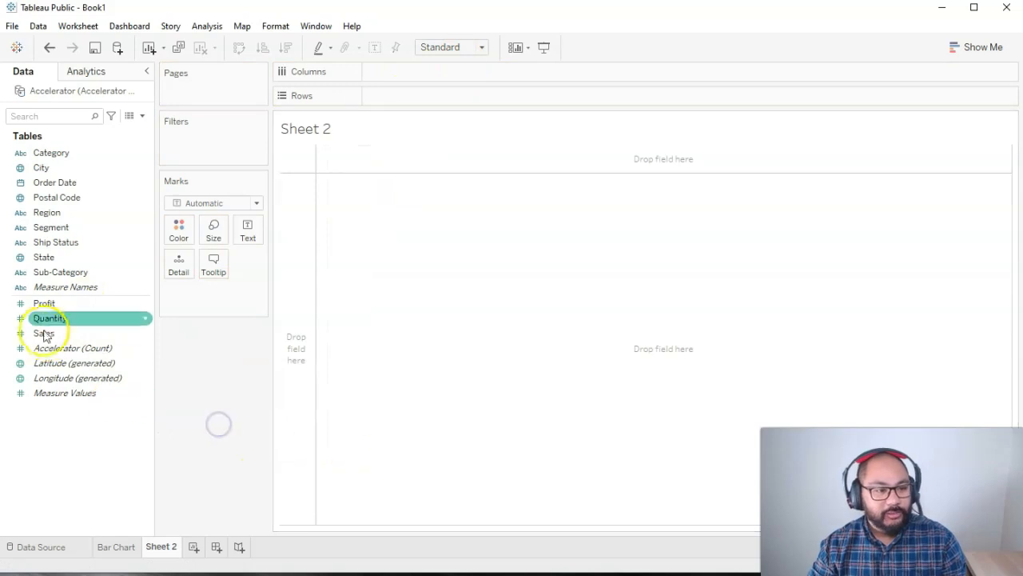
left_click_drag(44, 303, 415, 95)
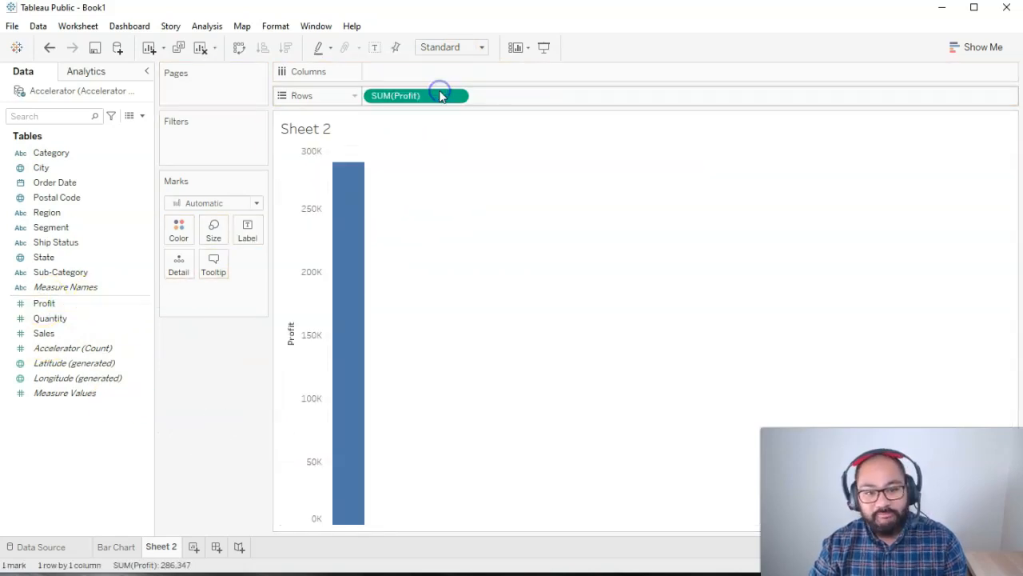
left_click_drag(415, 95, 250, 298)
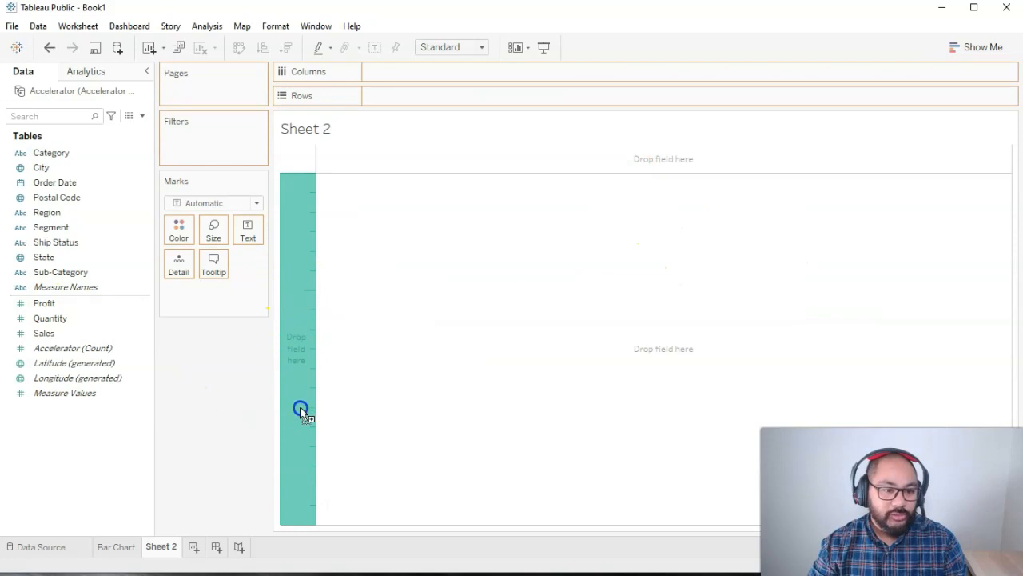
left_click_drag(299, 408, 709, 172)
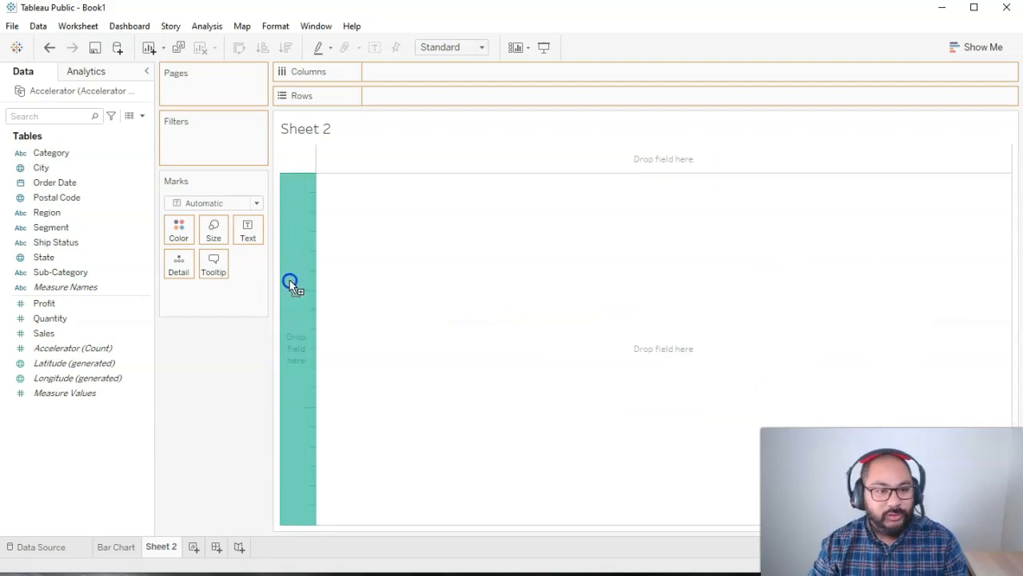
left_click_drag(44, 303, 395, 95)
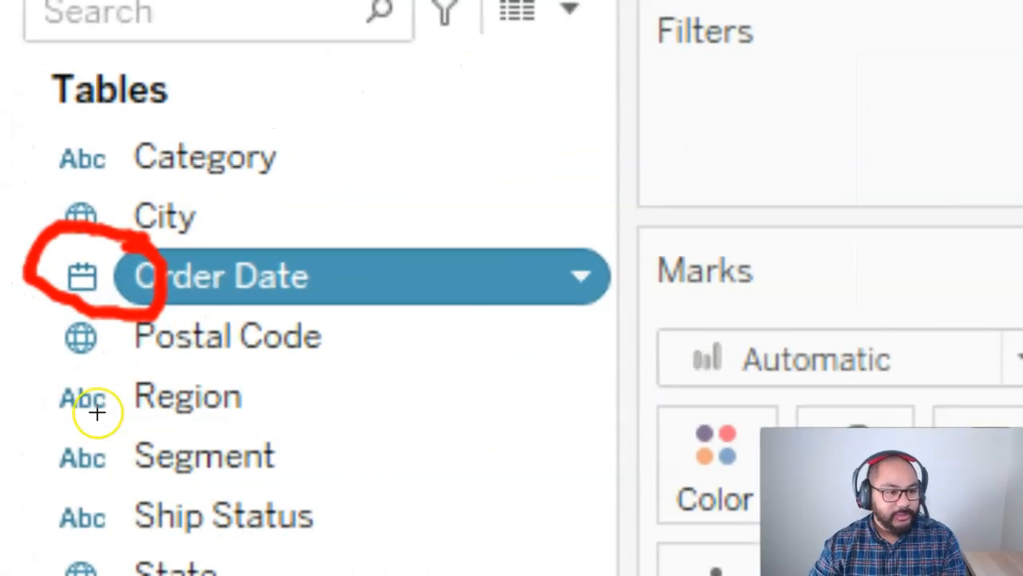
mouse_move(102, 281)
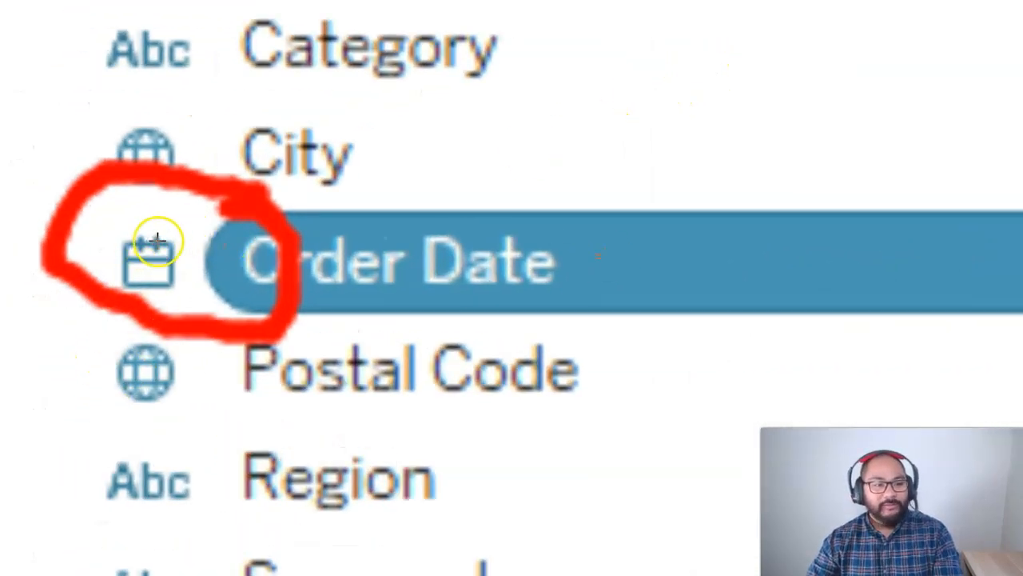
mouse_move(511, 242)
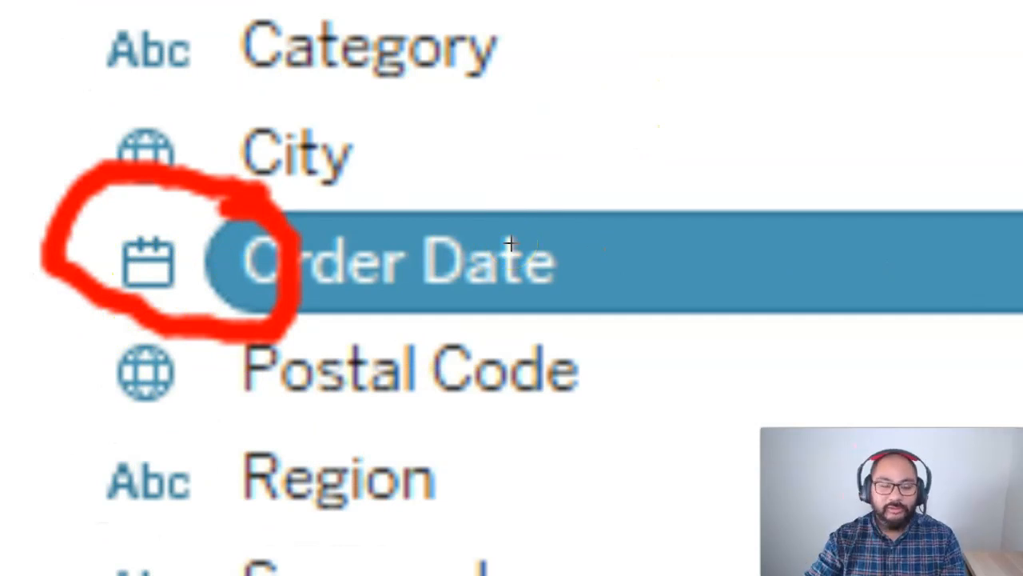
mouse_move(588, 72)
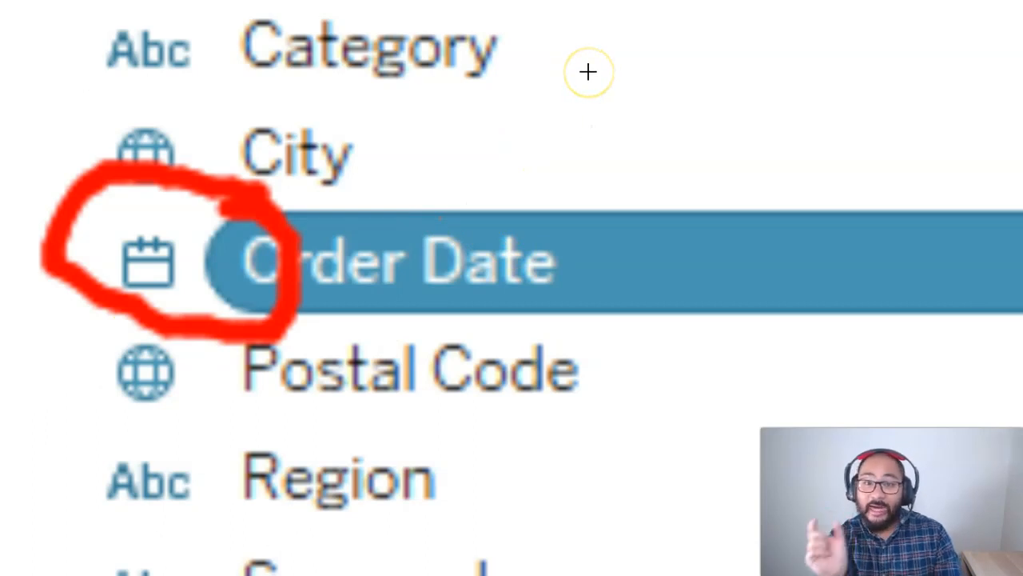
left_click_drag(587, 72, 883, 203)
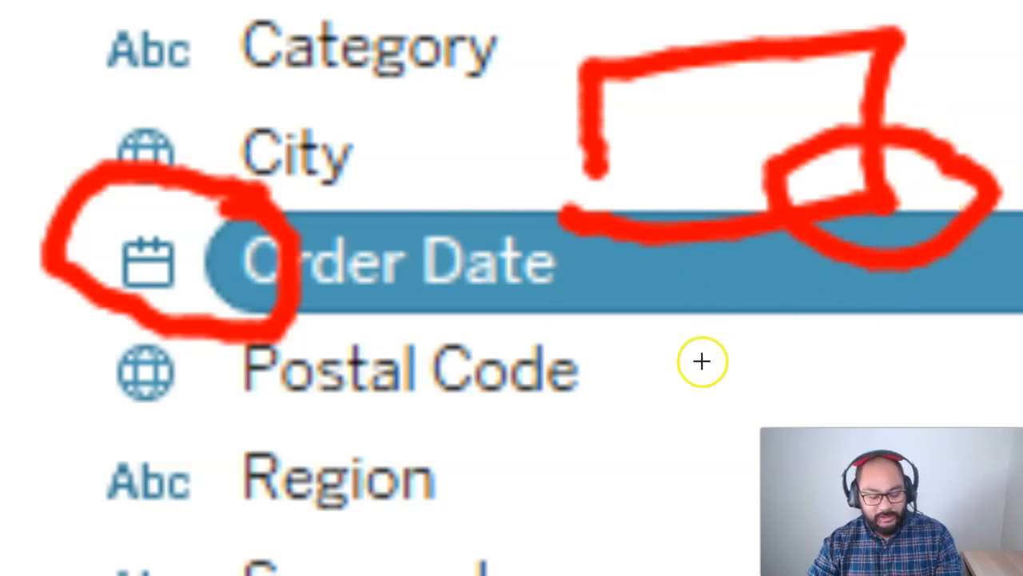
mouse_move(901, 255)
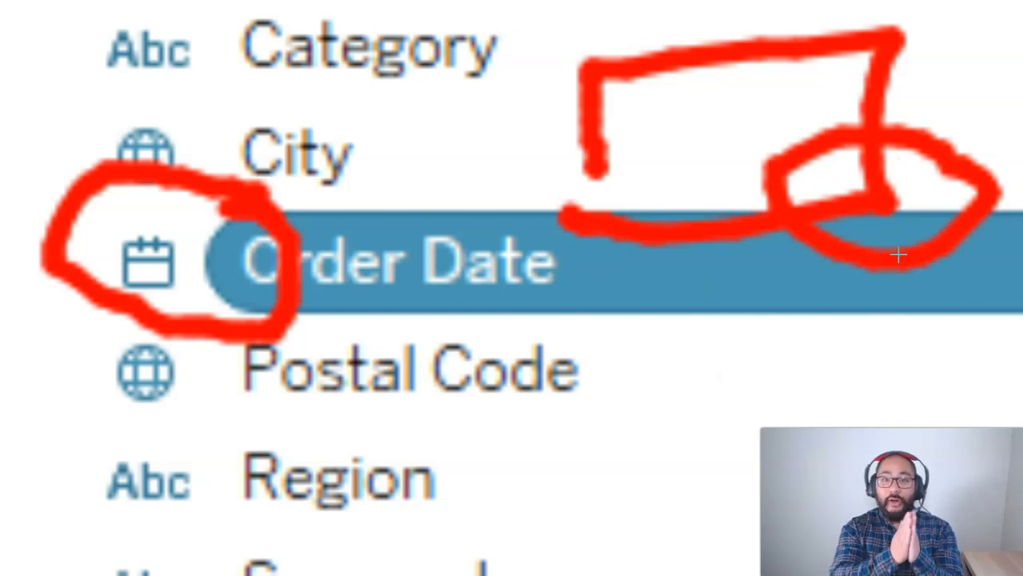
mouse_move(88, 367)
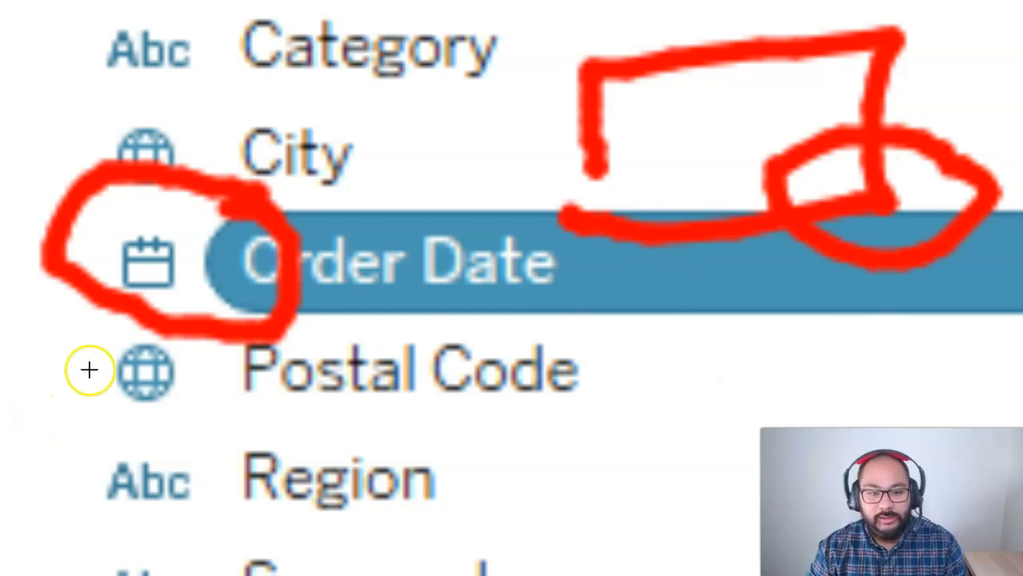
mouse_move(223, 191)
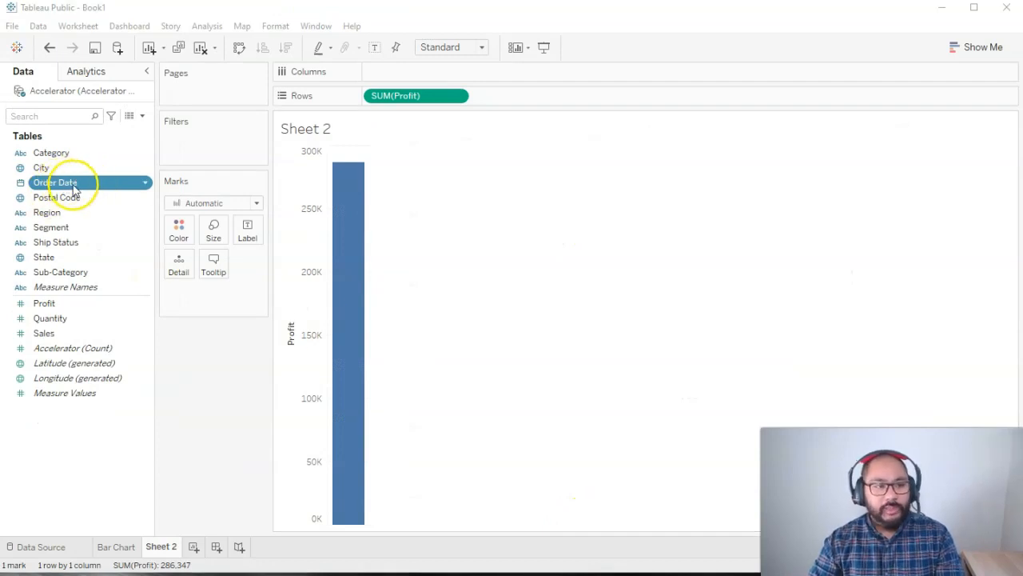
- Add Order Date to Columns to plot profit by YEAR(Order Date), 2018–2021
left_click_drag(54, 182, 416, 71)
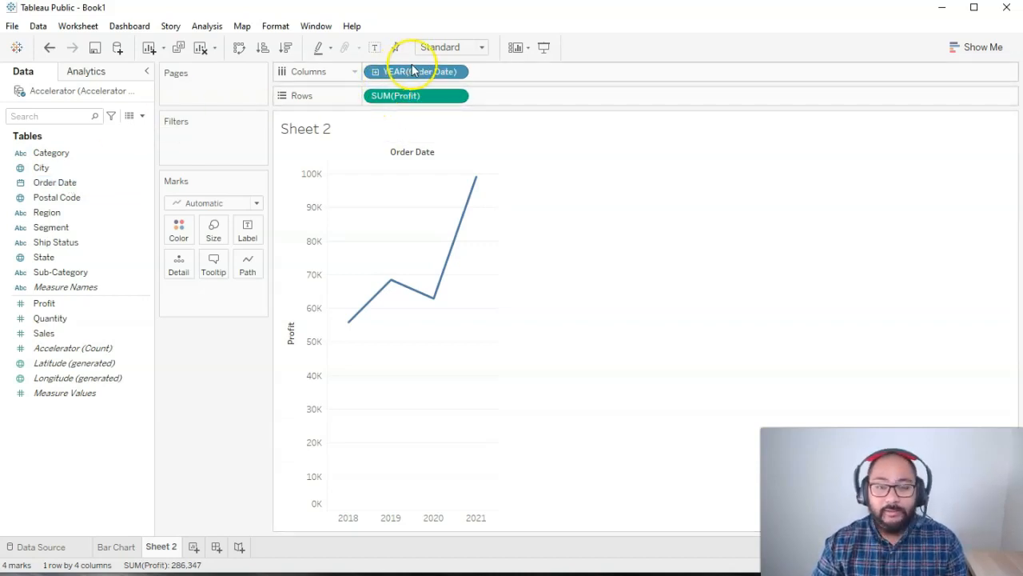
mouse_move(458, 95)
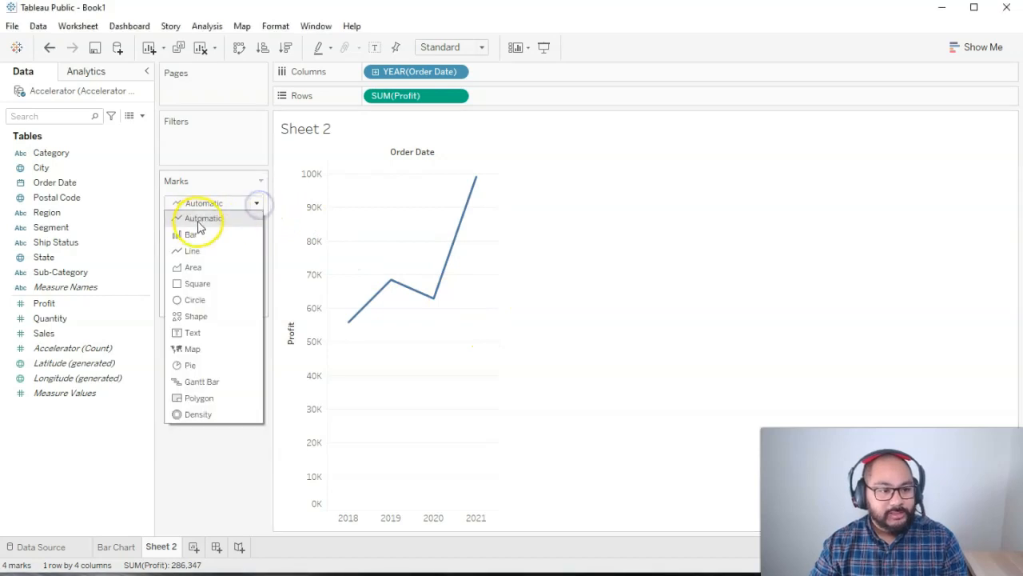
mouse_move(224, 222)
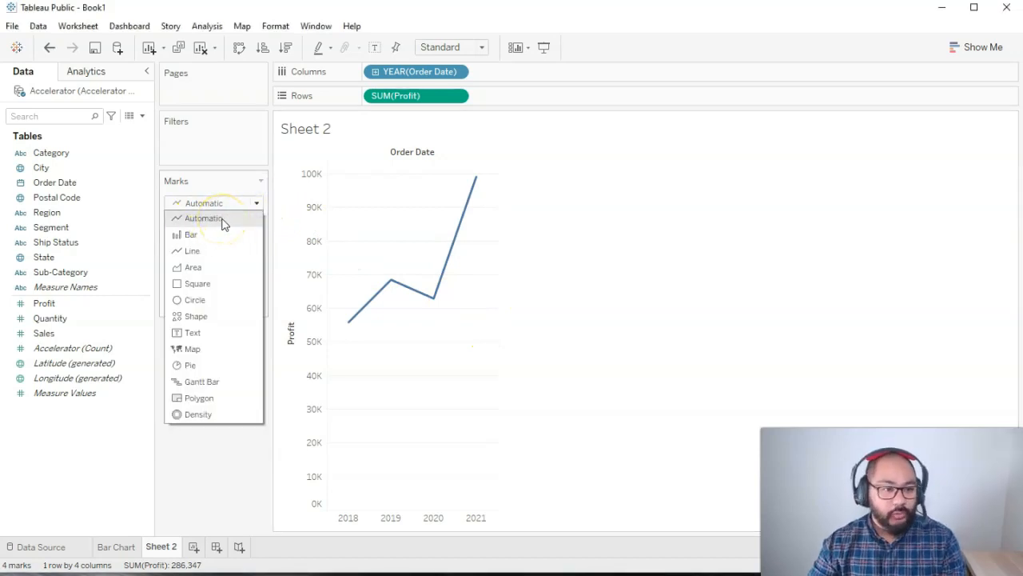
mouse_move(210, 234)
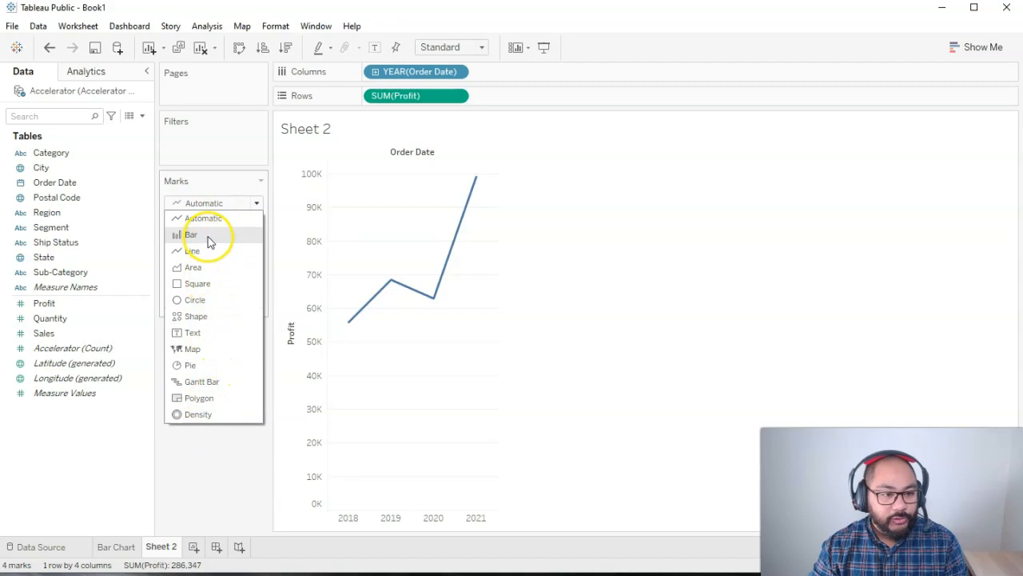
left_click(191, 234)
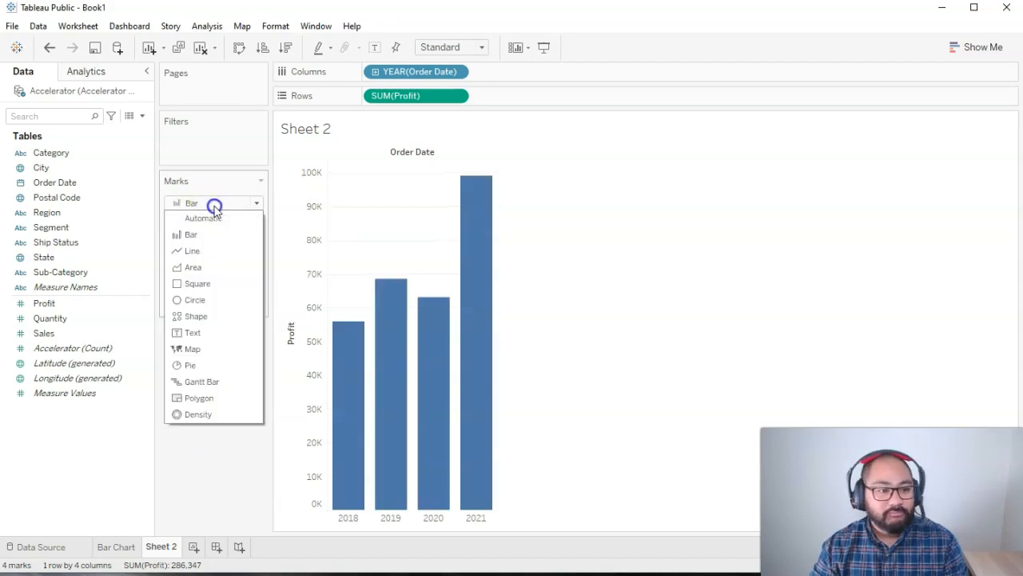
left_click(193, 267)
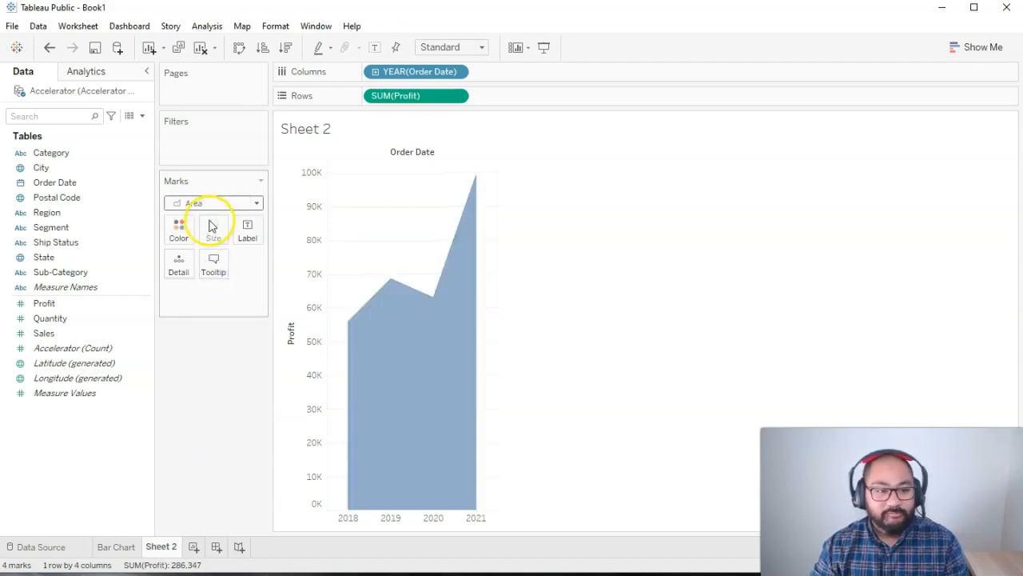
left_click(214, 202)
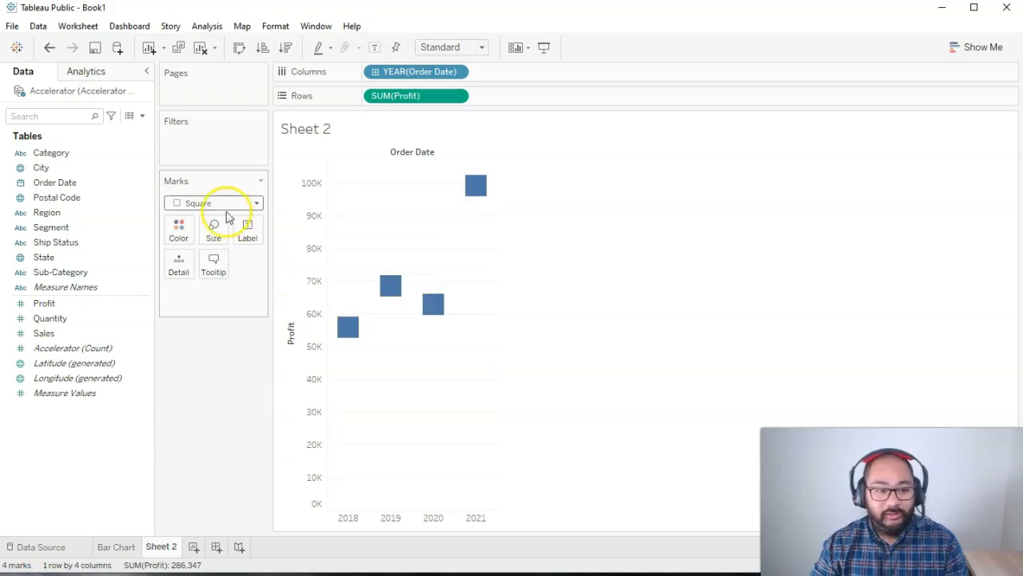
left_click(213, 202)
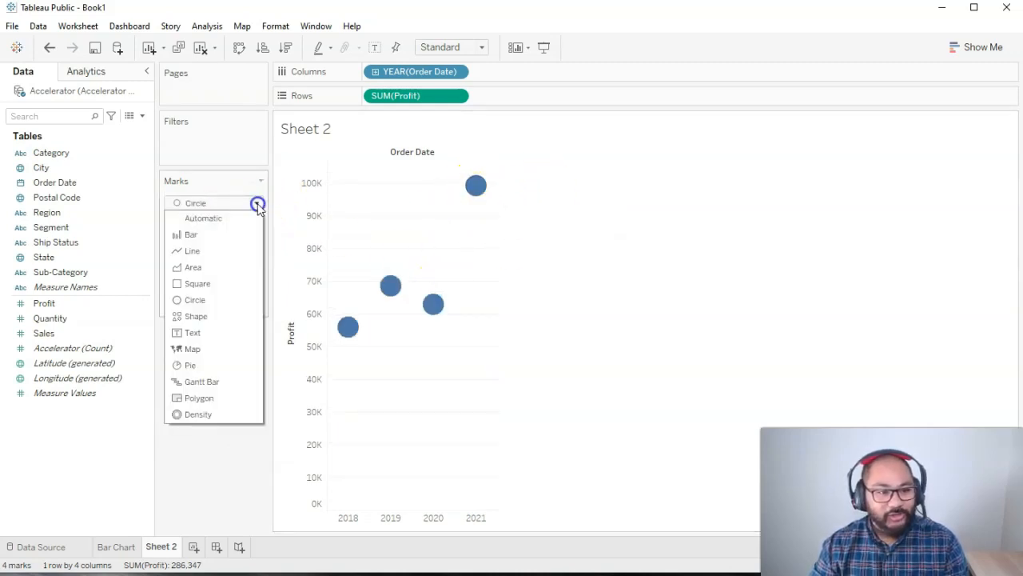
left_click(196, 316)
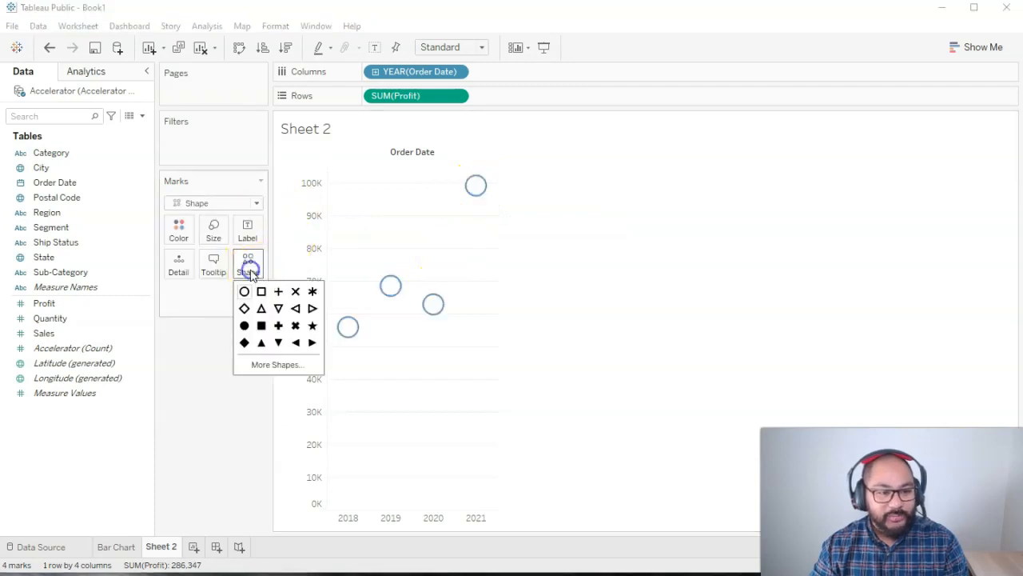
left_click(278, 308)
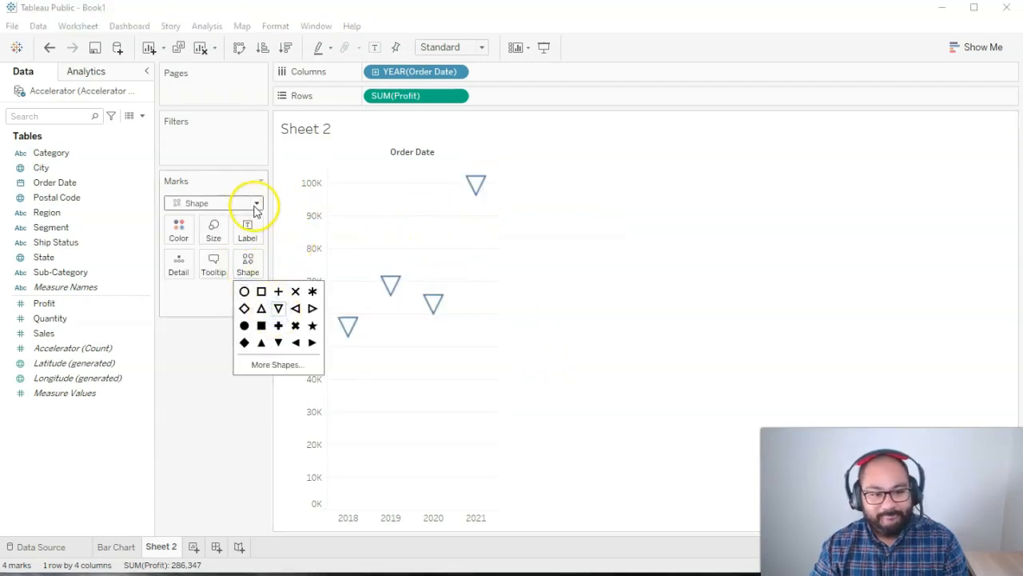
left_click(255, 203)
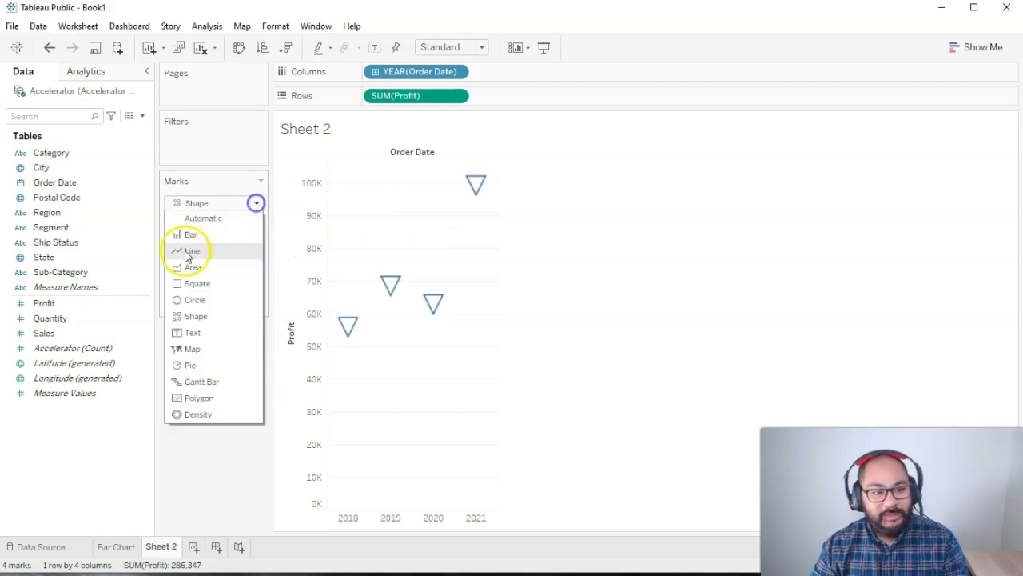
mouse_move(192, 310)
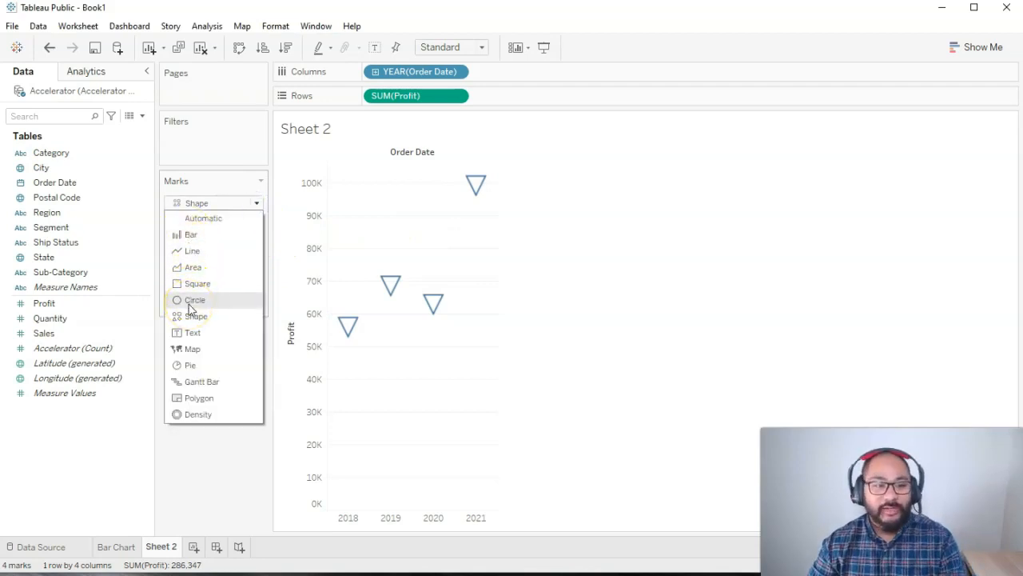
left_click(192, 333)
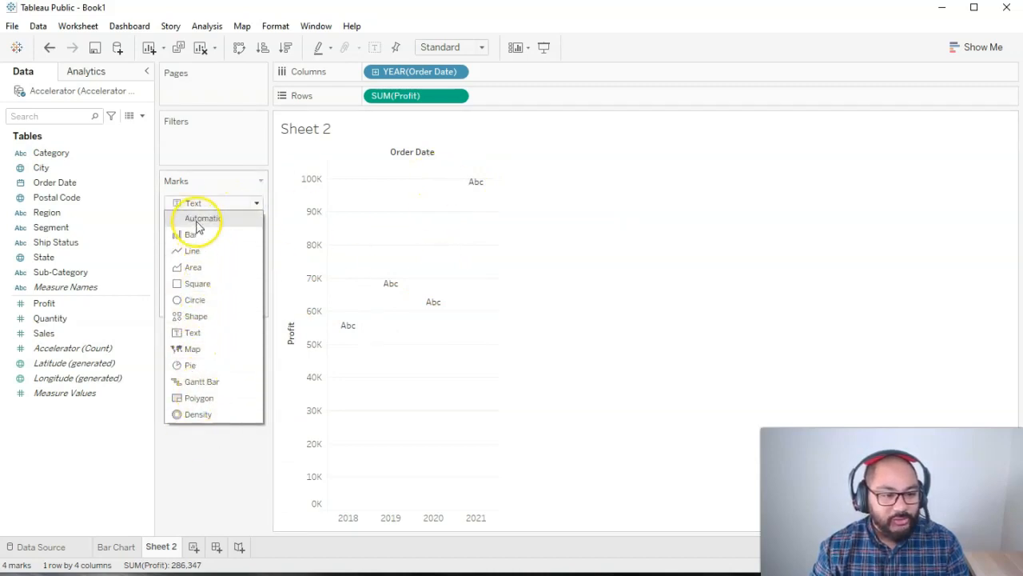
mouse_move(201, 219)
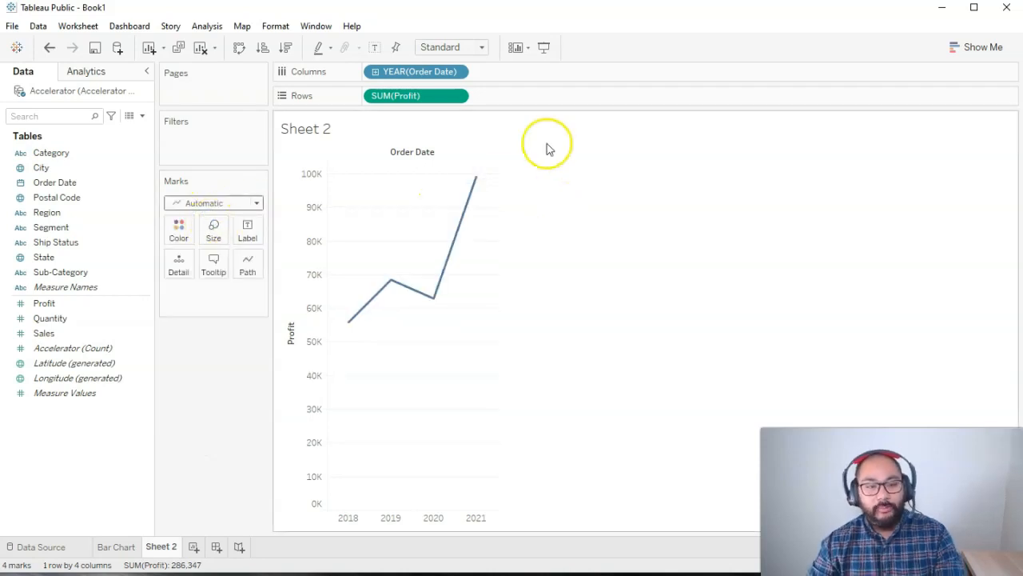
mouse_move(388, 284)
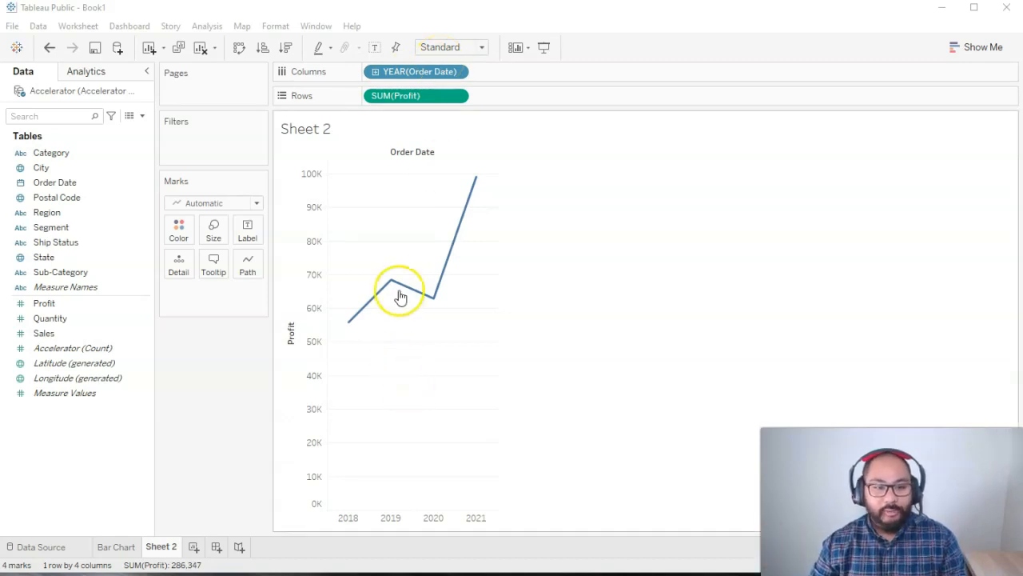
mouse_move(400, 297)
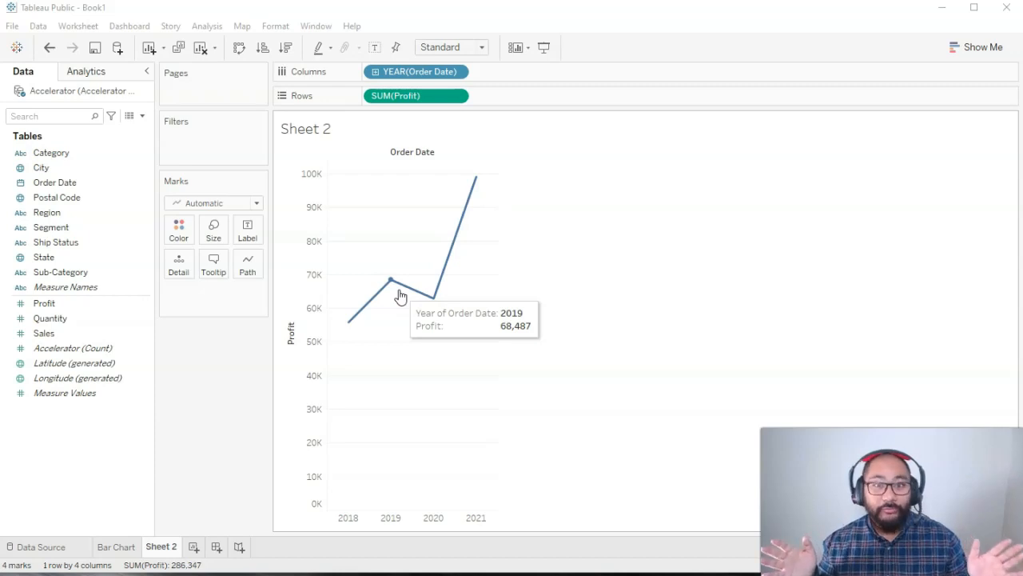
left_click(416, 72)
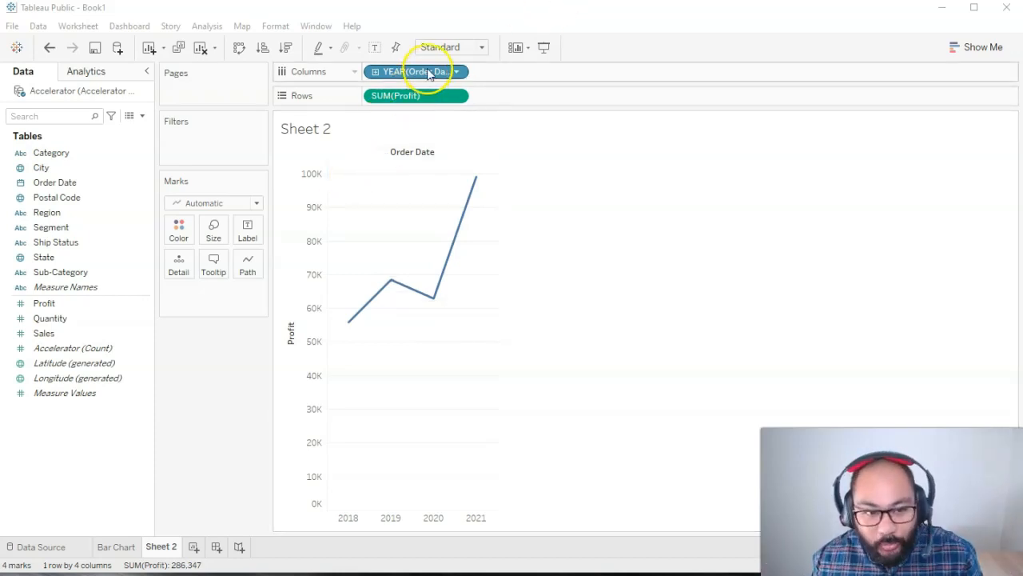
mouse_move(438, 302)
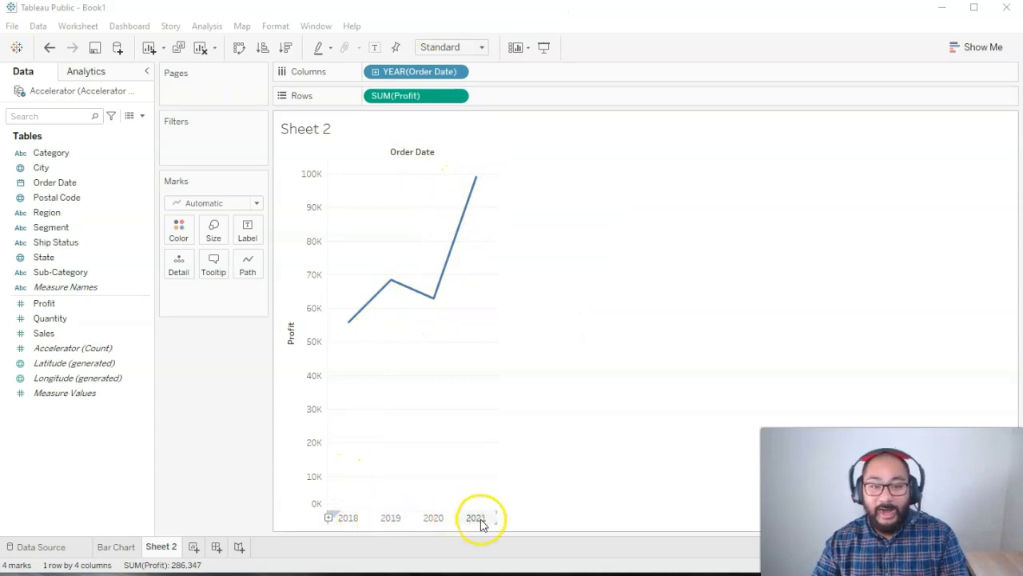
mouse_move(388, 524)
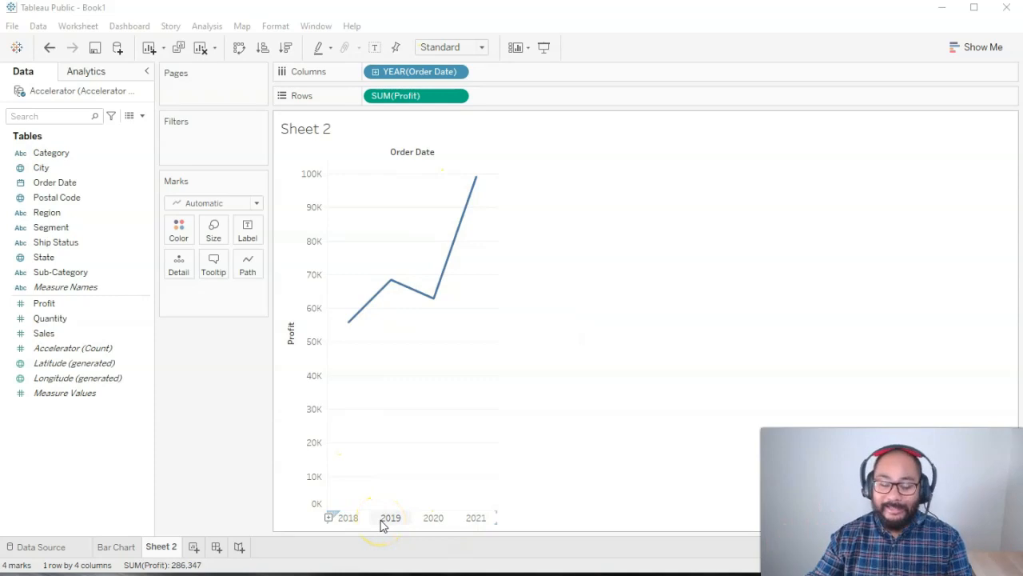
mouse_move(335, 370)
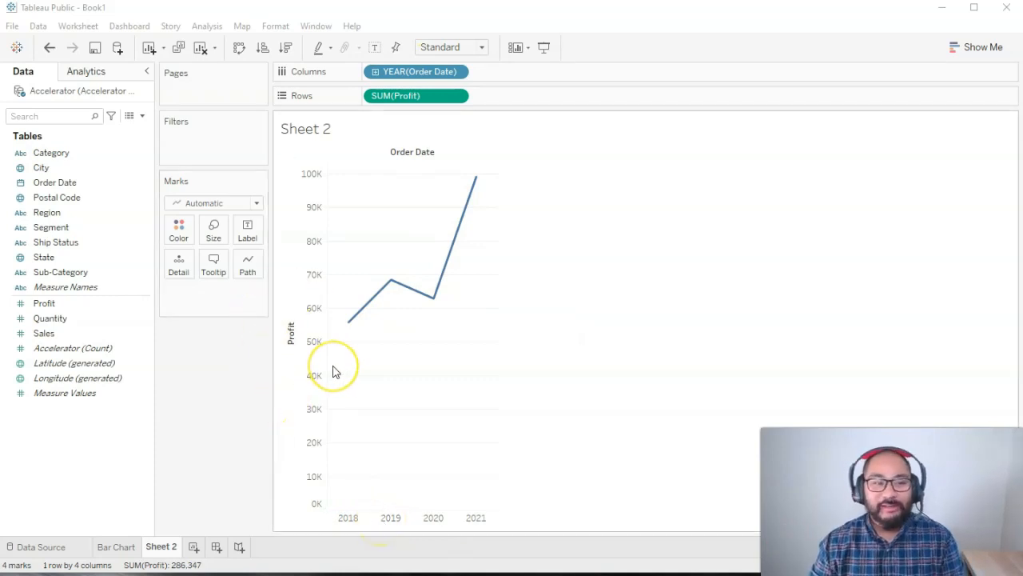
mouse_move(483, 207)
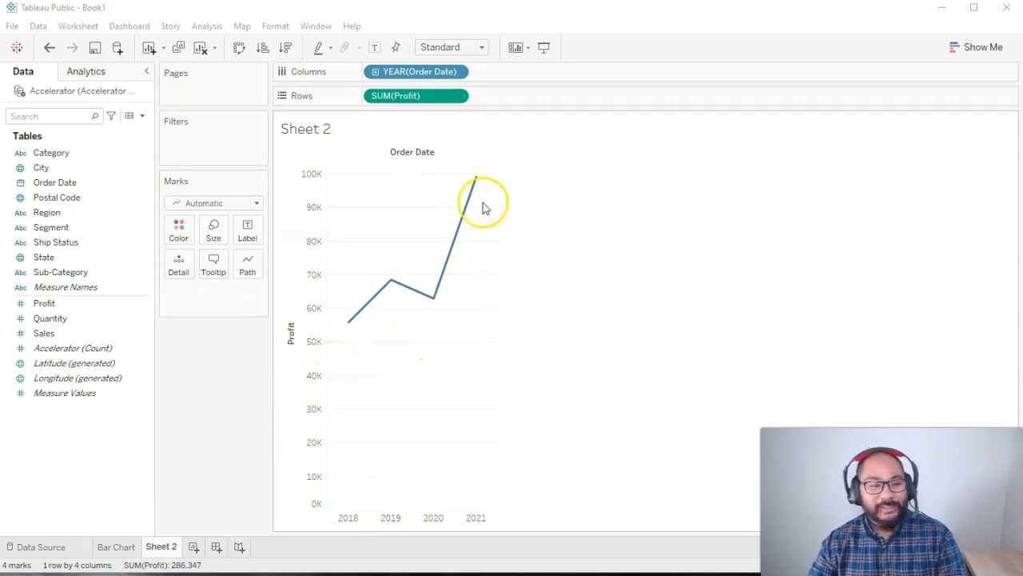
mouse_move(392, 286)
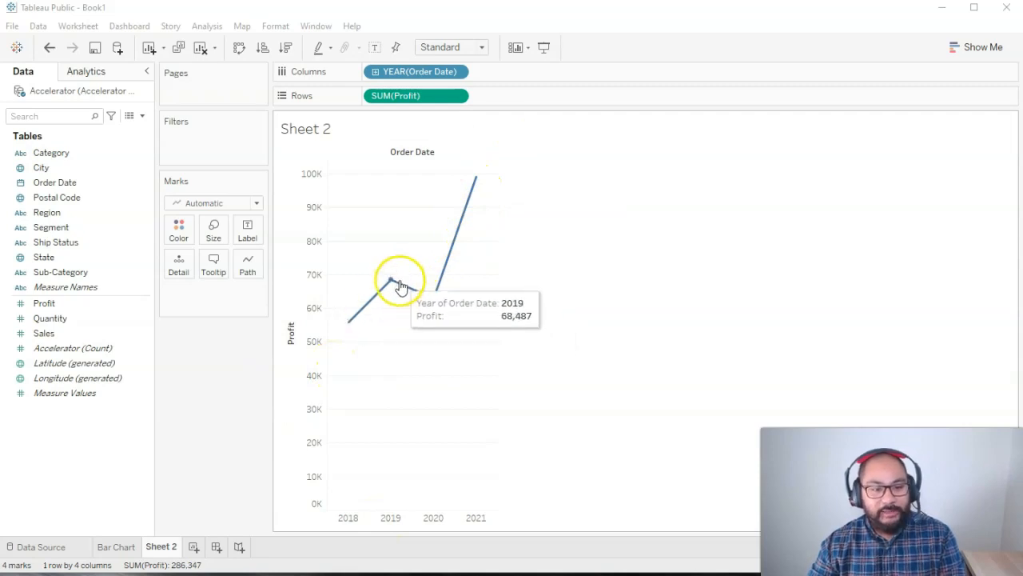
mouse_move(421, 292)
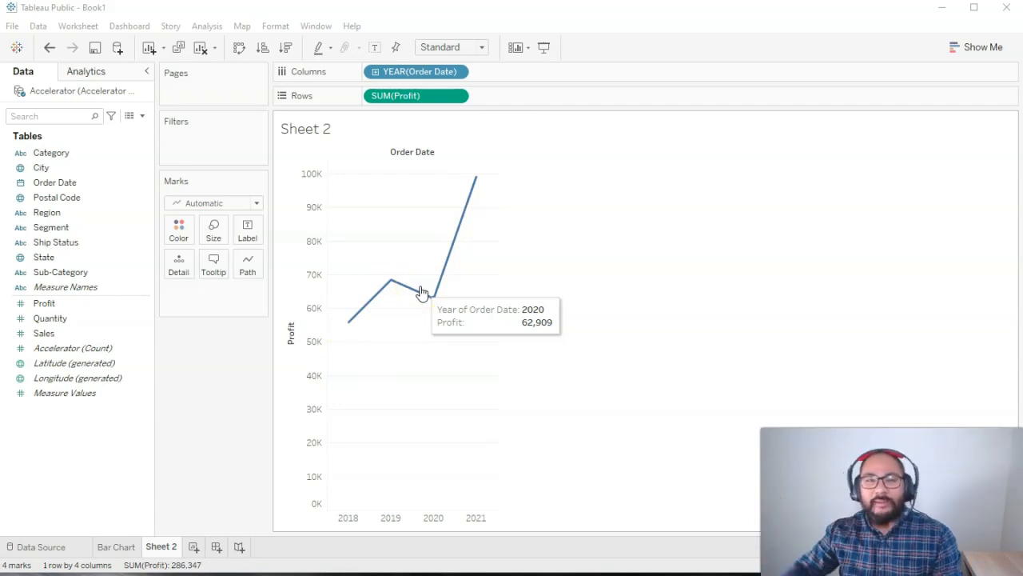
mouse_move(472, 180)
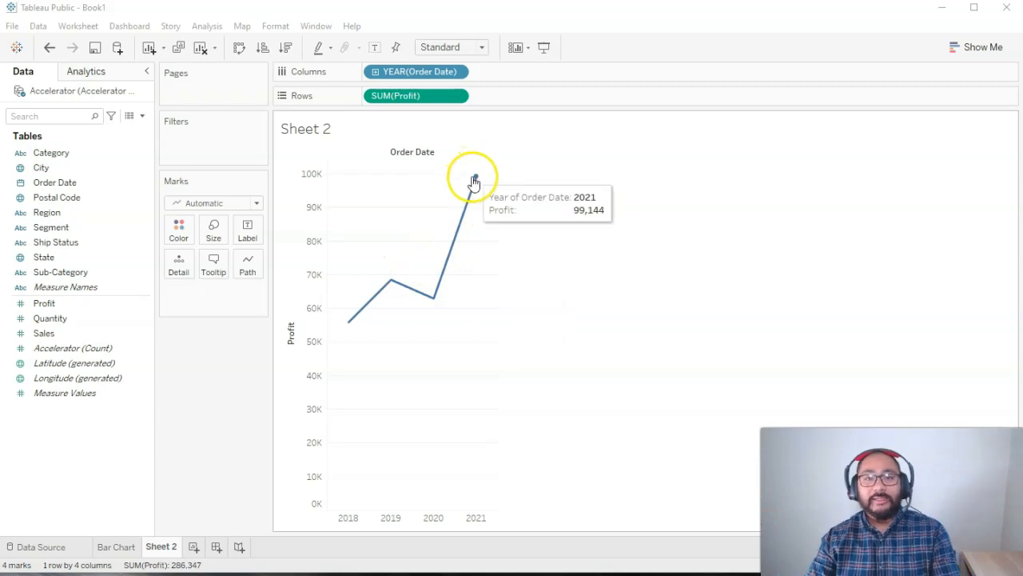
mouse_move(416, 72)
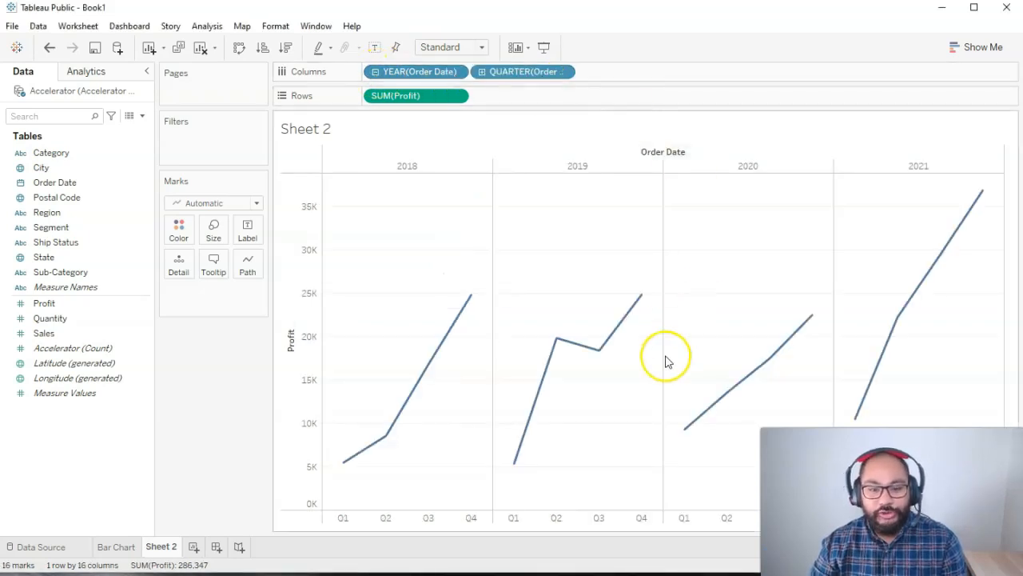
mouse_move(496, 506)
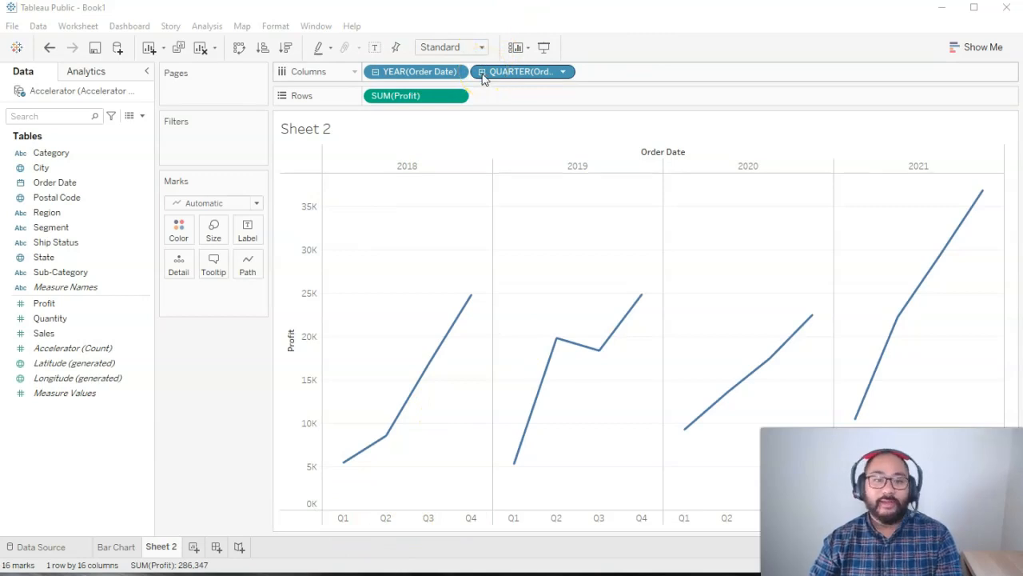
- Drill YEAR(Order Date) down through quarters into months, giving 48 monthly profit points
left_click(629, 71)
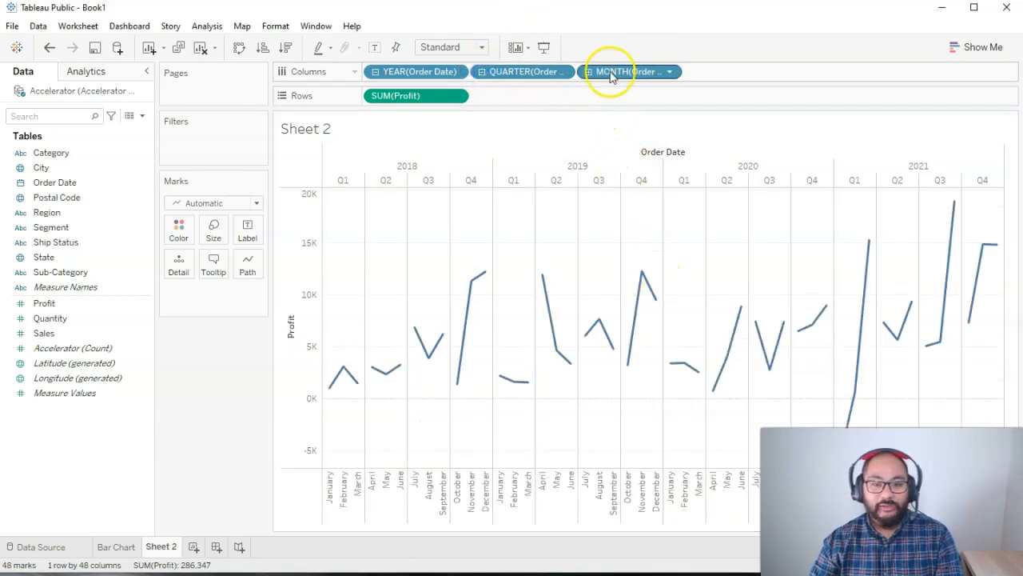
mouse_move(452, 382)
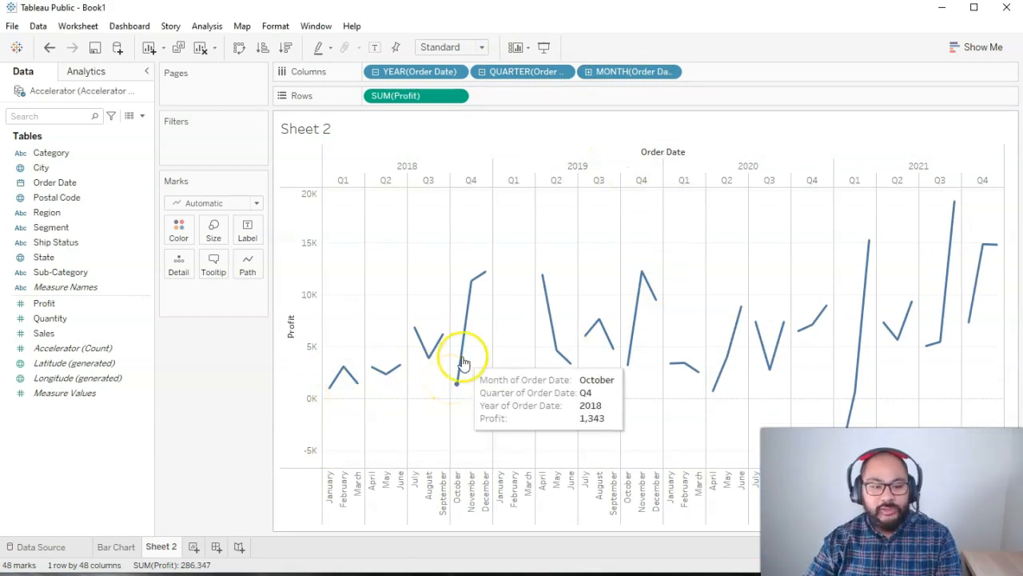
mouse_move(566, 443)
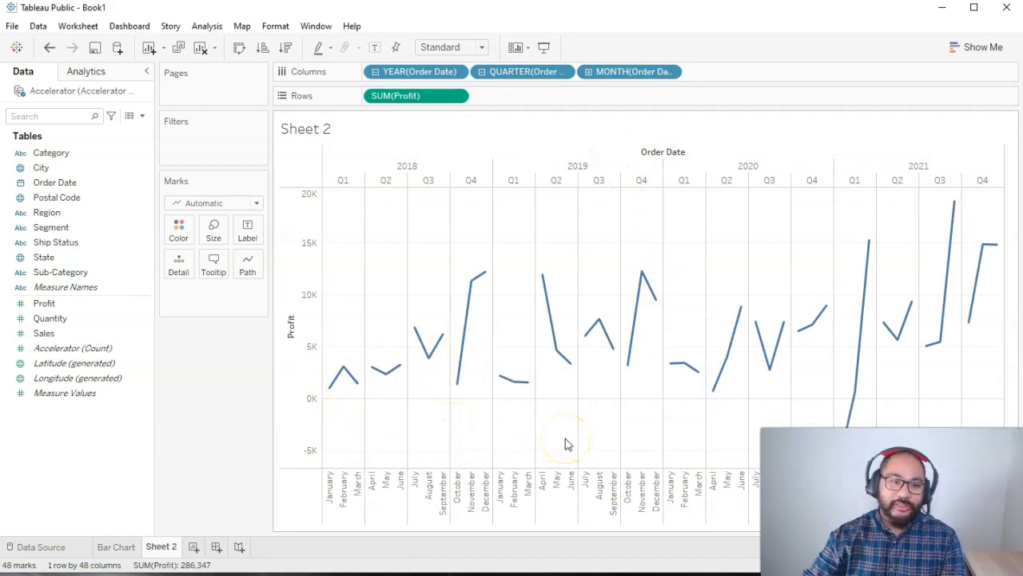
mouse_move(520, 71)
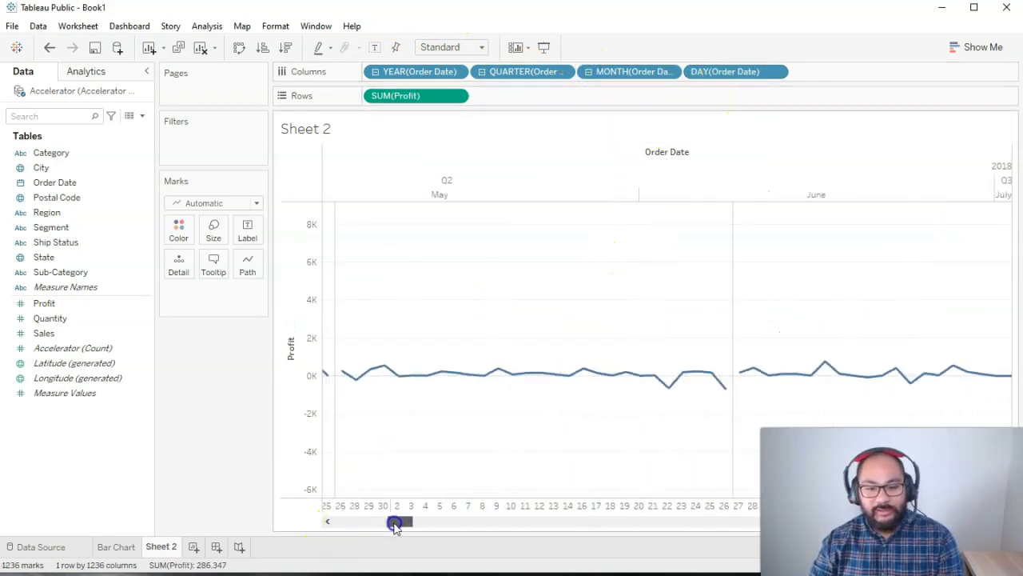
- Scroll horizontally across the day-level profit line to inspect it
left_click_drag(400, 522, 617, 522)
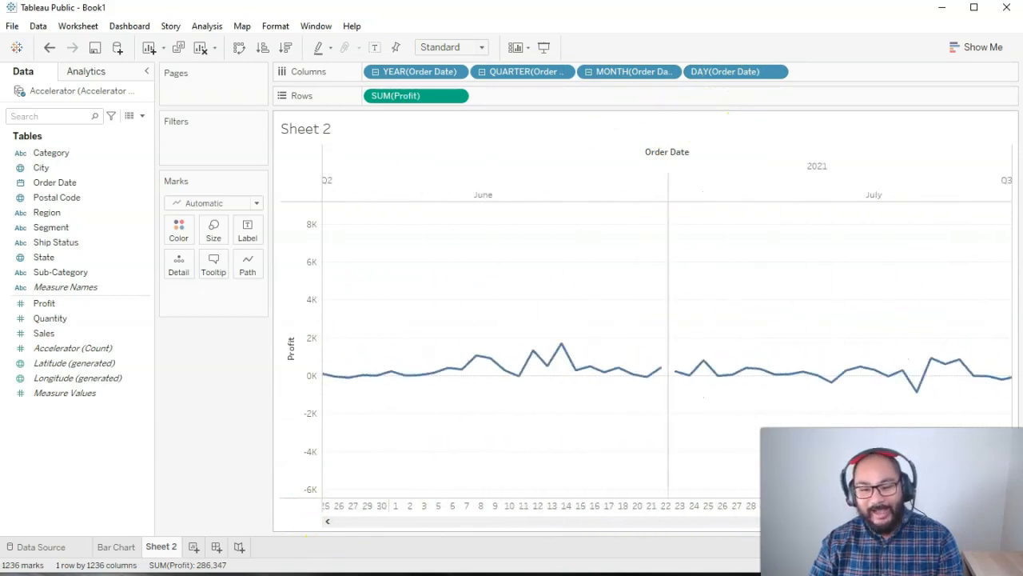
scroll("left", 3)
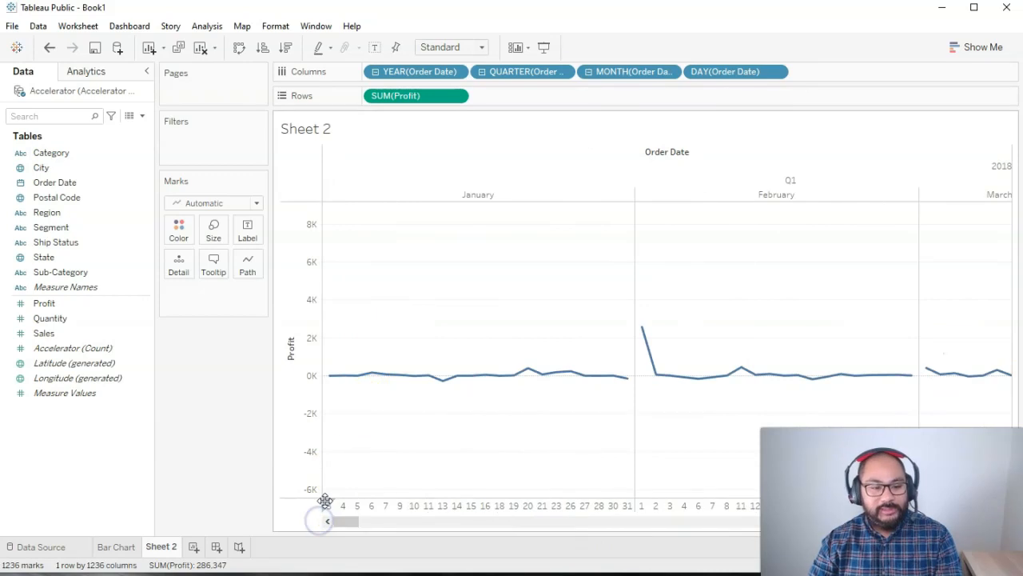
mouse_move(502, 510)
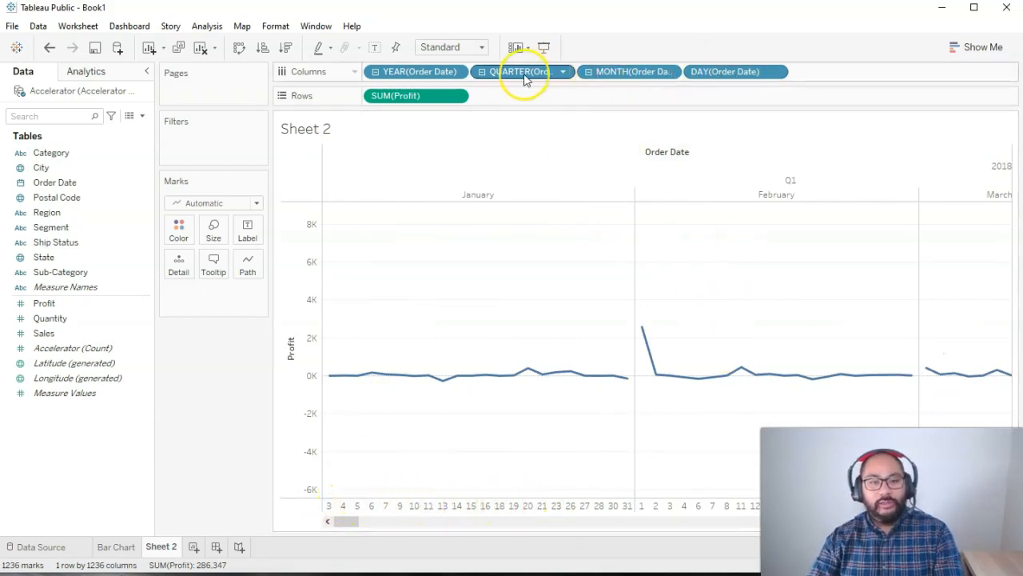
mouse_move(727, 71)
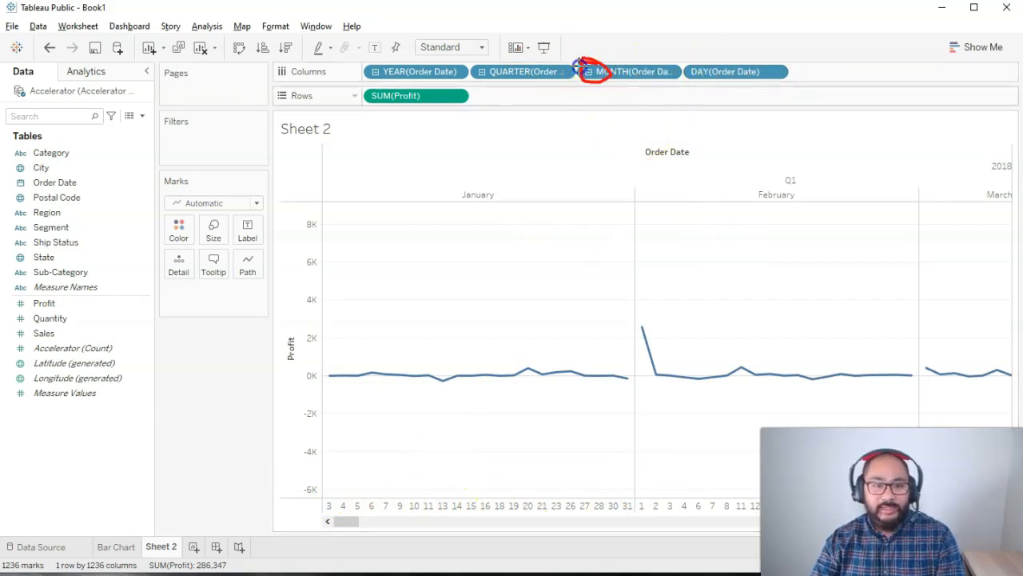
mouse_move(651, 136)
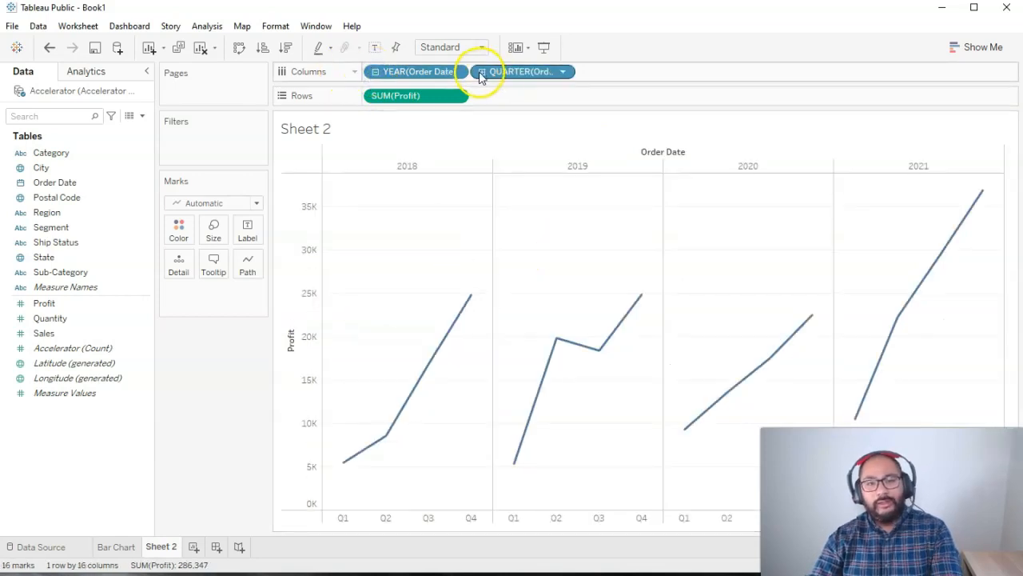
- Restore the day-level profit line with 1,236 daily points starting January 2018
left_click(482, 71)
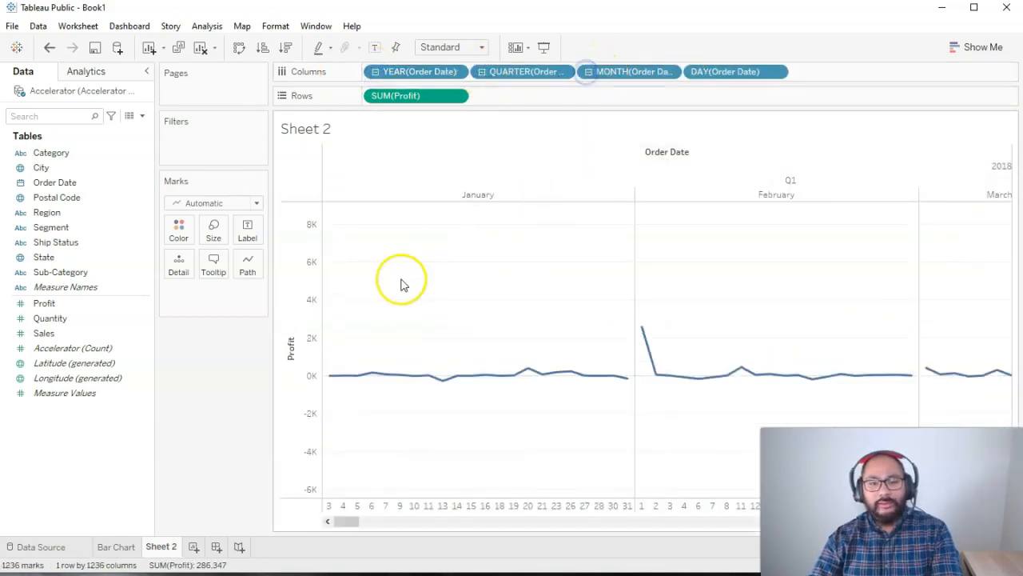
mouse_move(365, 334)
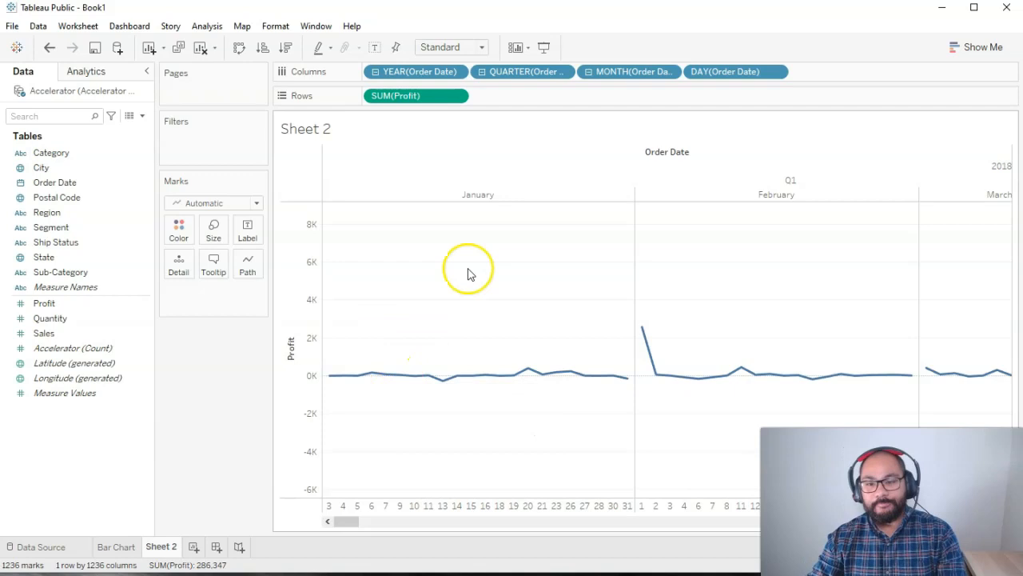
mouse_move(351, 376)
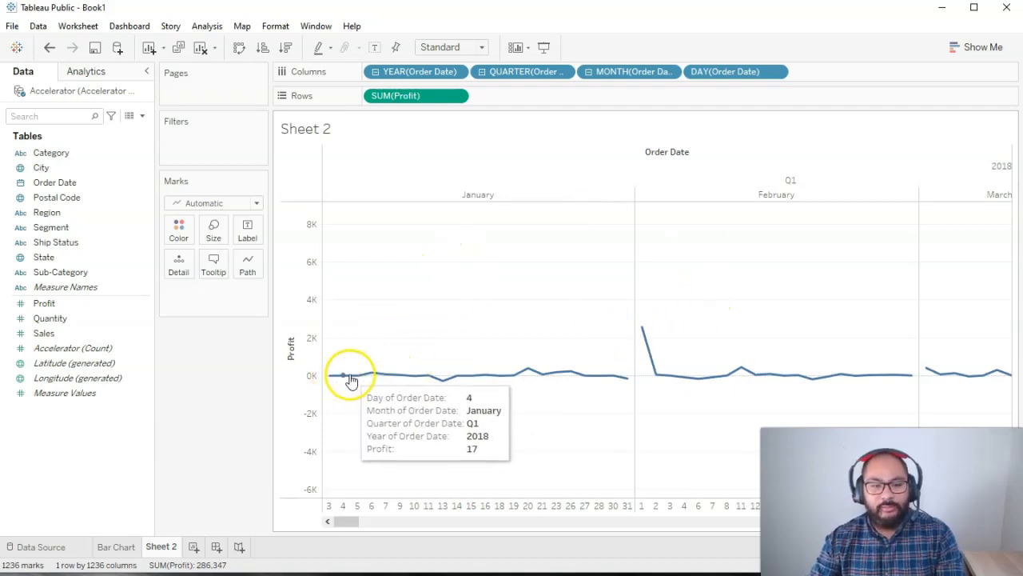
mouse_move(682, 378)
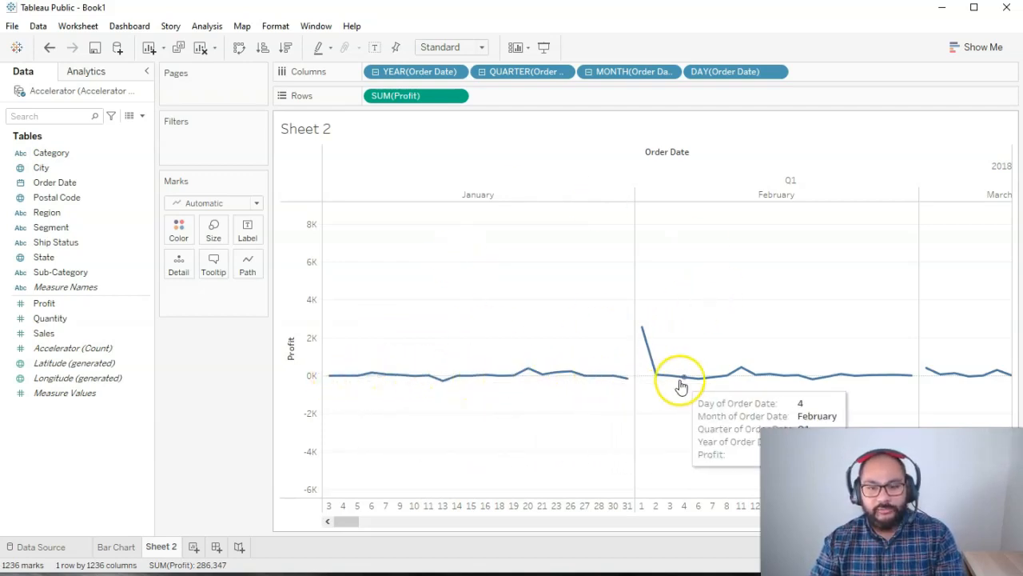
mouse_move(868, 312)
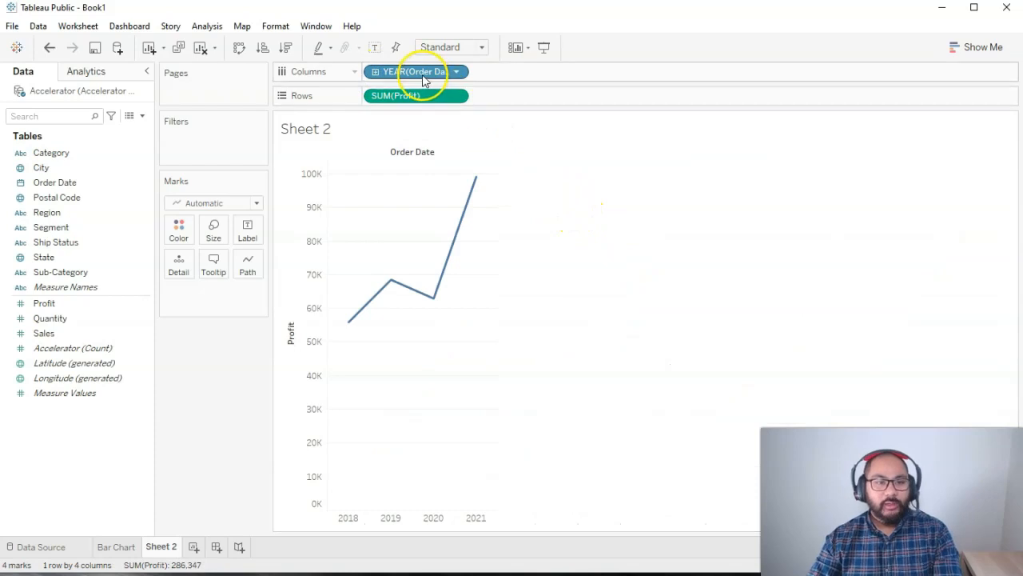
- Switch YEAR(Order Date) on Columns to continuous, showing four yearly points
left_click(456, 72)
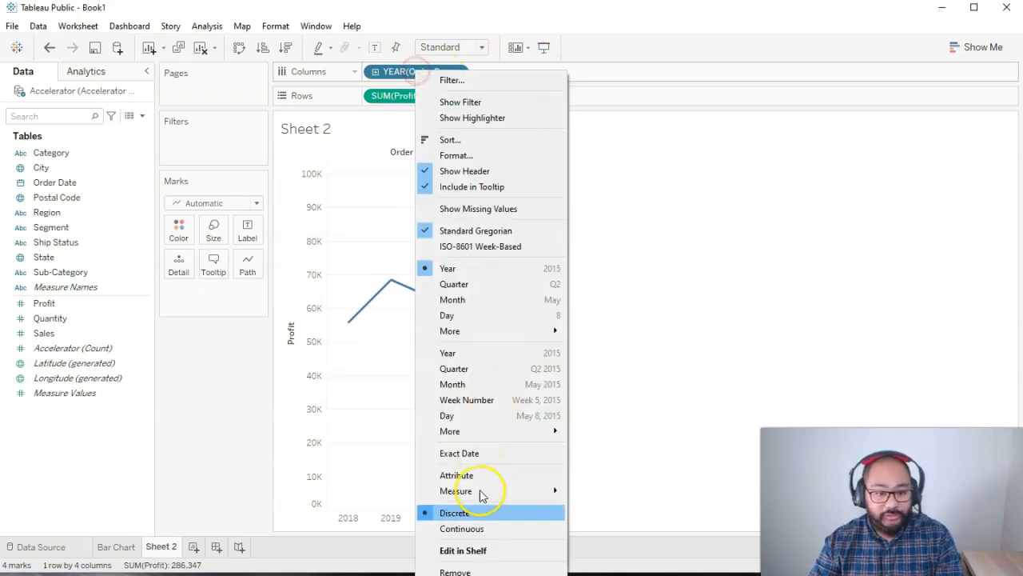
left_click(461, 529)
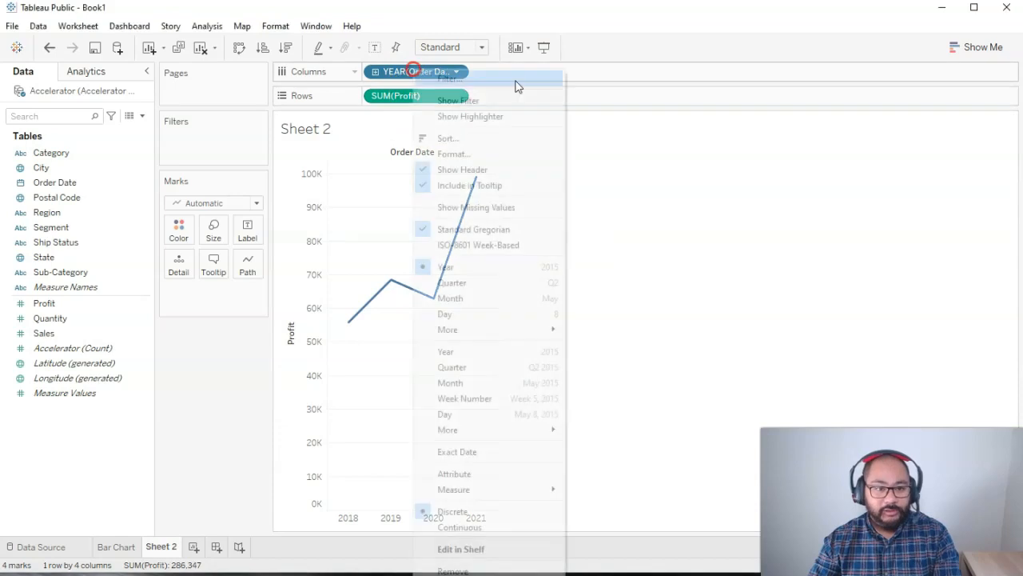
mouse_move(503, 351)
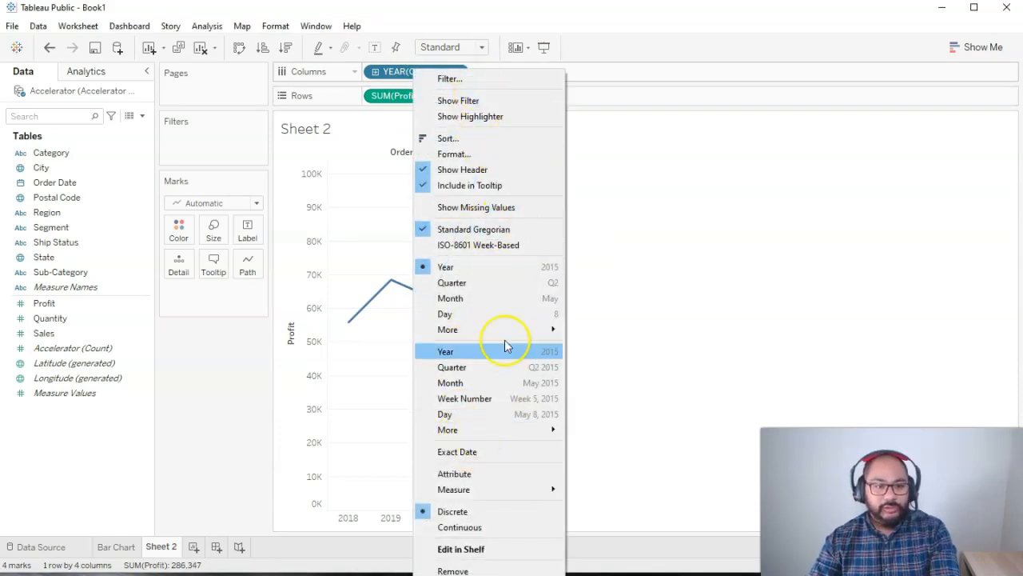
mouse_move(472, 266)
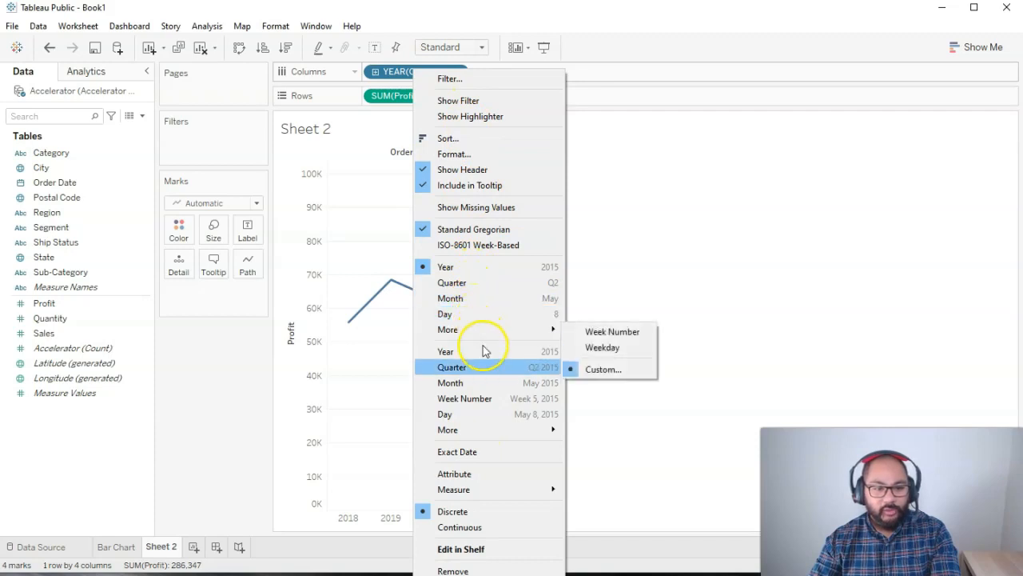
mouse_move(487, 414)
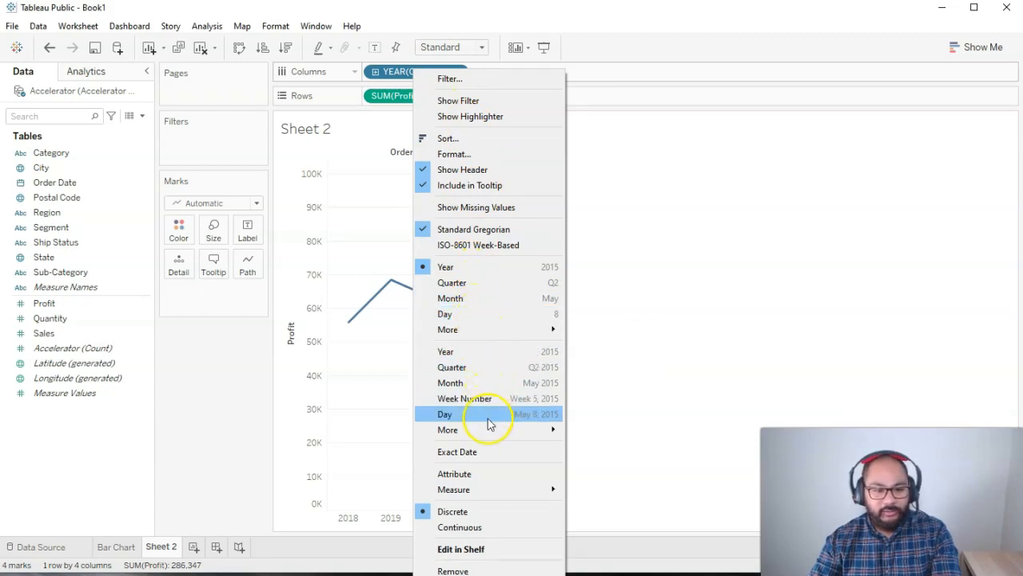
mouse_move(500, 351)
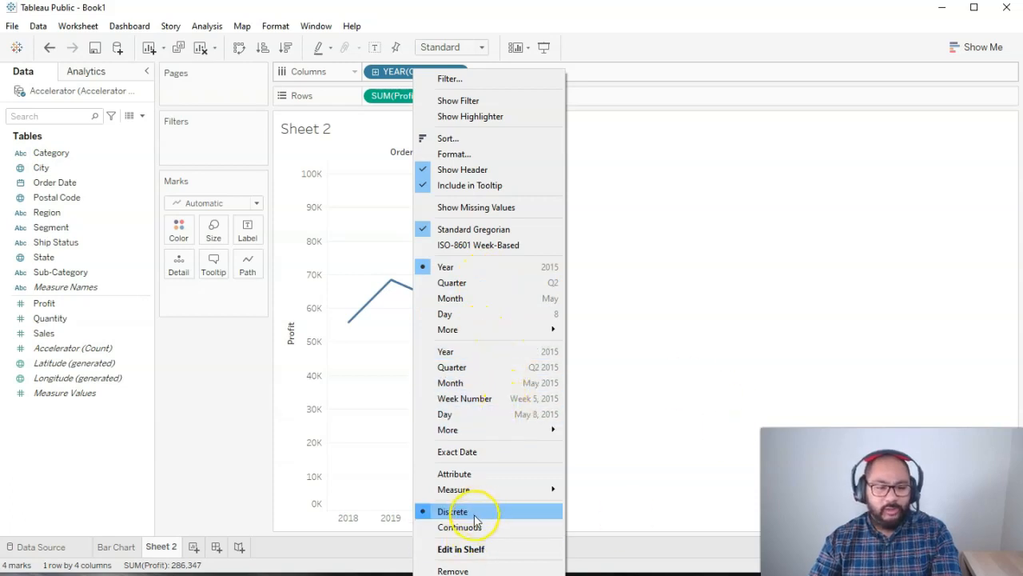
mouse_move(480, 526)
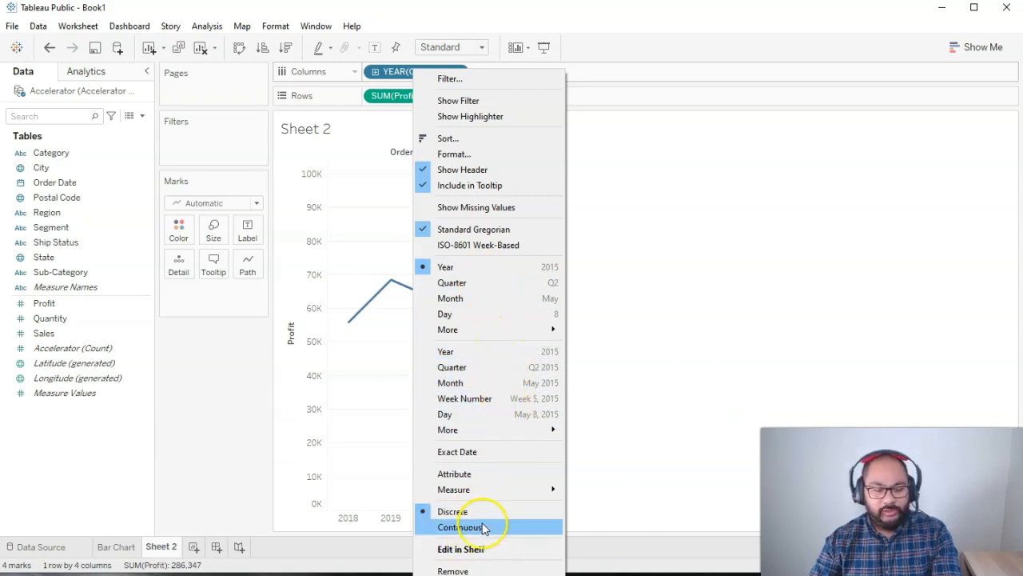
mouse_move(475, 267)
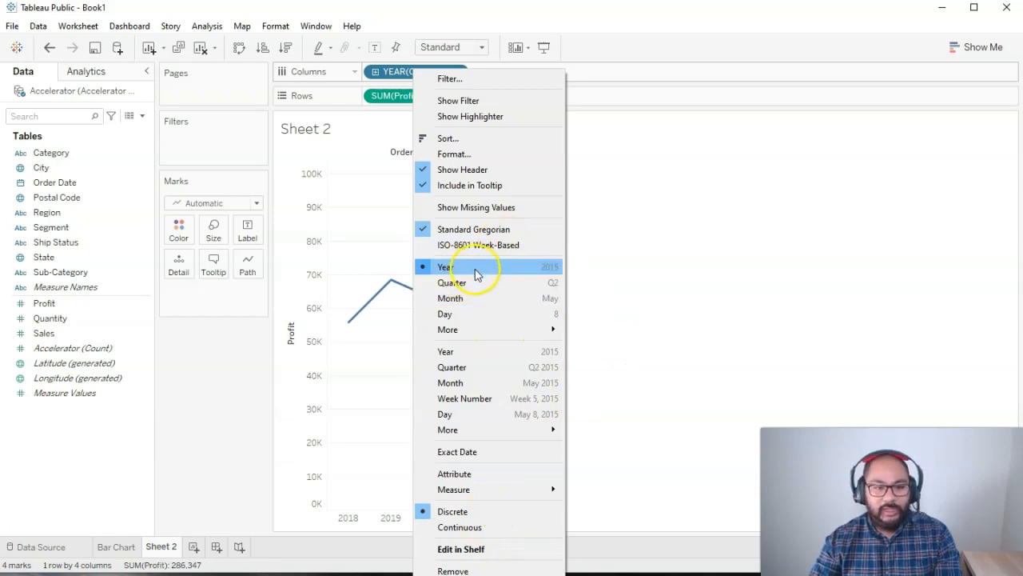
mouse_move(448, 329)
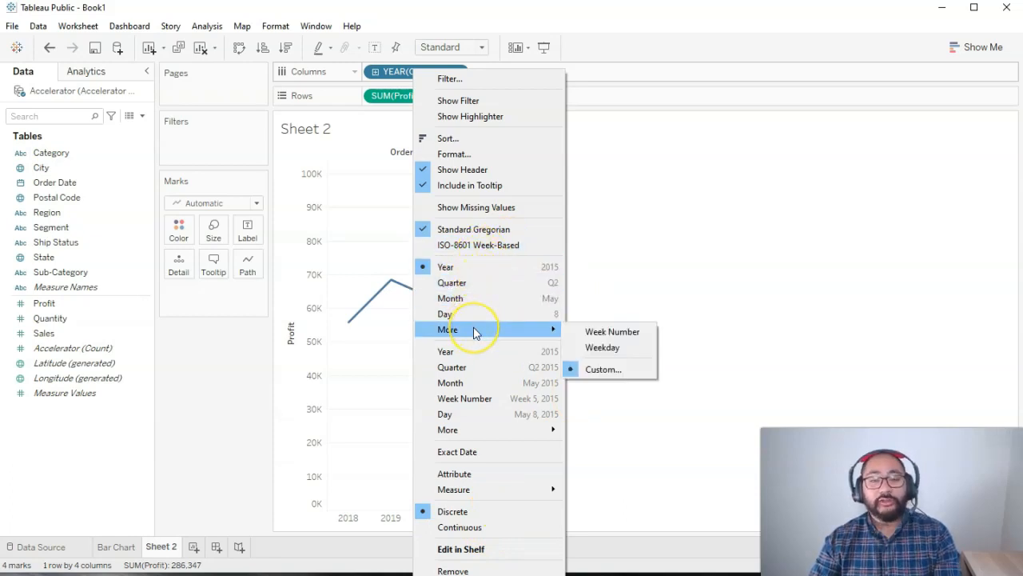
mouse_move(502, 351)
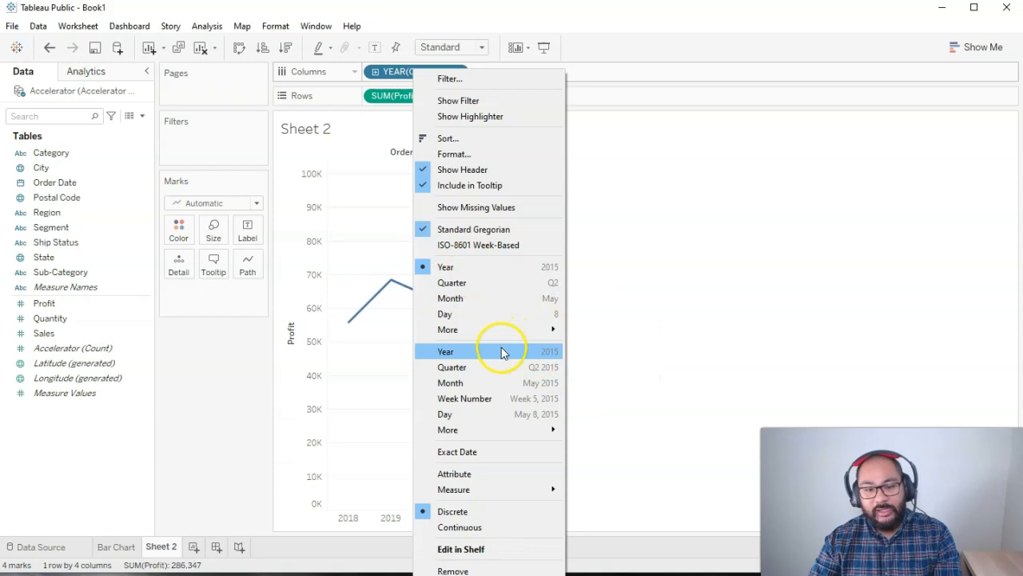
mouse_move(495, 414)
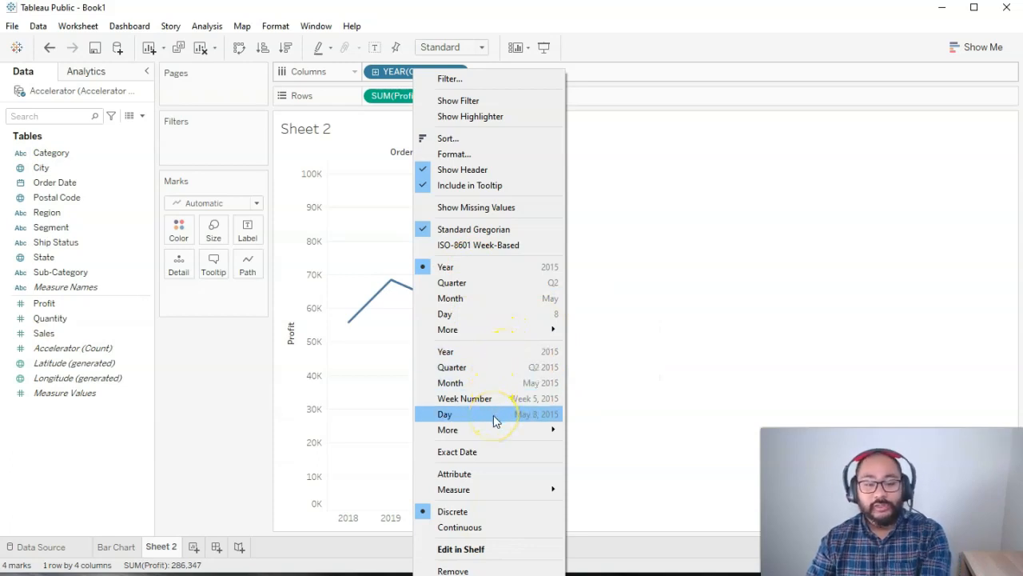
mouse_move(495, 367)
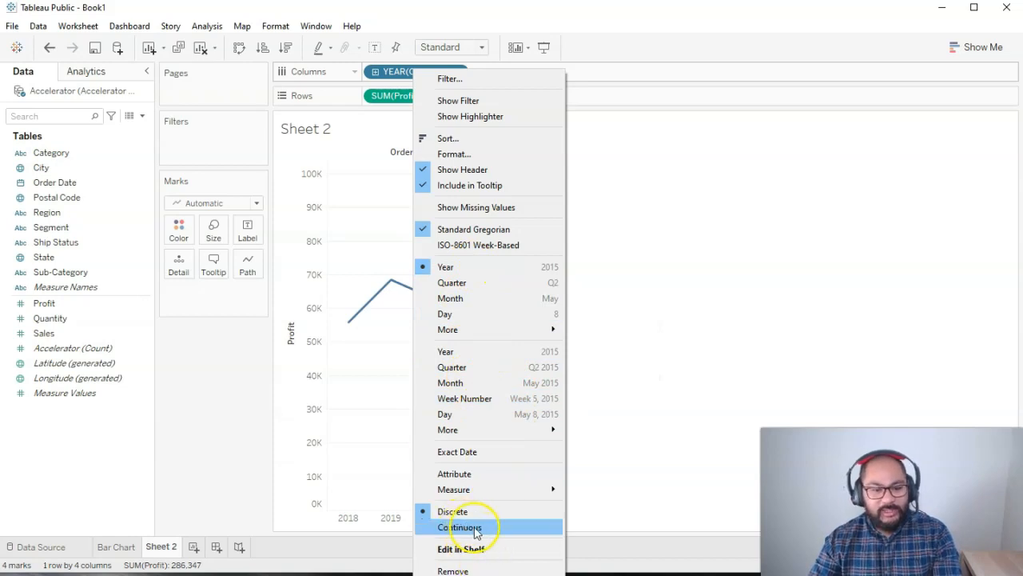
mouse_move(488, 527)
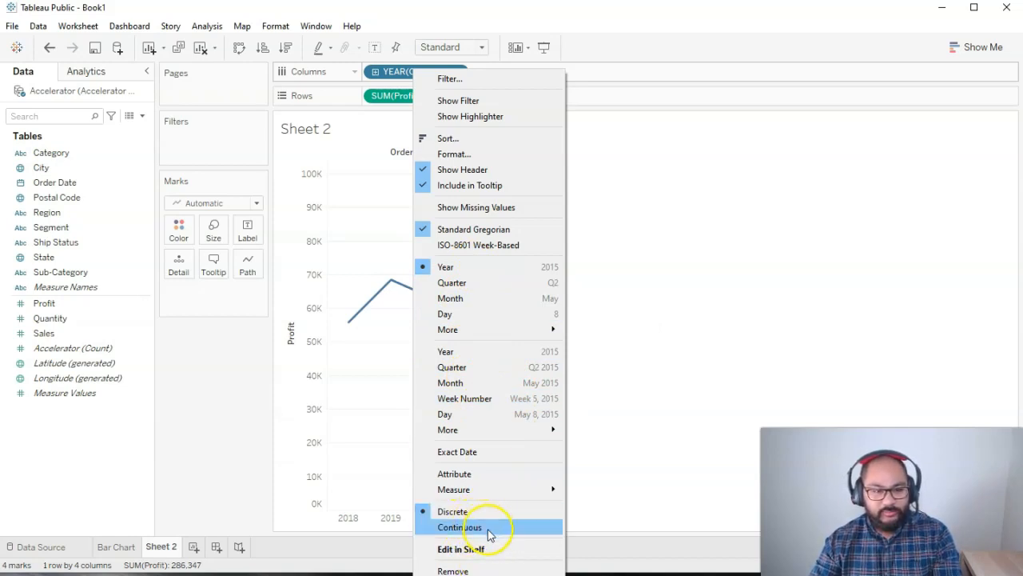
left_click(460, 527)
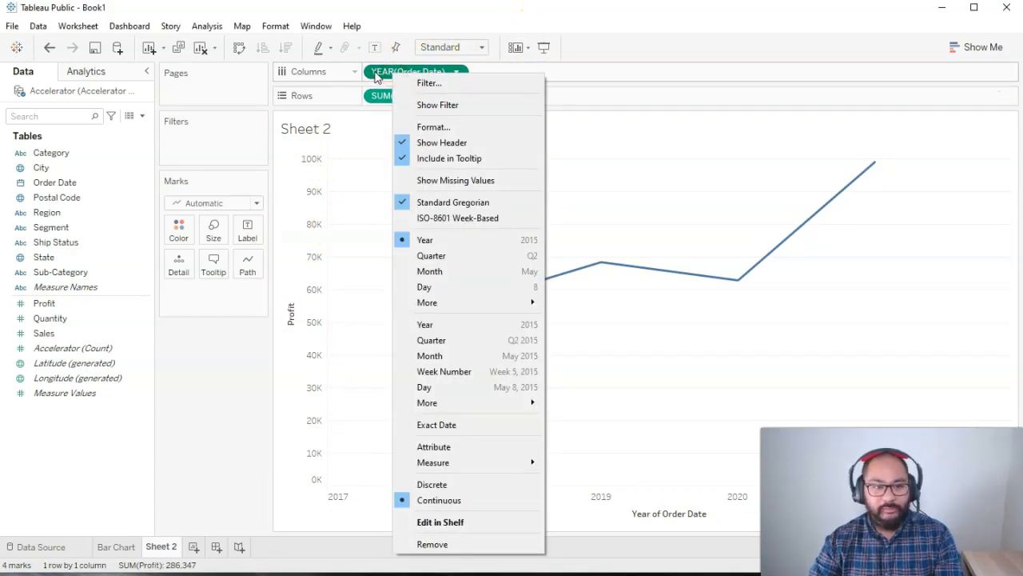
mouse_move(447, 338)
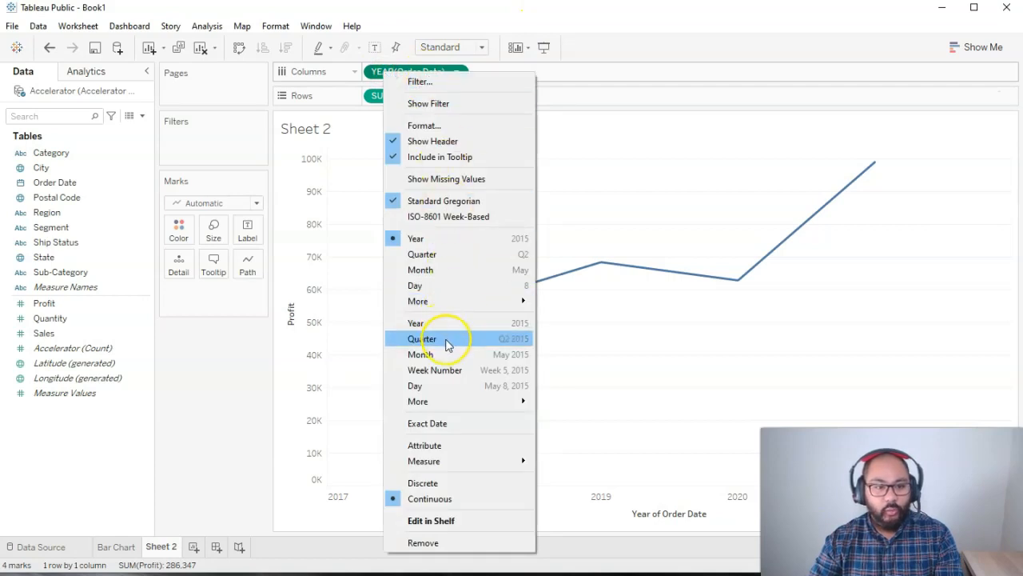
mouse_move(444, 401)
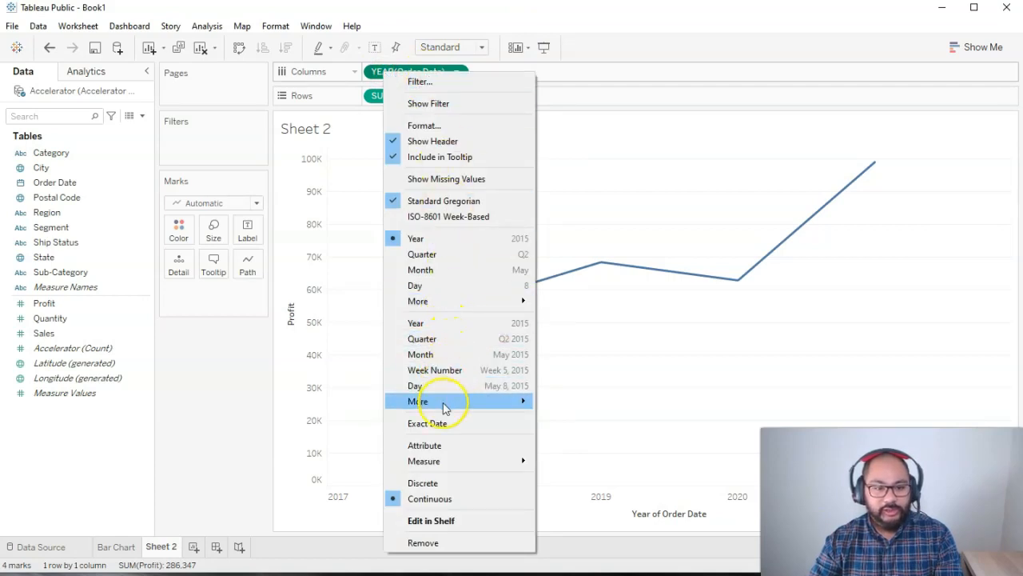
mouse_move(448, 254)
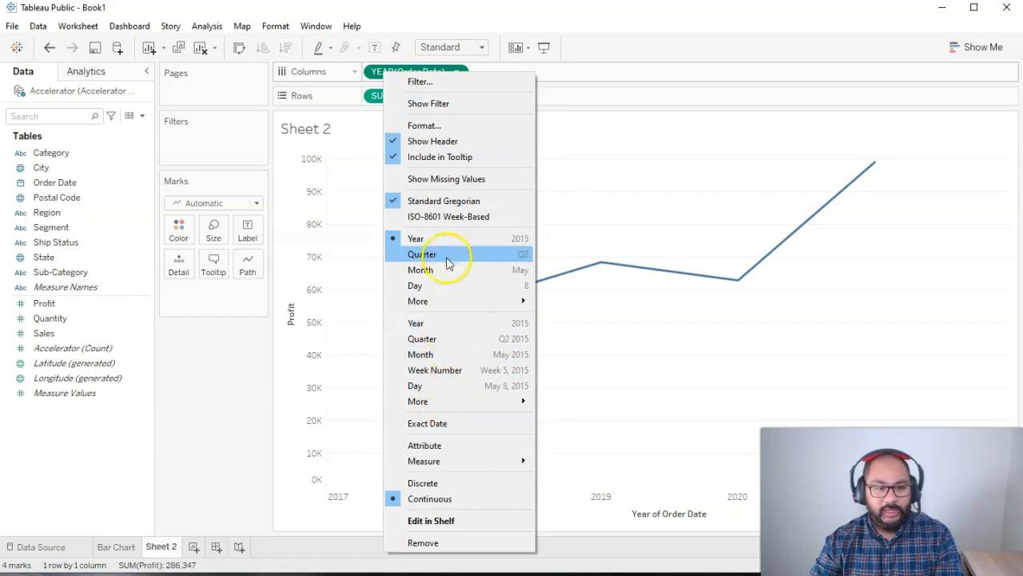
mouse_move(431, 238)
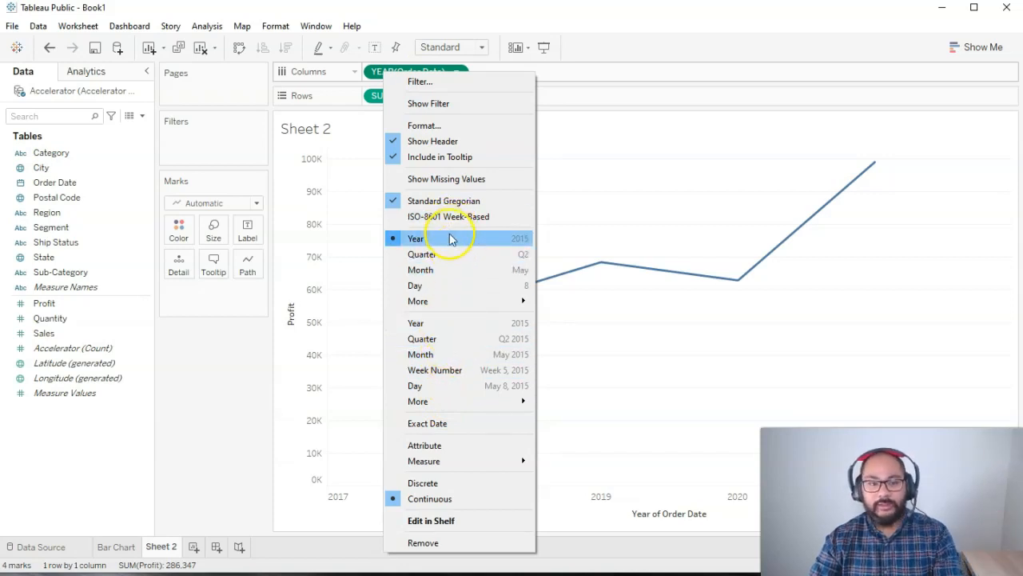
mouse_move(447, 323)
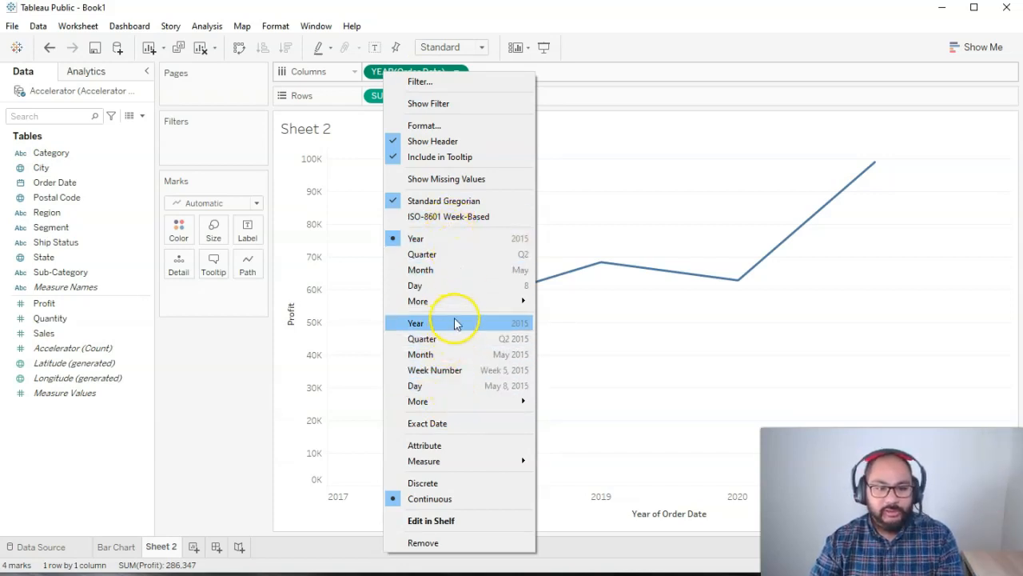
mouse_move(466, 339)
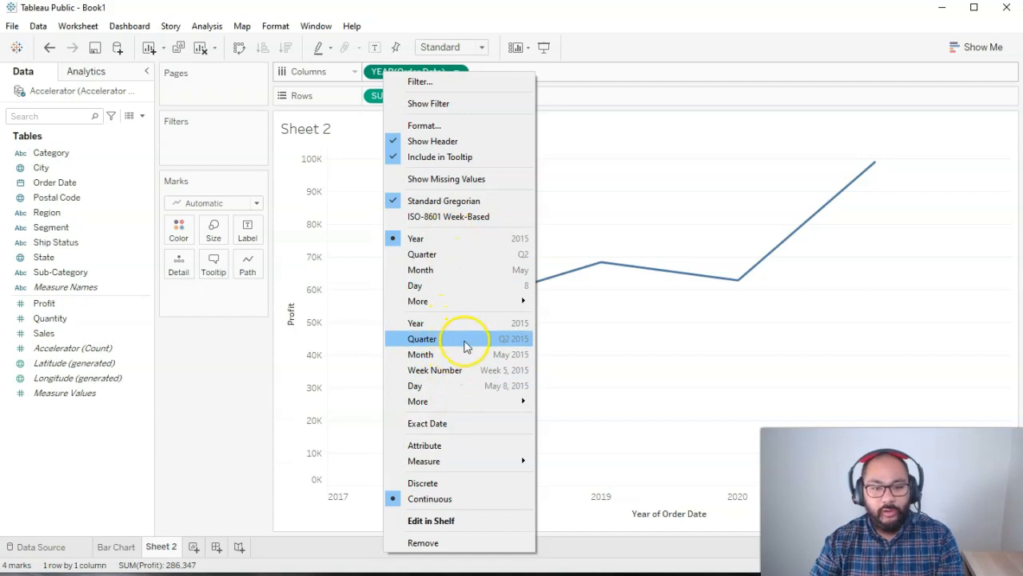
- Change the continuous Order Date level through quarter and month to individual days
left_click(422, 339)
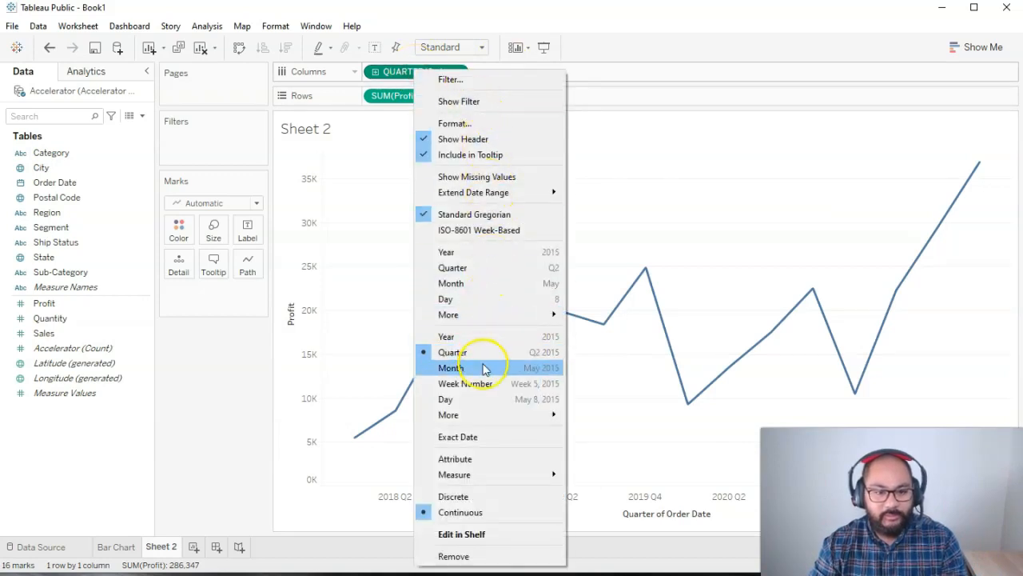
left_click(450, 368)
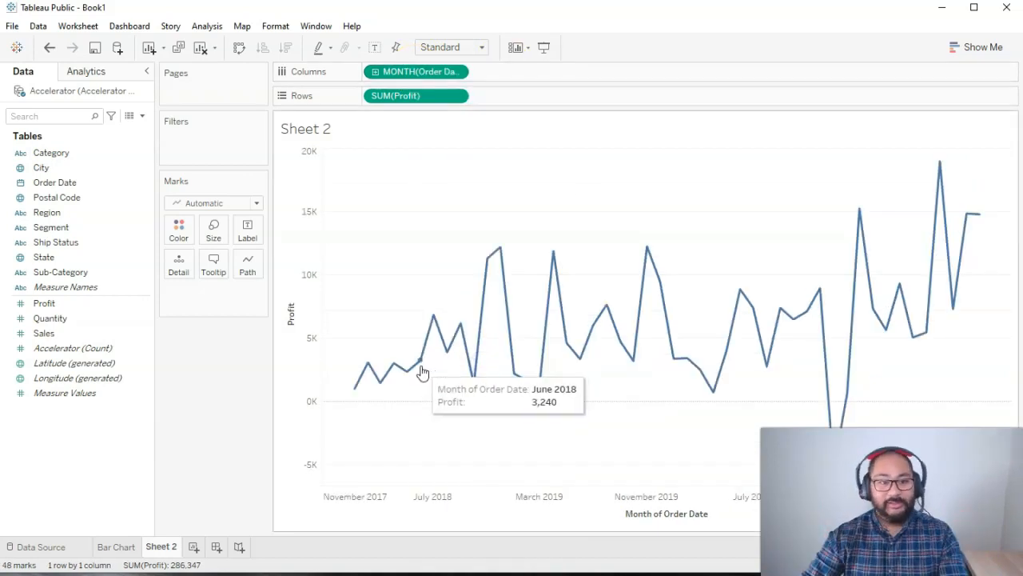
left_click(422, 71)
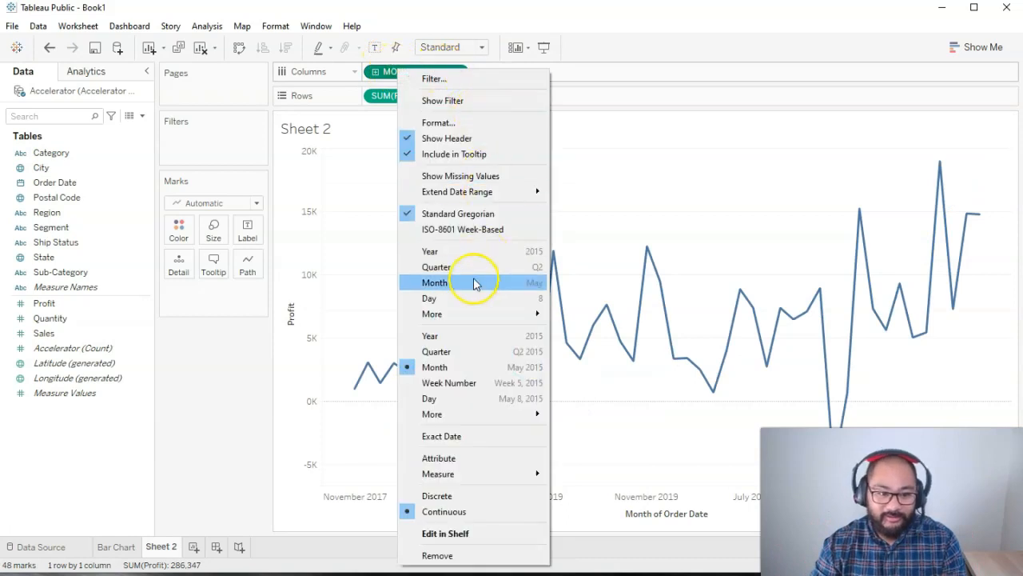
left_click(449, 382)
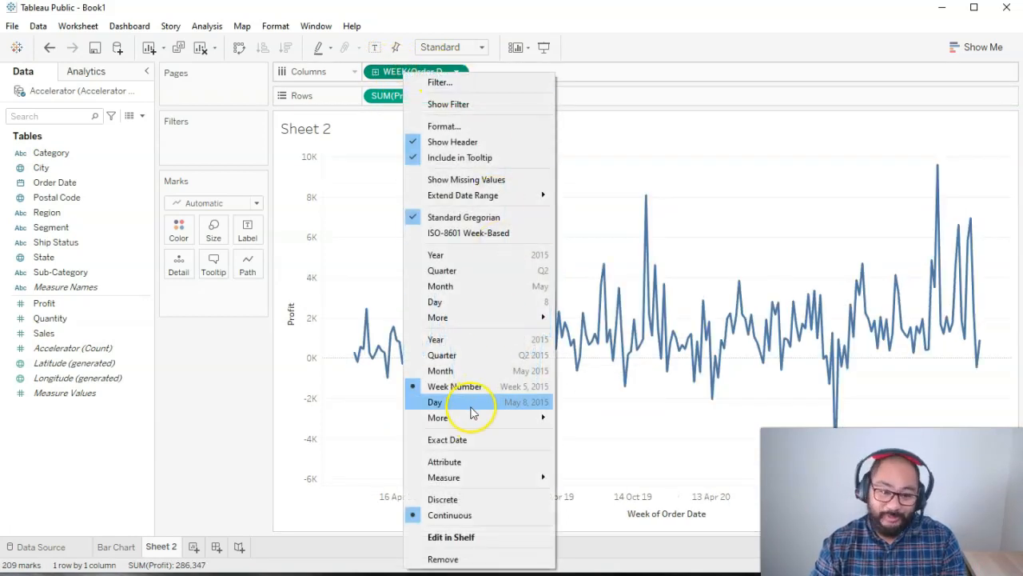
left_click(435, 401)
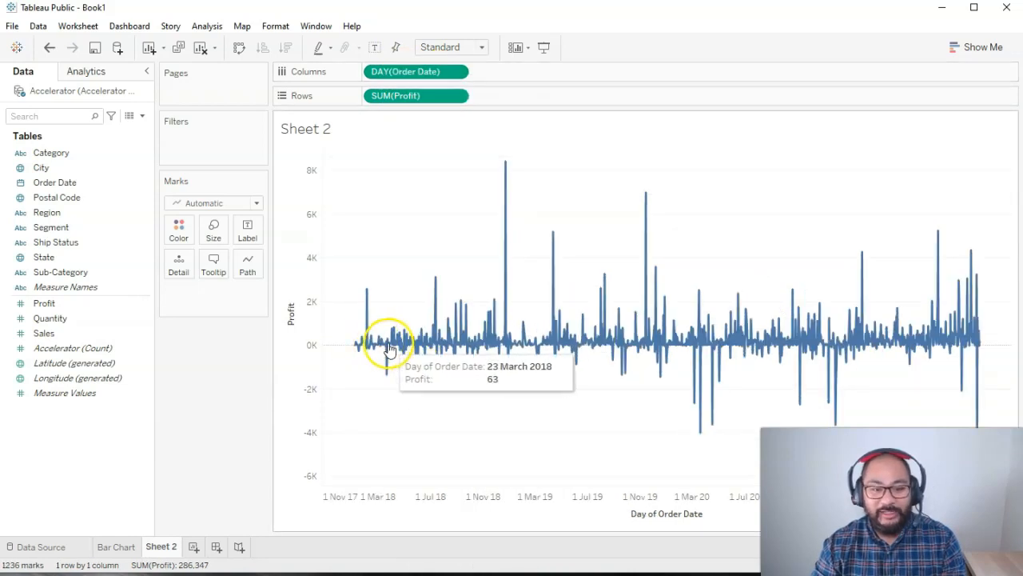
mouse_move(398, 207)
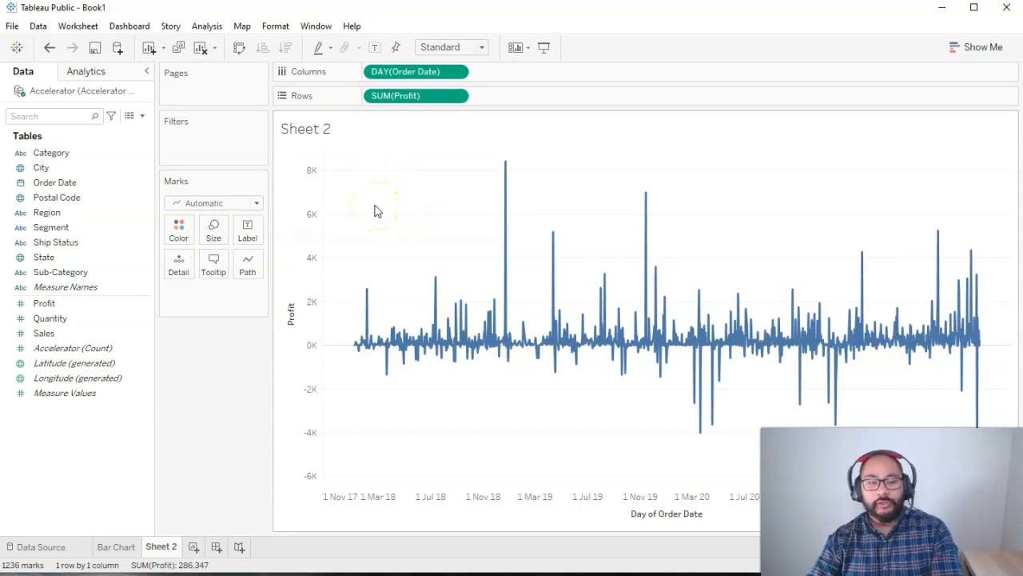
mouse_move(411, 71)
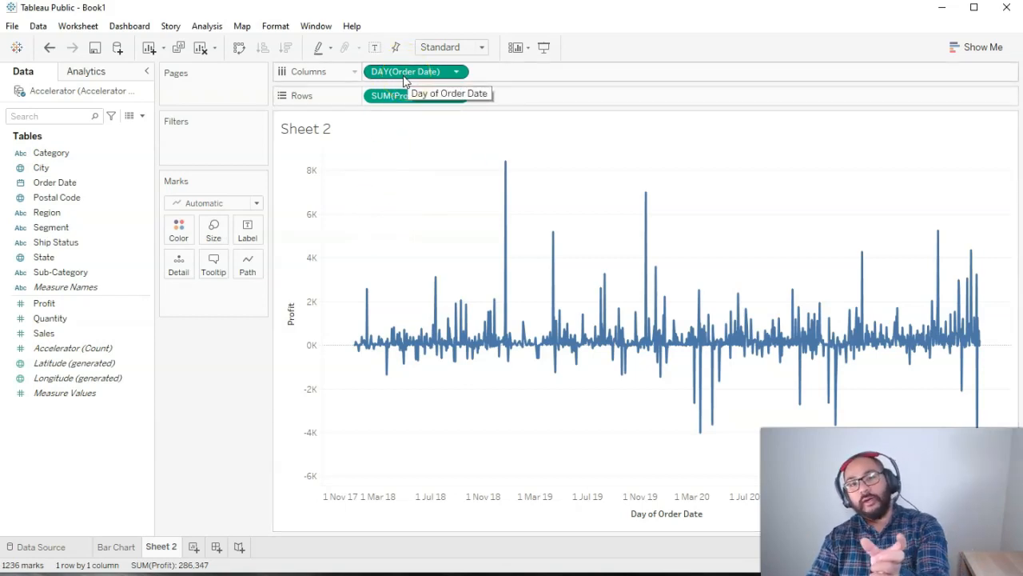
mouse_move(520, 204)
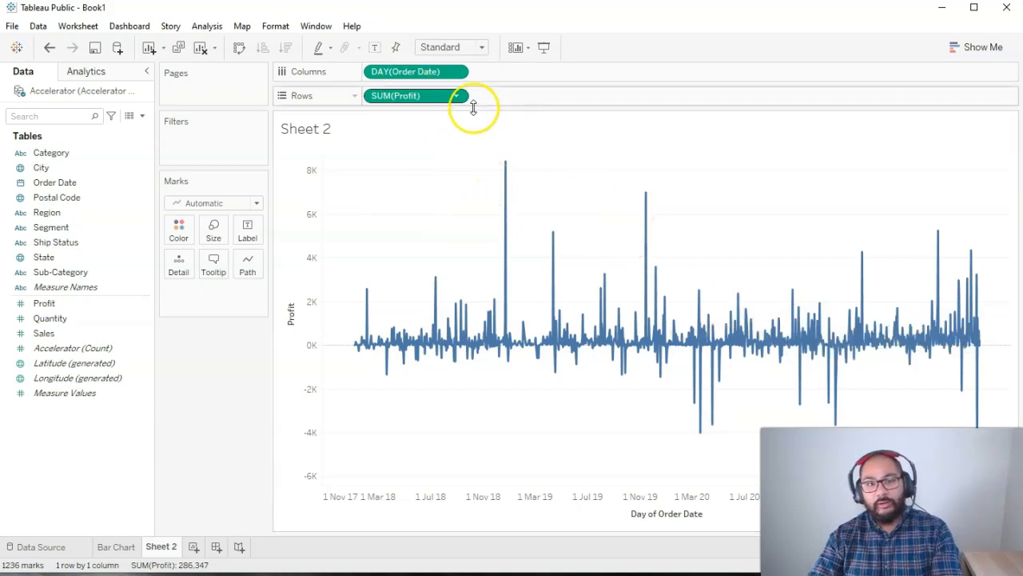
mouse_move(989, 148)
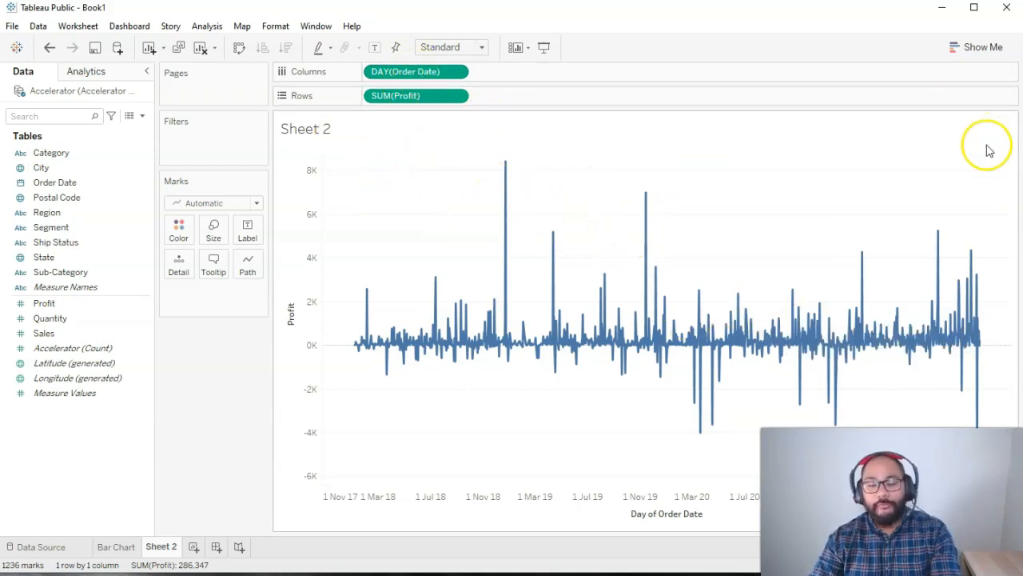
mouse_move(425, 191)
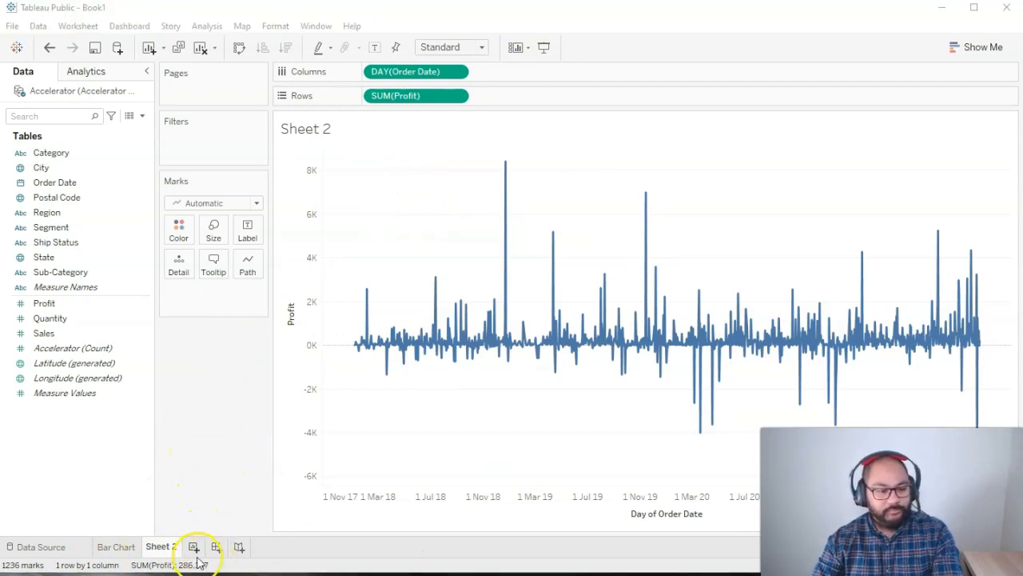
- Create Sheet 3 with Profit on Rows and YEAR(Order Date) on Columns
left_click(194, 546)
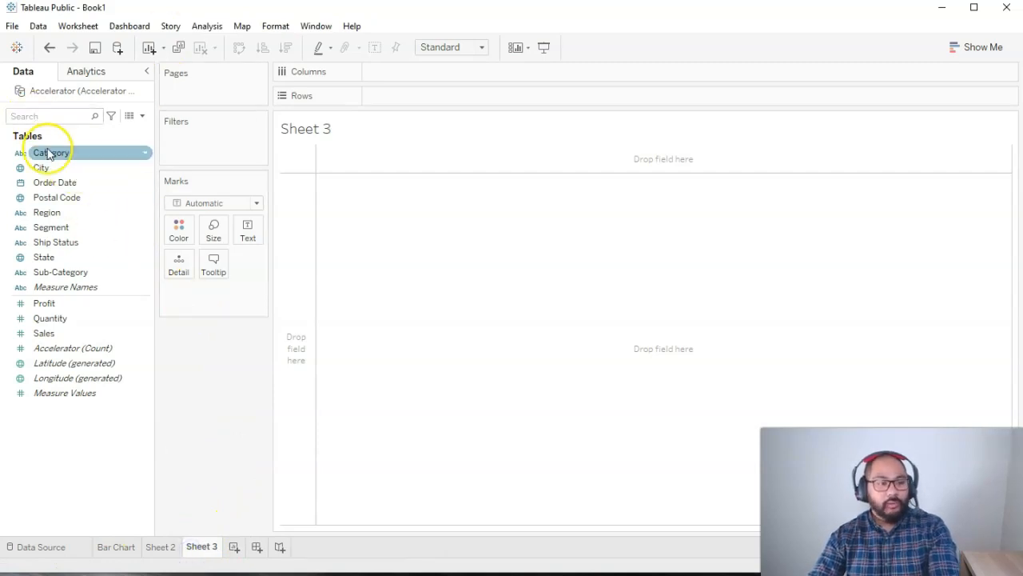
left_click(44, 303)
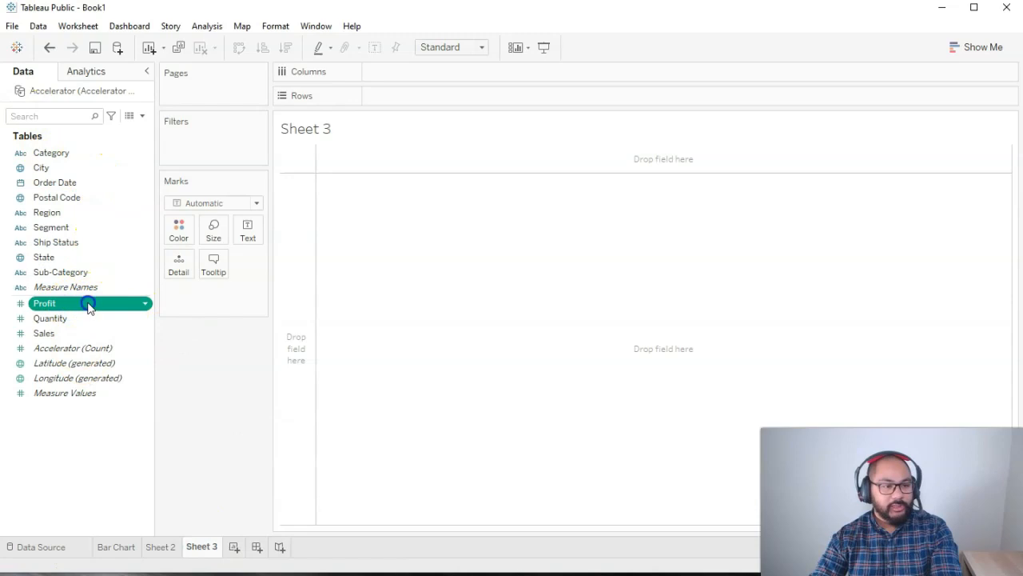
left_click_drag(43, 303, 415, 95)
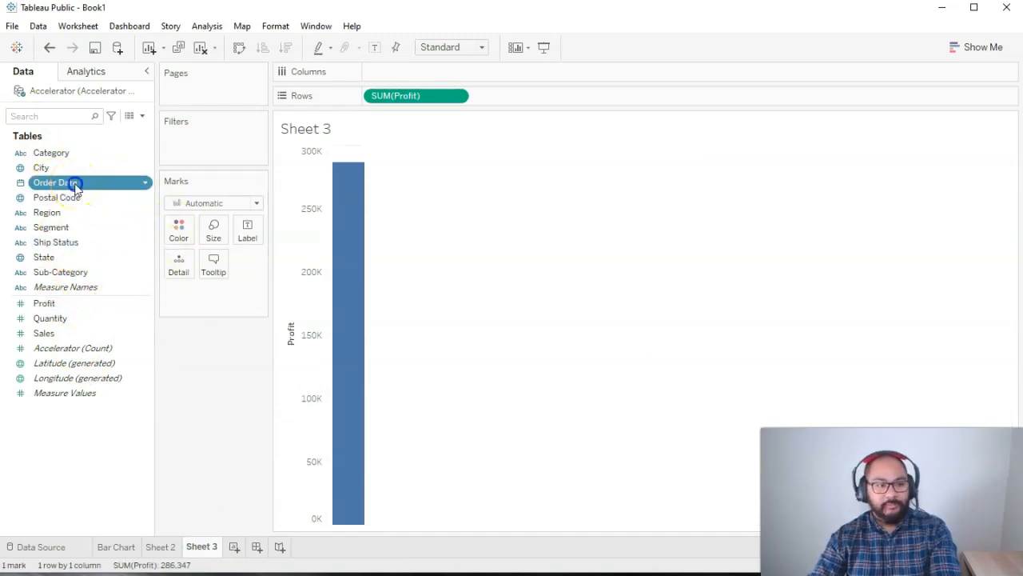
left_click_drag(54, 183, 416, 71)
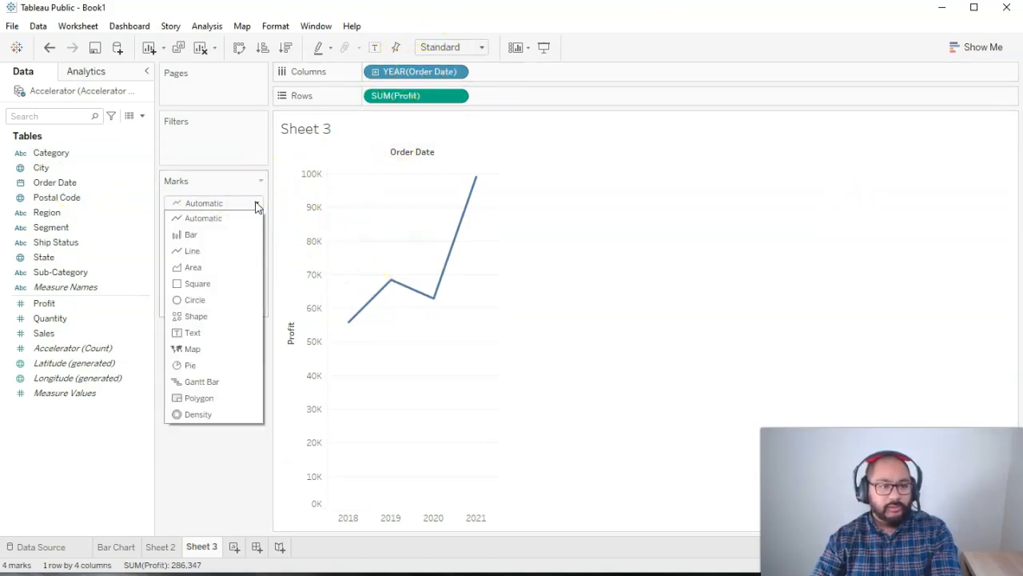
mouse_move(235, 234)
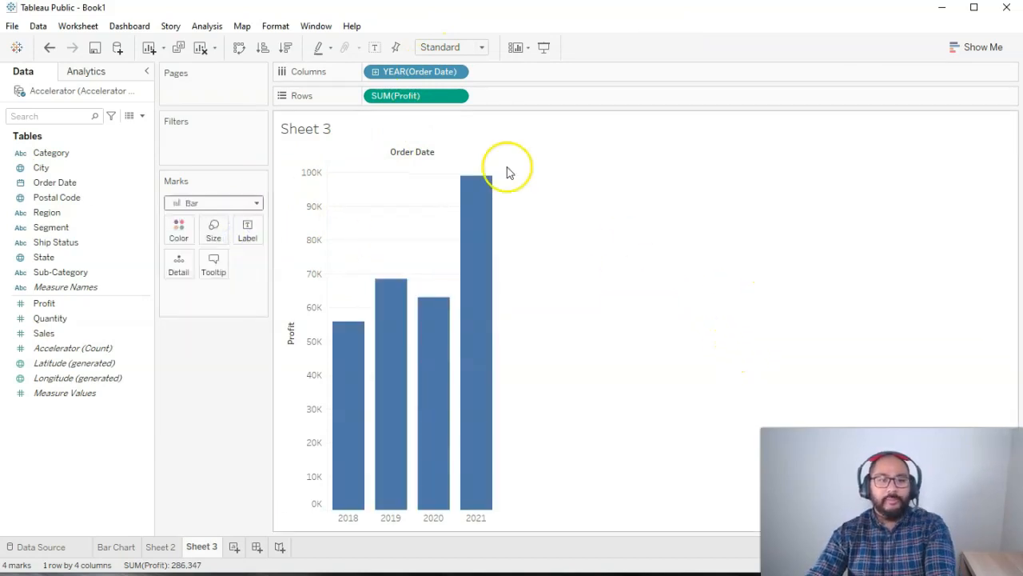
- Drill YEAR(Order Date) down to quarter, showing Q1–Q4 profit bars, then inspect the Q1 bar
left_click(416, 71)
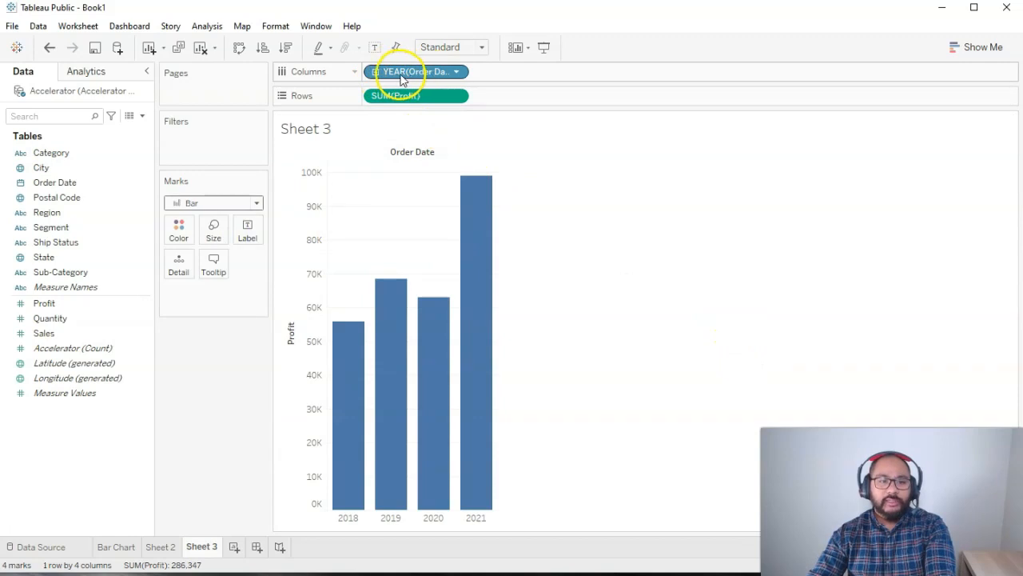
left_click(416, 71)
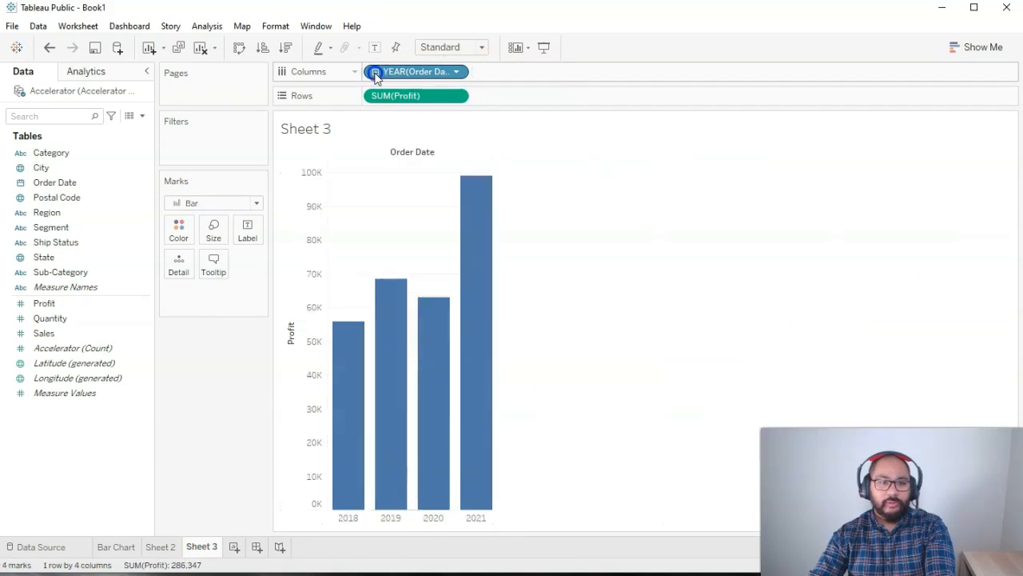
left_click(456, 71)
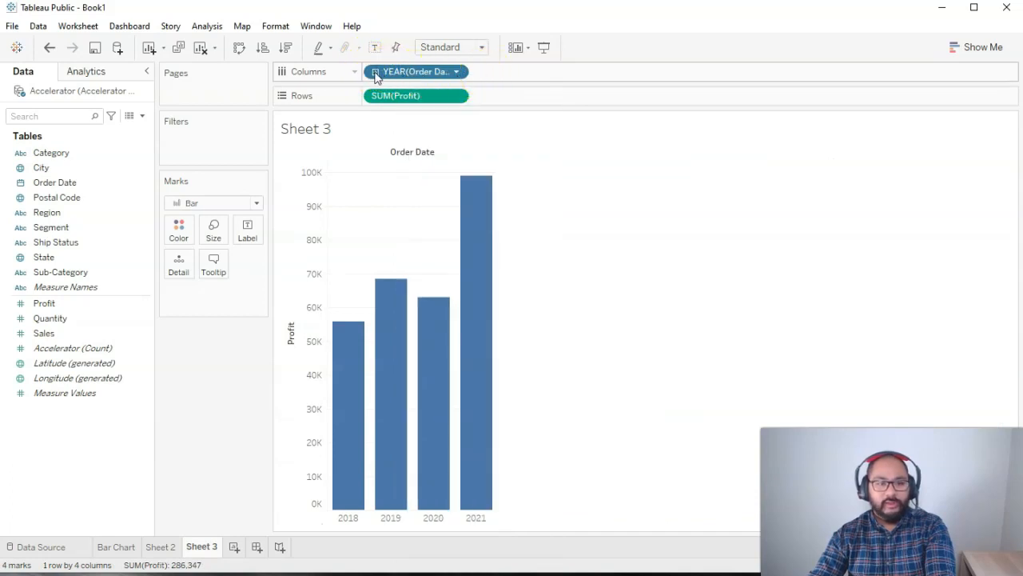
left_click(520, 71)
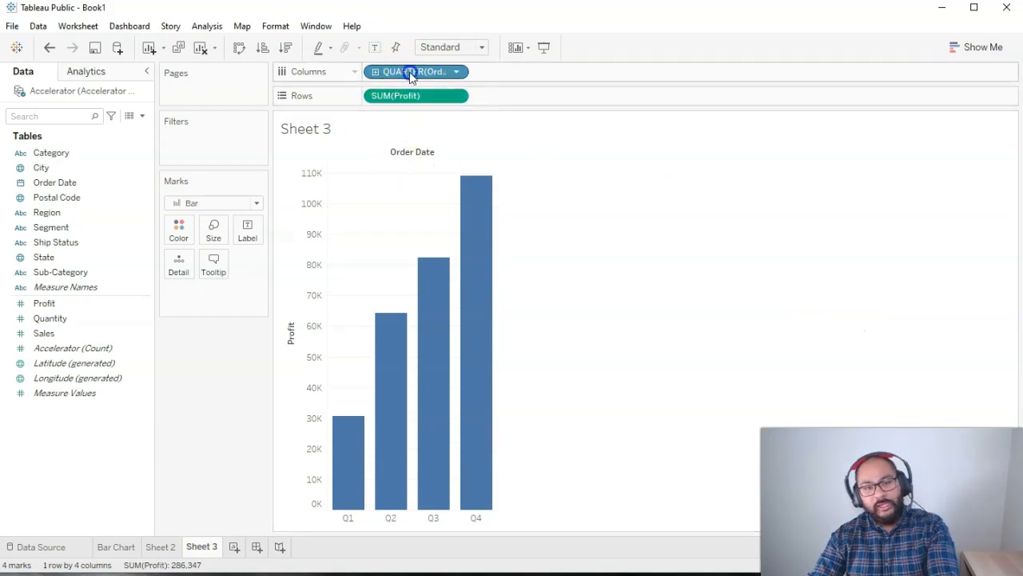
left_click(456, 72)
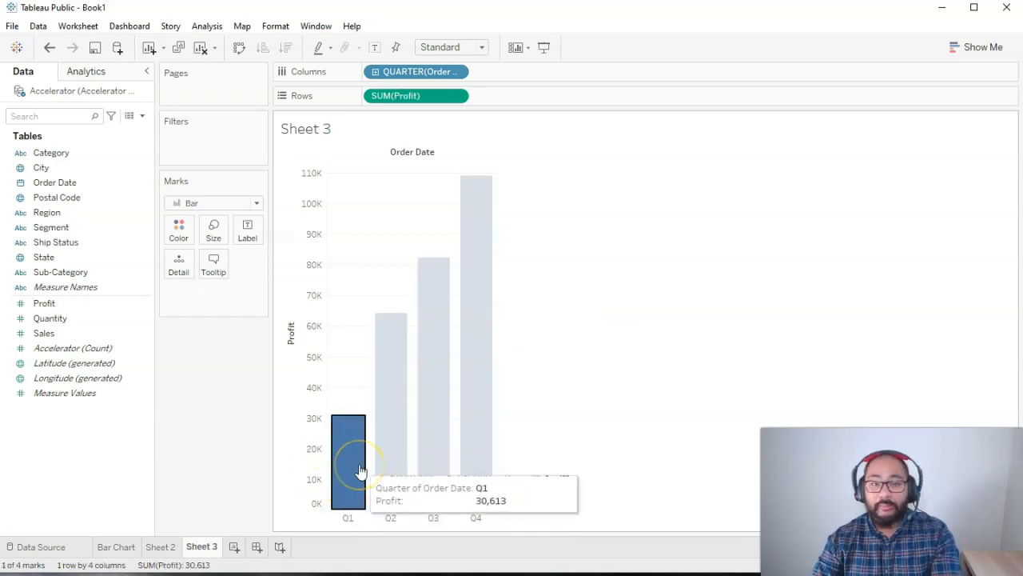
left_click(348, 460)
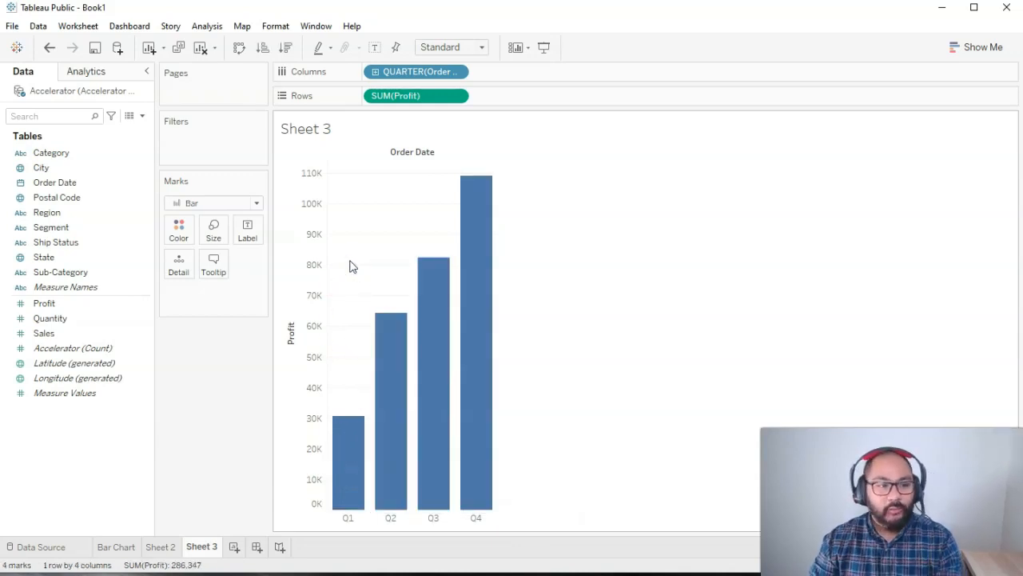
left_click(55, 182)
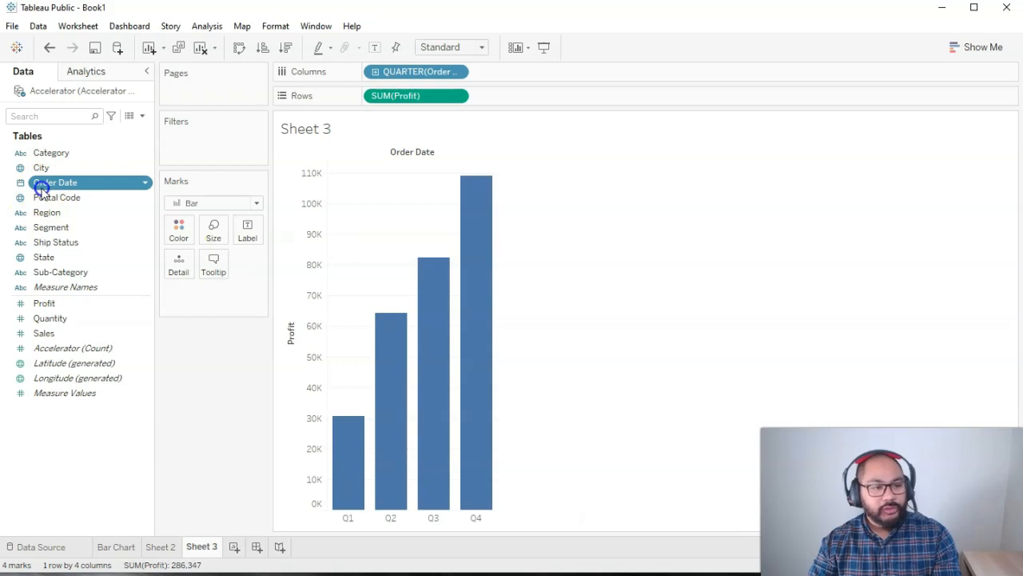
- Drop Order Date onto Color so each quarterly bar stacks by year, 2018–2021
left_click_drag(56, 182, 200, 228)
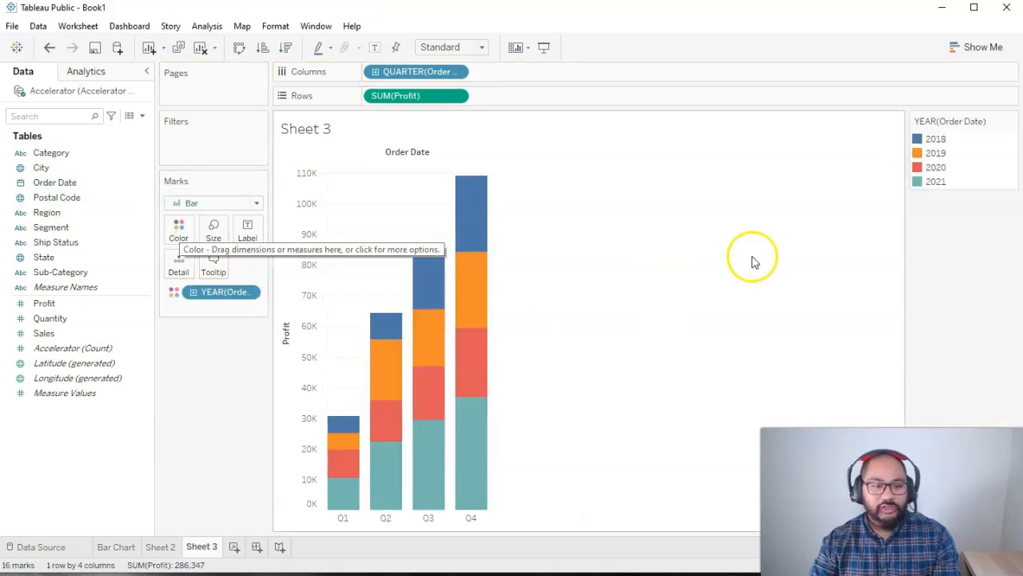
mouse_move(431, 282)
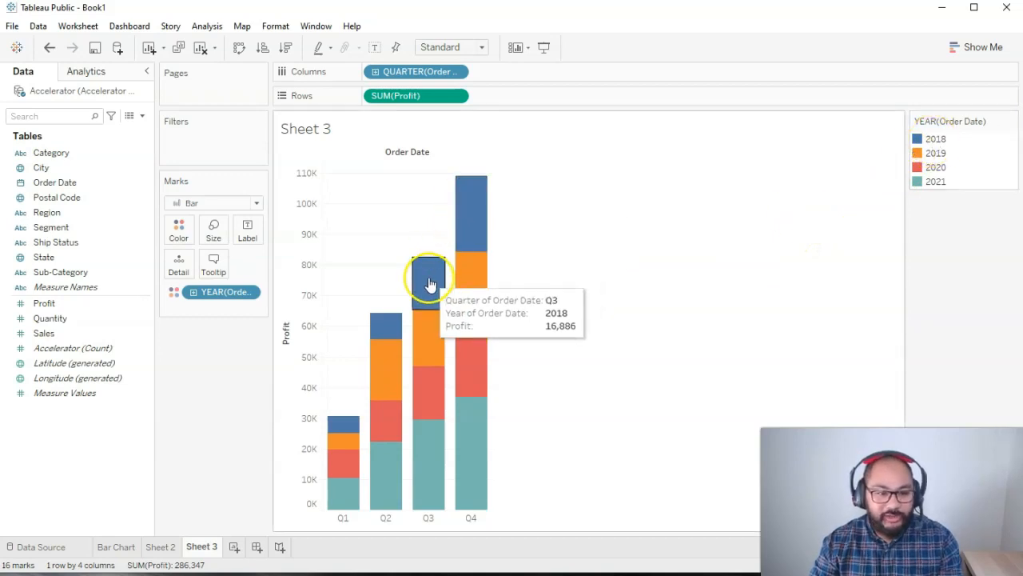
mouse_move(440, 334)
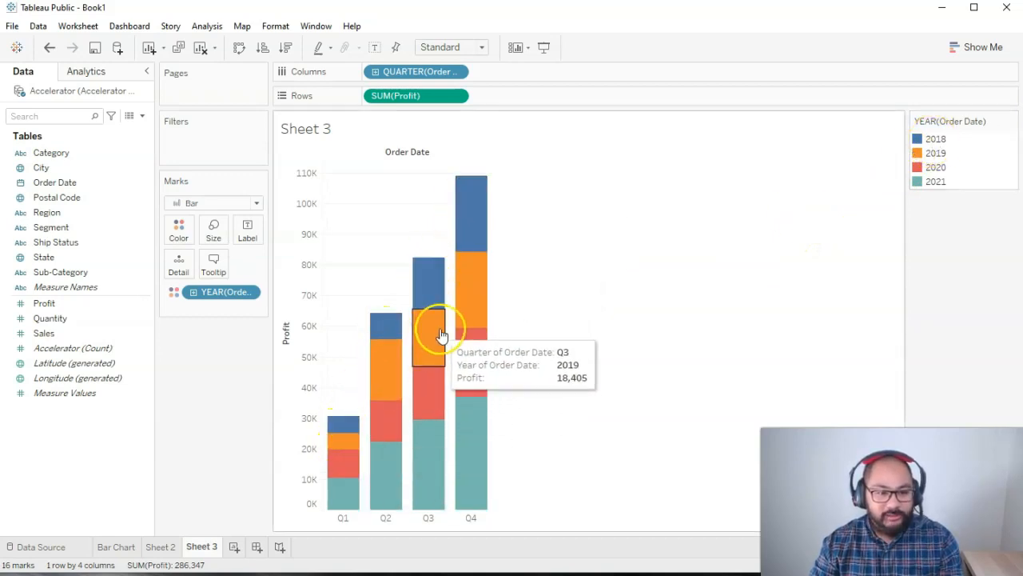
mouse_move(429, 397)
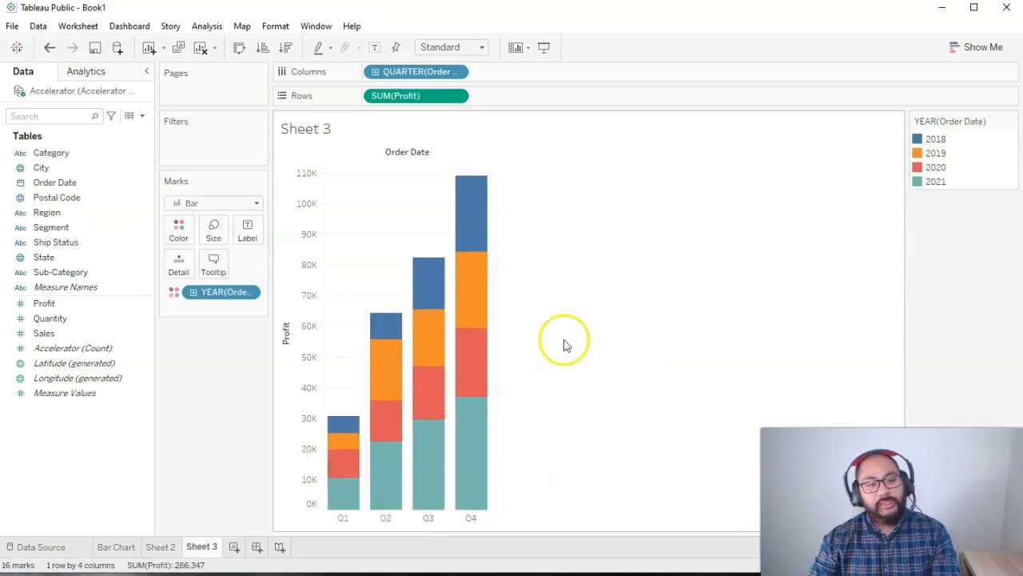
mouse_move(589, 336)
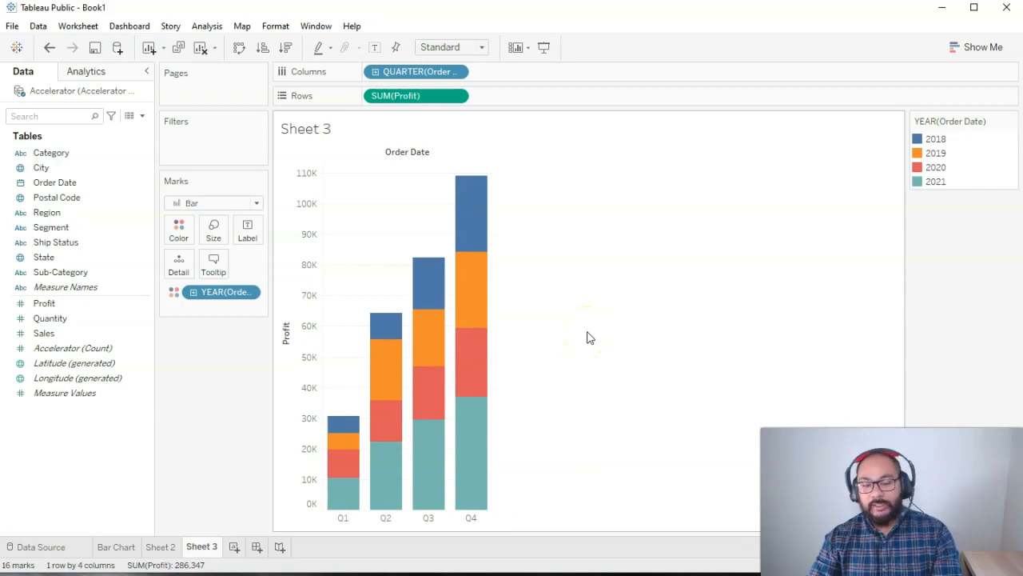
mouse_move(614, 332)
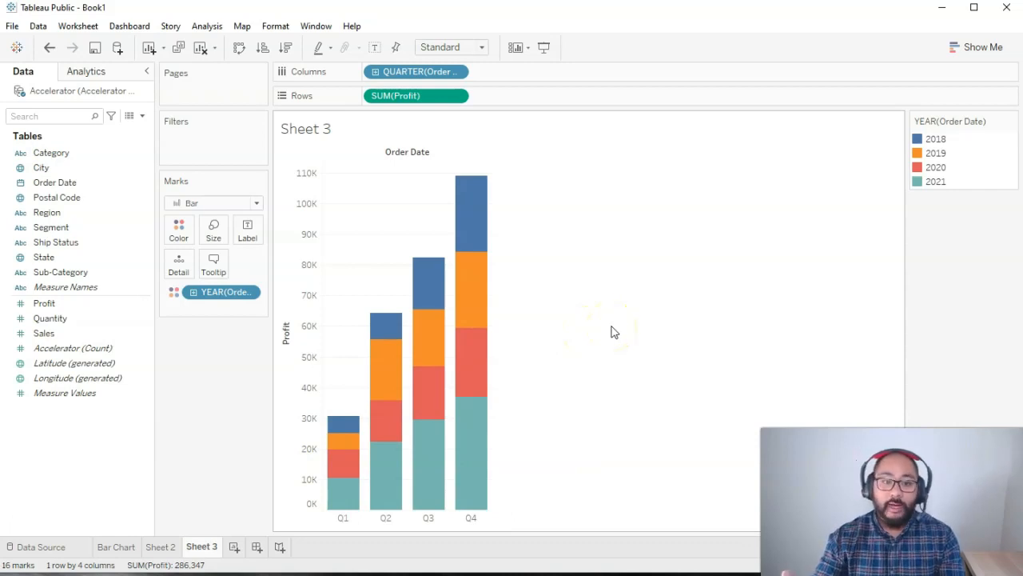
mouse_move(605, 322)
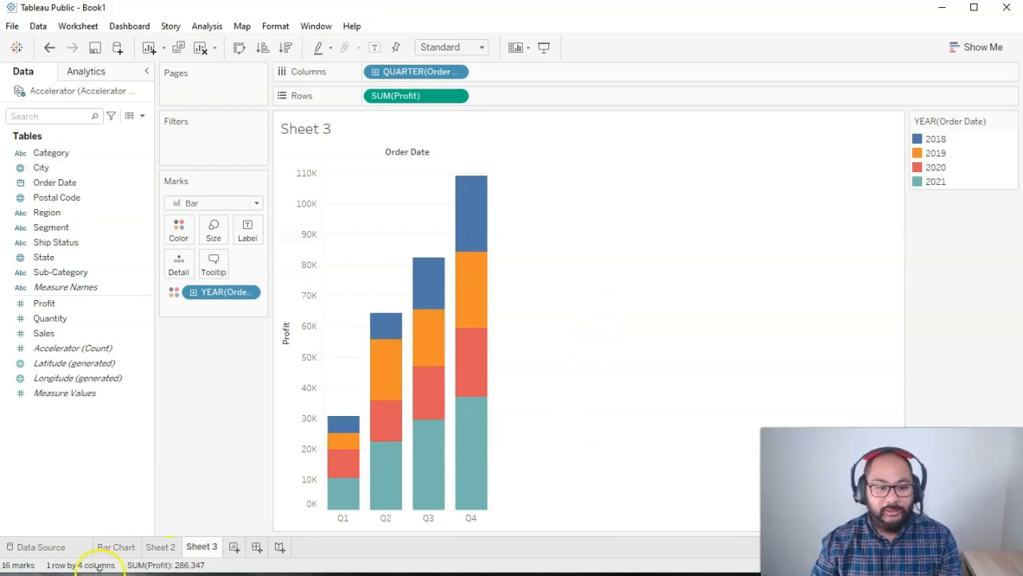
- Set Sheet 2's Order Date to continuous Month for 48 points, then return to Sheet 3
left_click(161, 547)
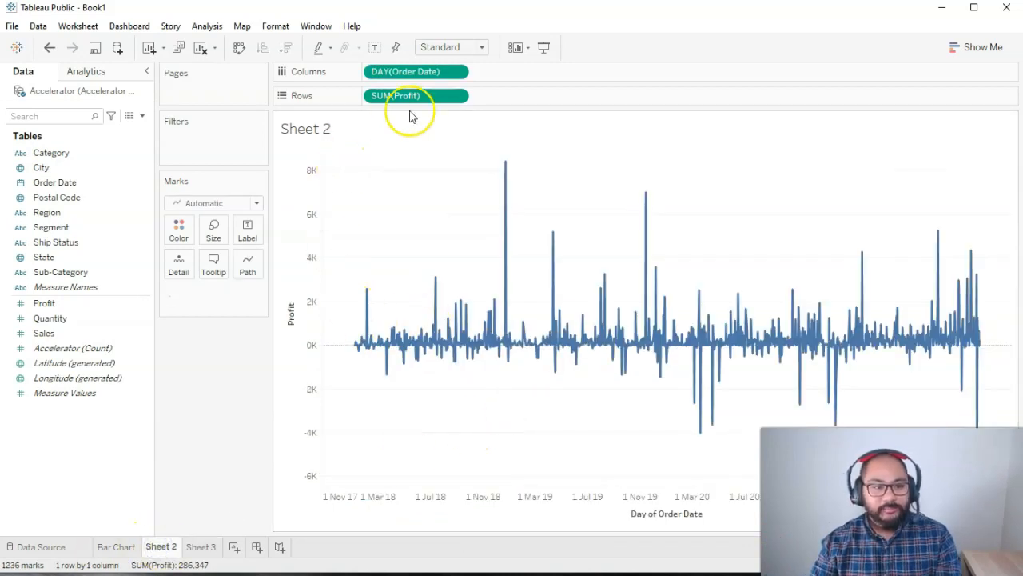
right_click(416, 72)
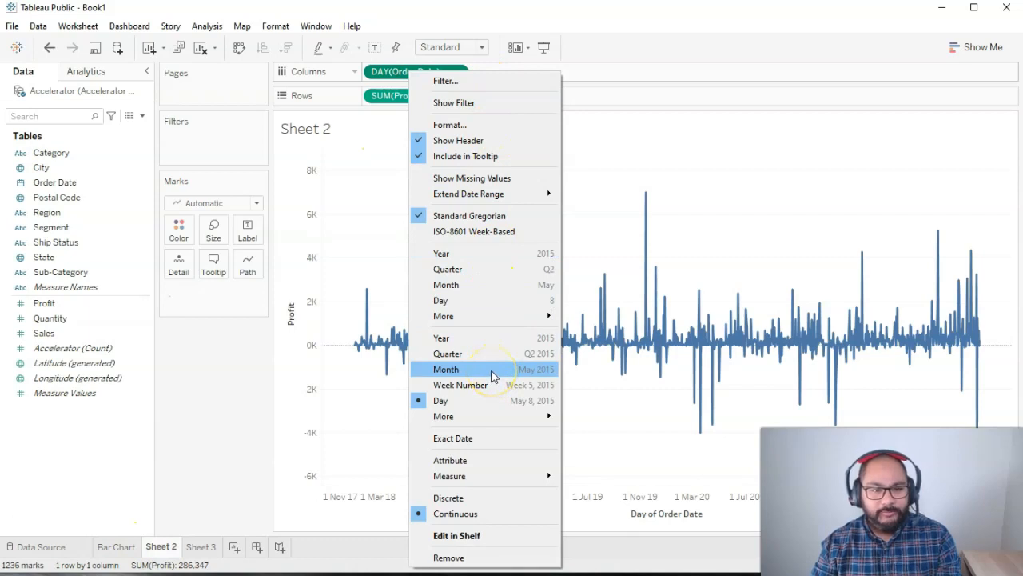
left_click(446, 369)
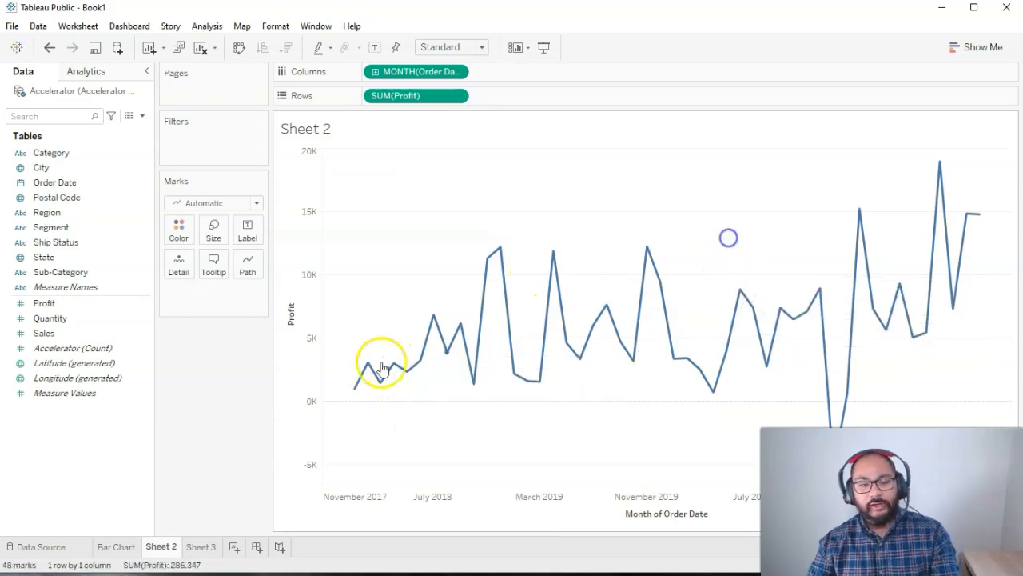
mouse_move(401, 367)
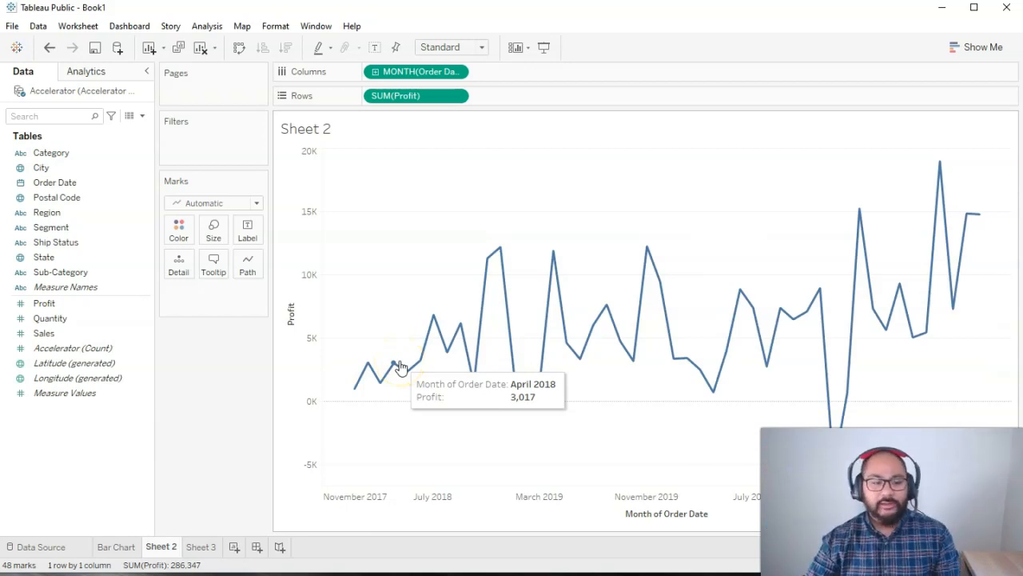
left_click(201, 546)
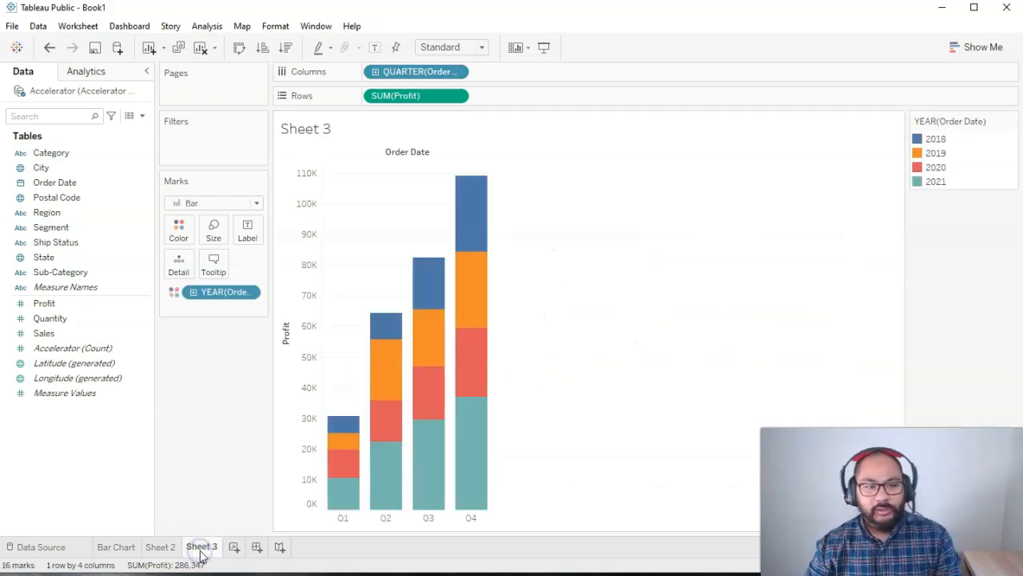
- Remove the year colouring and switch QUARTER(Order Date) to Month, giving twelve monthly bars
left_click(415, 71)
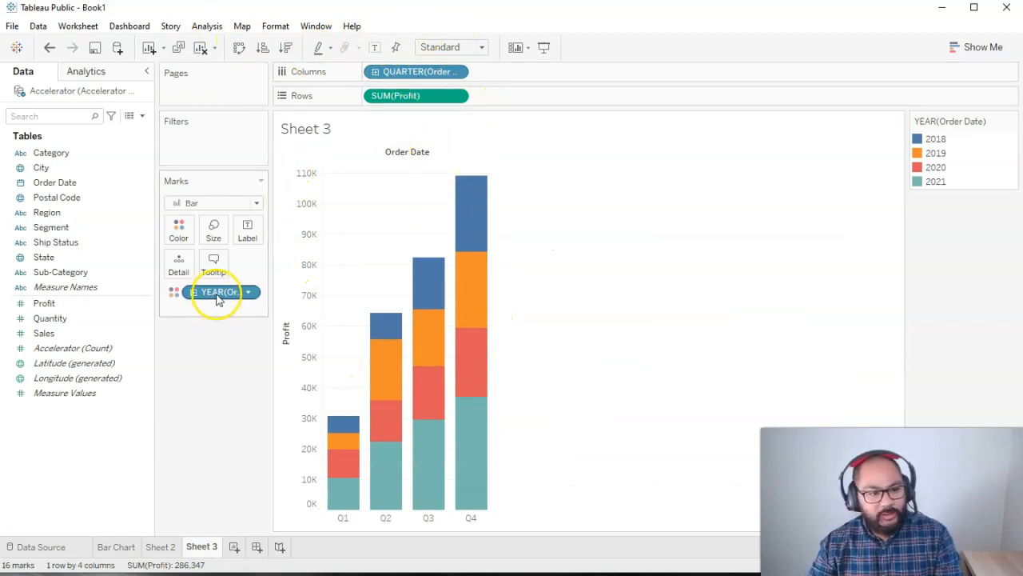
left_click_drag(220, 291, 106, 474)
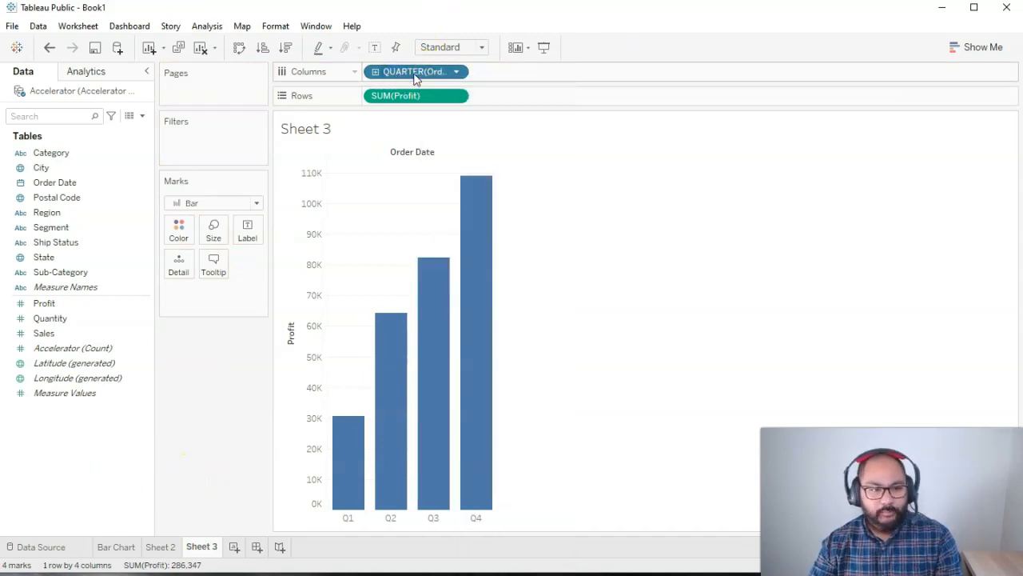
left_click(456, 71)
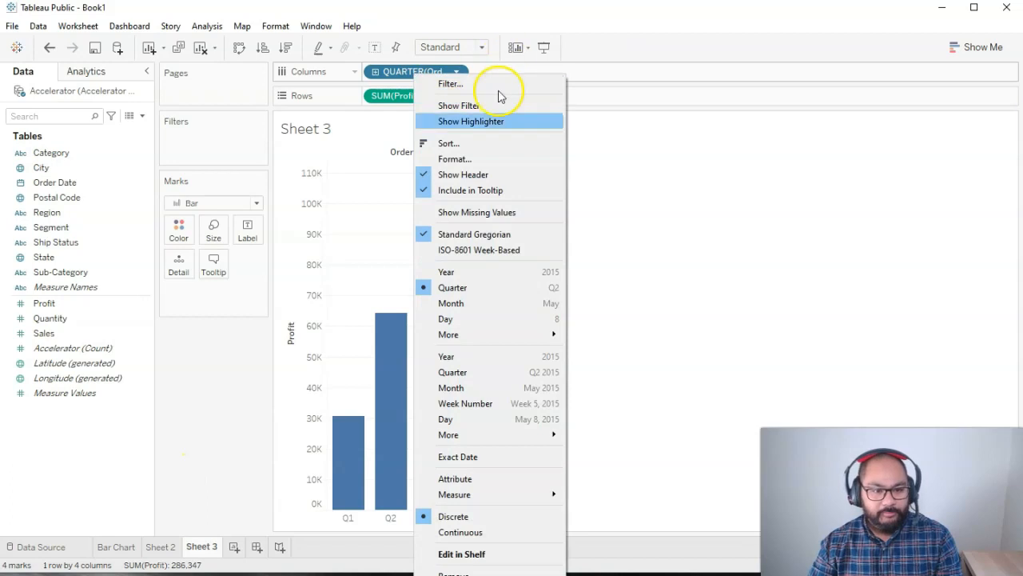
mouse_move(451, 303)
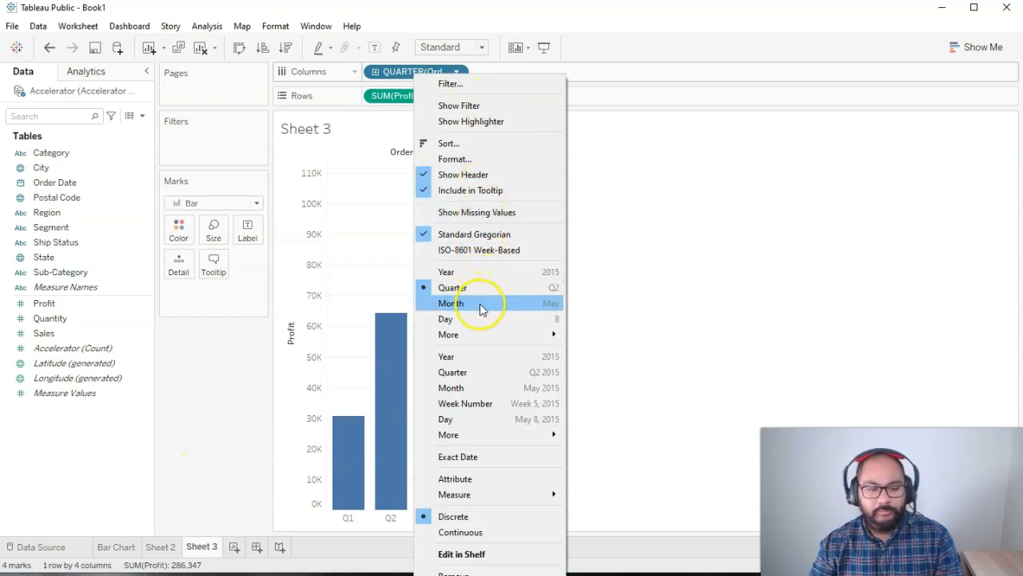
left_click(451, 302)
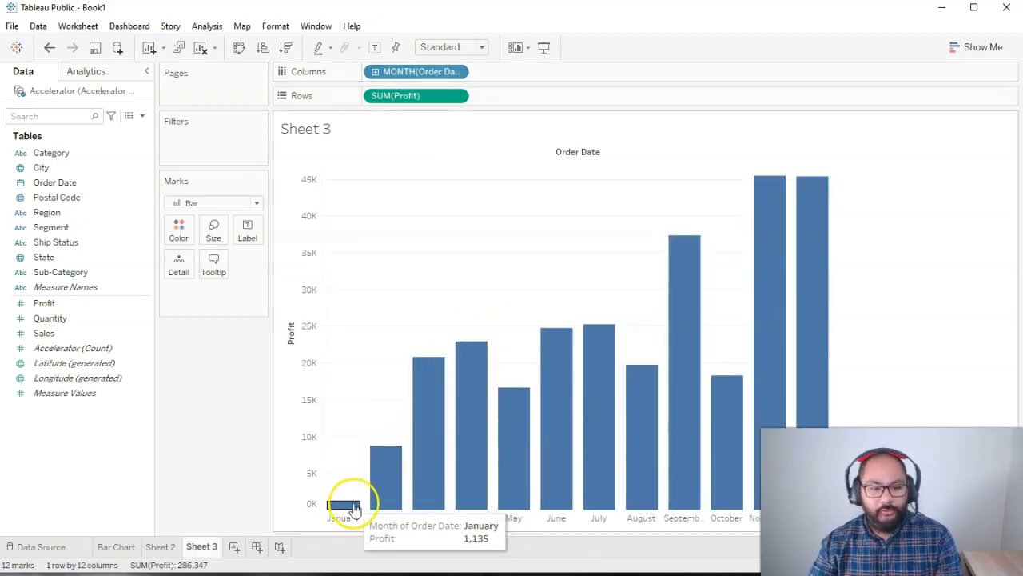
mouse_move(498, 492)
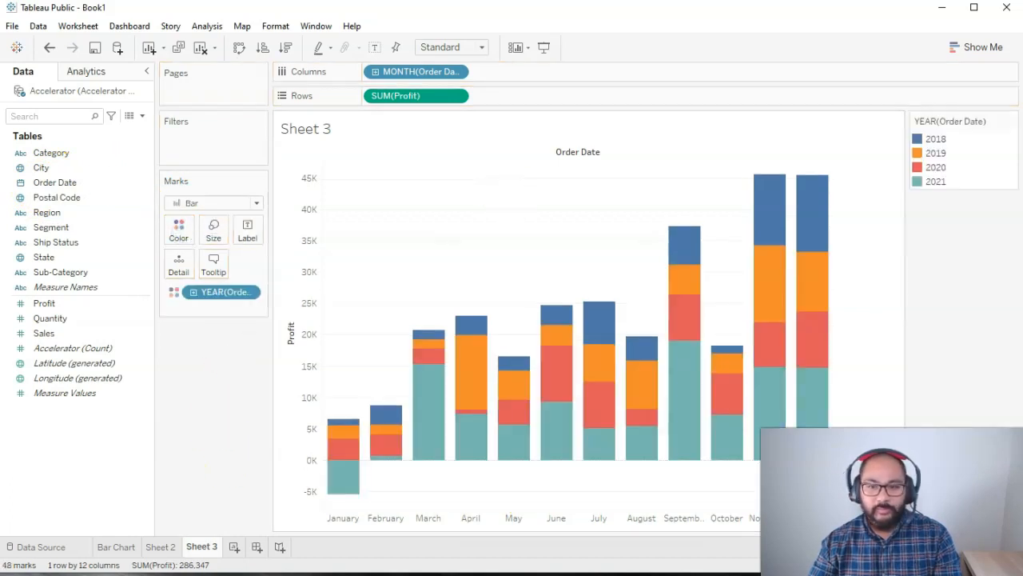
mouse_move(352, 444)
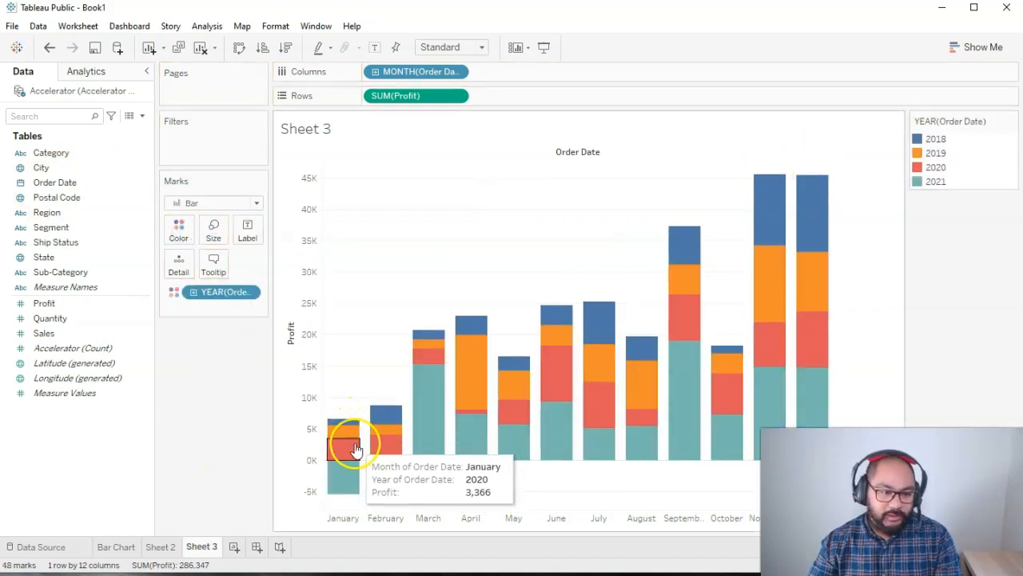
mouse_move(345, 472)
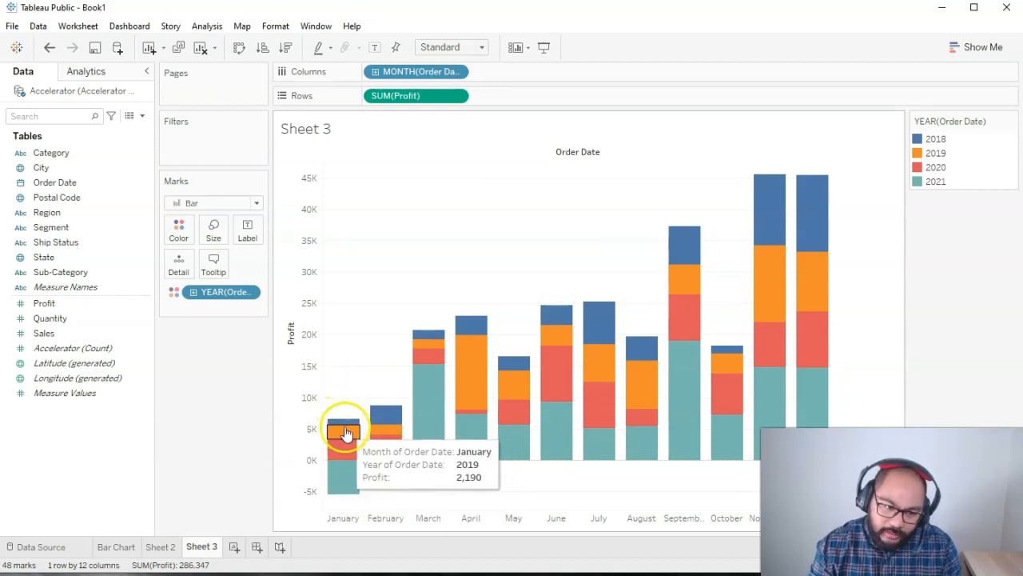
mouse_move(346, 476)
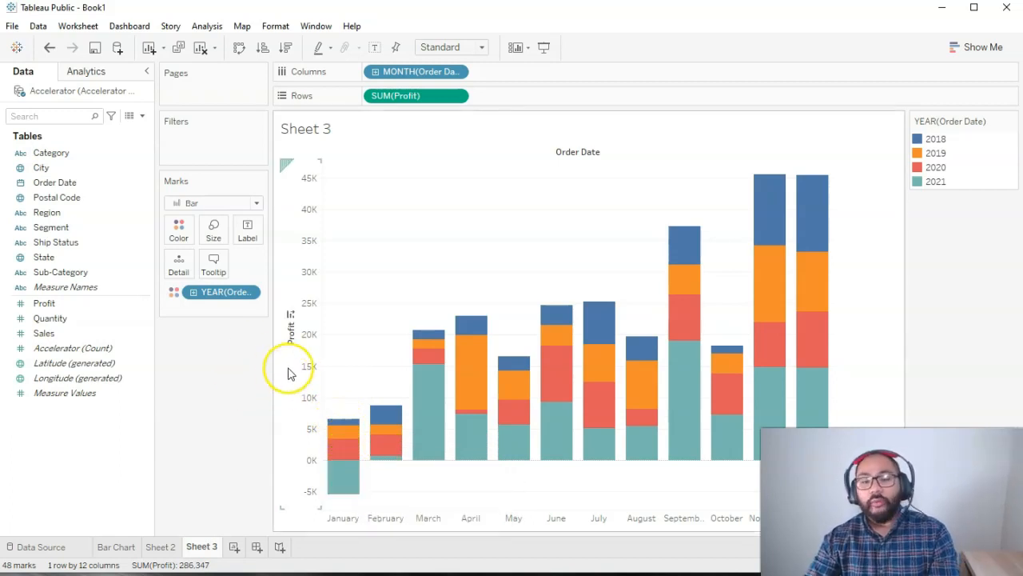
mouse_move(347, 432)
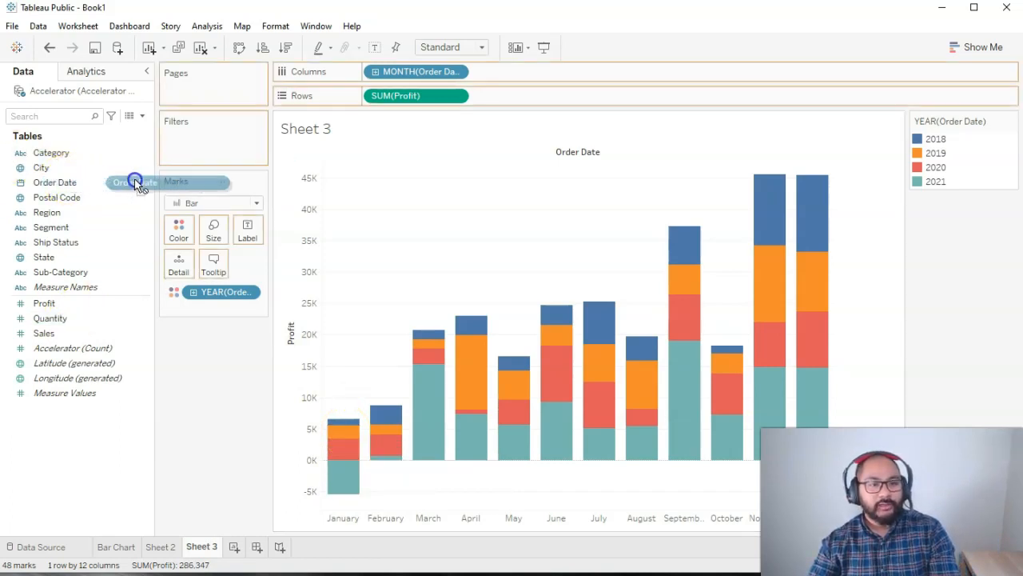
- Add YEAR(Order Date) beside MONTH on Columns and select the January 2021 -5,394 bar
left_click_drag(134, 182, 528, 68)
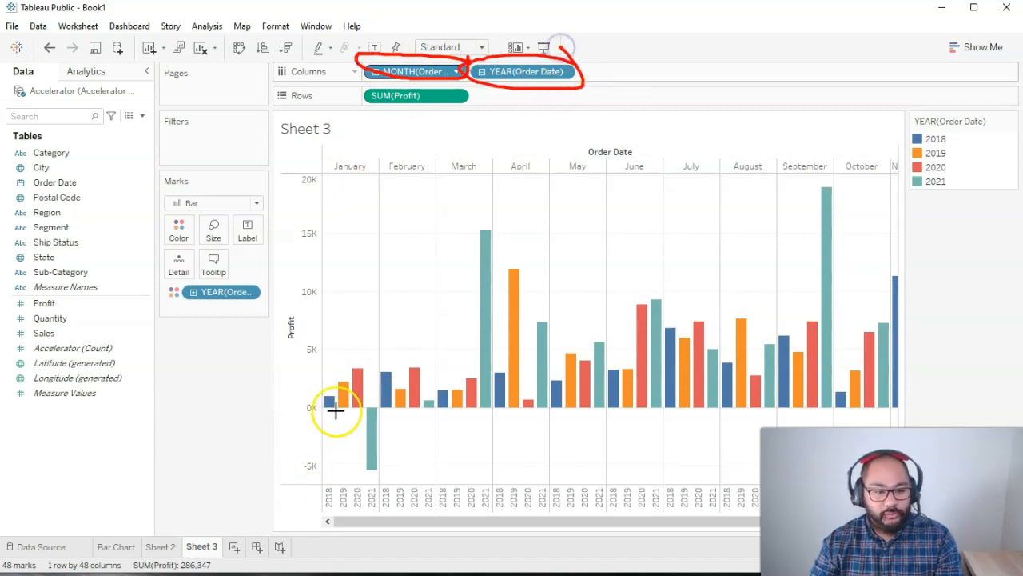
mouse_move(331, 400)
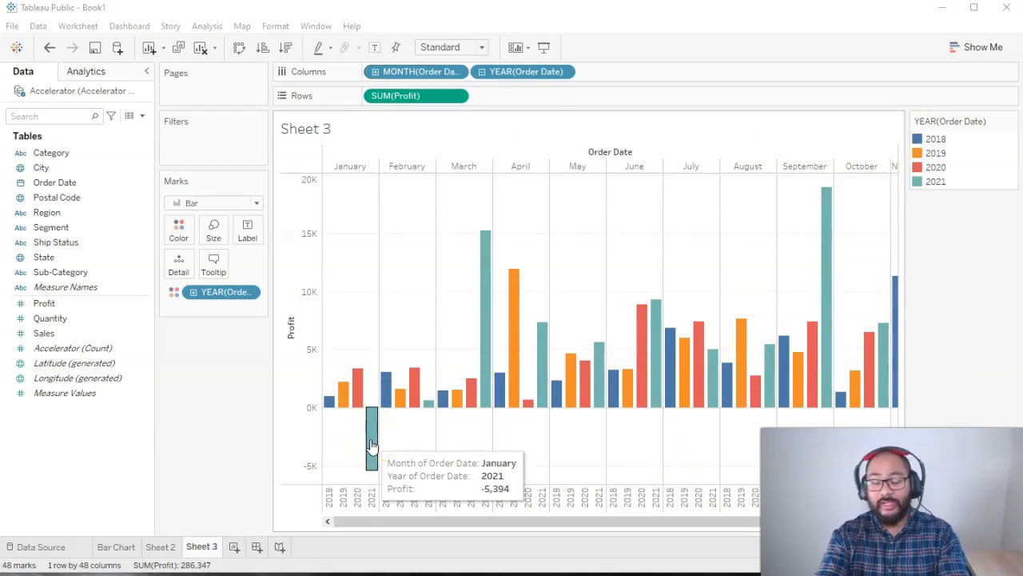
mouse_move(444, 527)
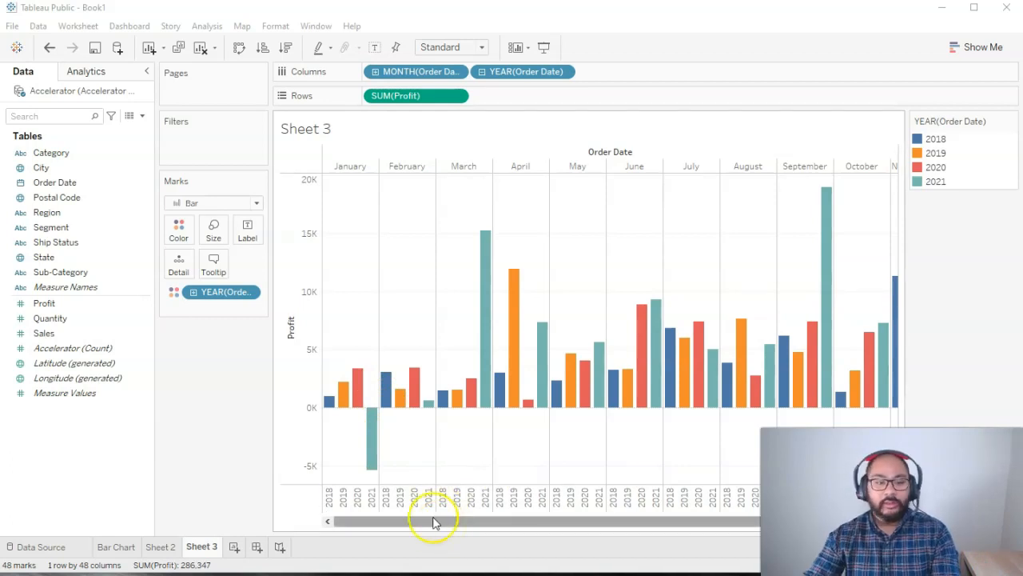
left_click(372, 436)
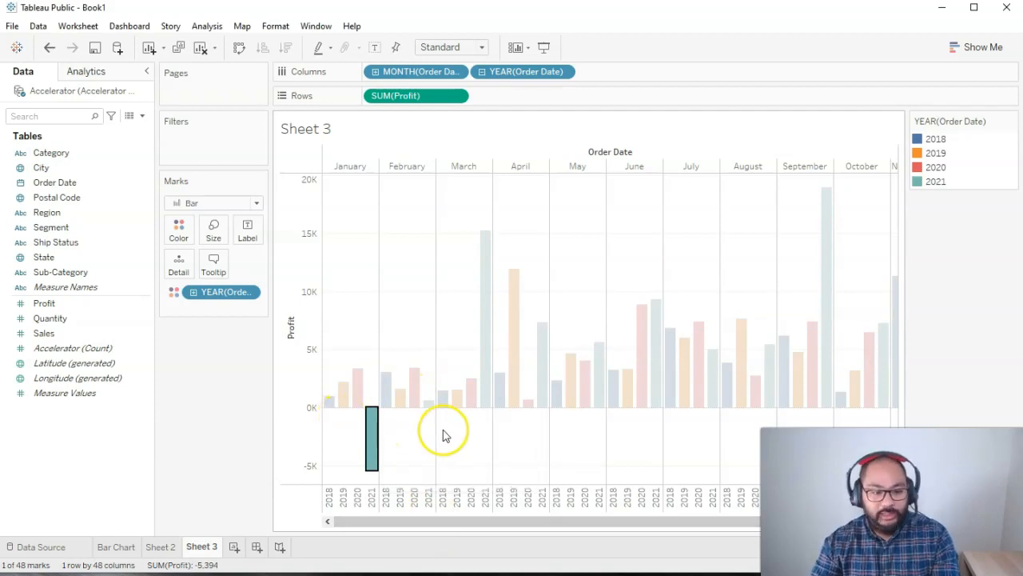
- Keep only January 2021, then Office Furniture and Supplies, then the four loss-making sub-categories
left_click(372, 440)
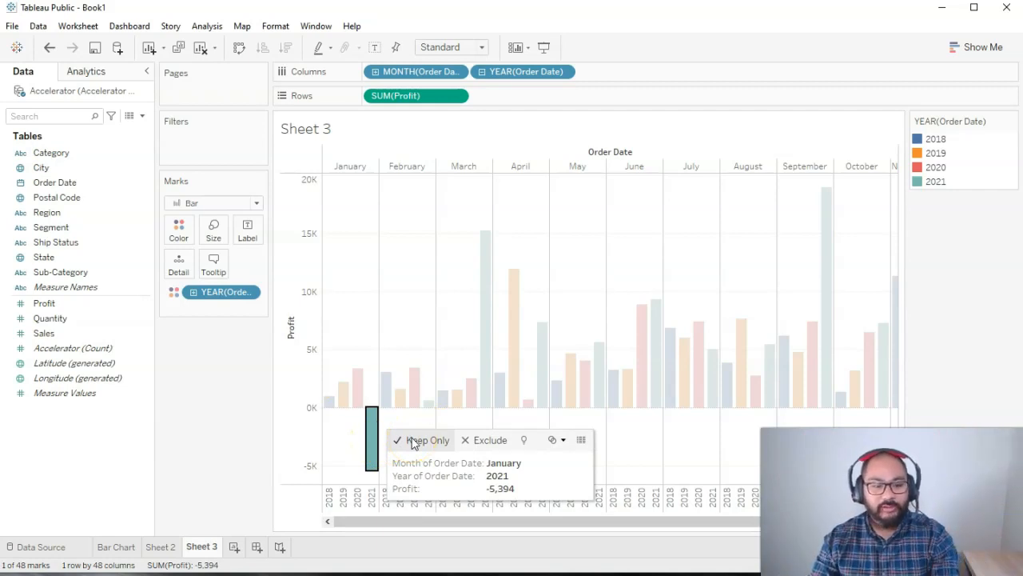
left_click(426, 440)
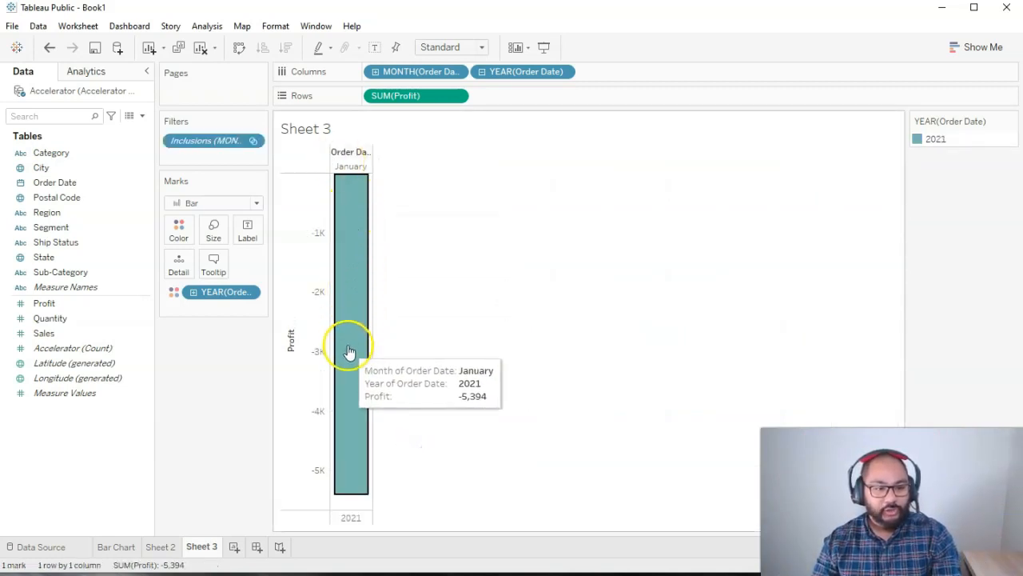
mouse_move(435, 116)
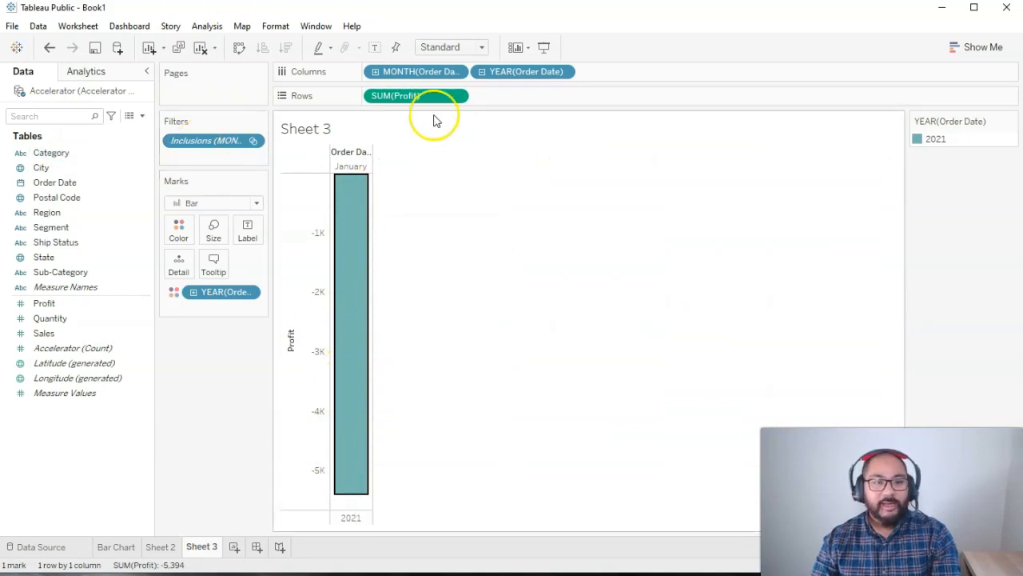
left_click(416, 72)
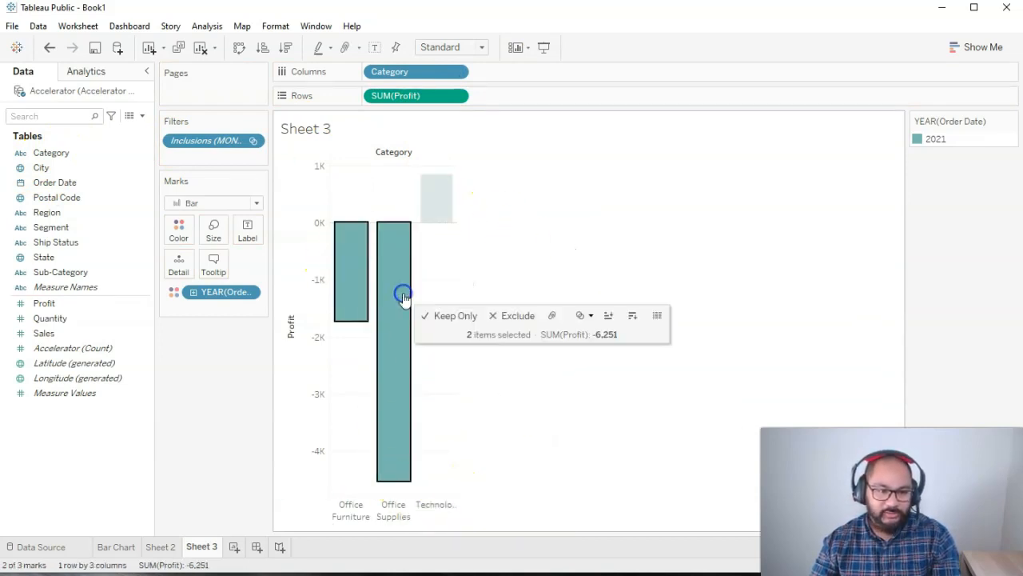
left_click(455, 315)
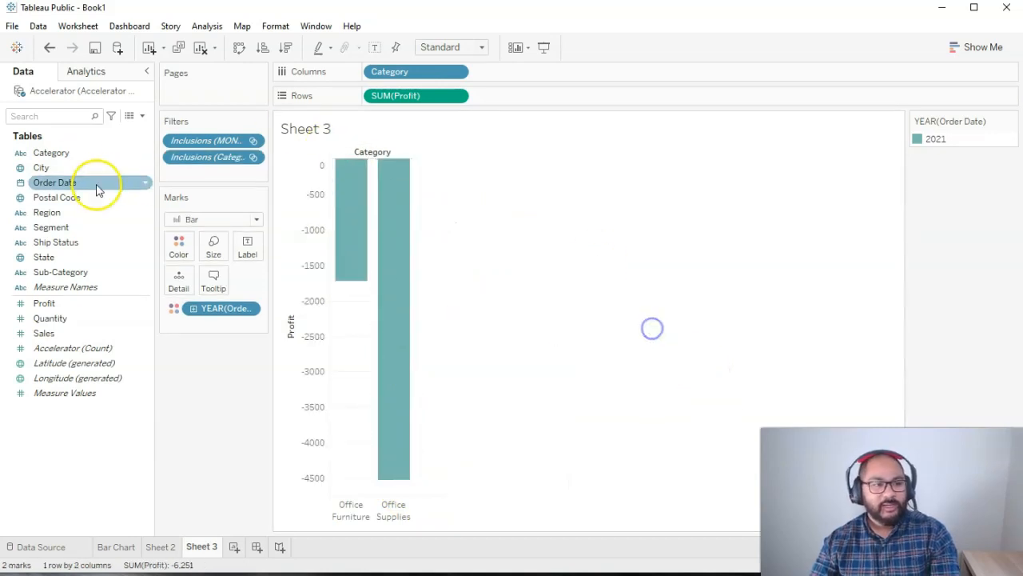
left_click_drag(60, 272, 568, 74)
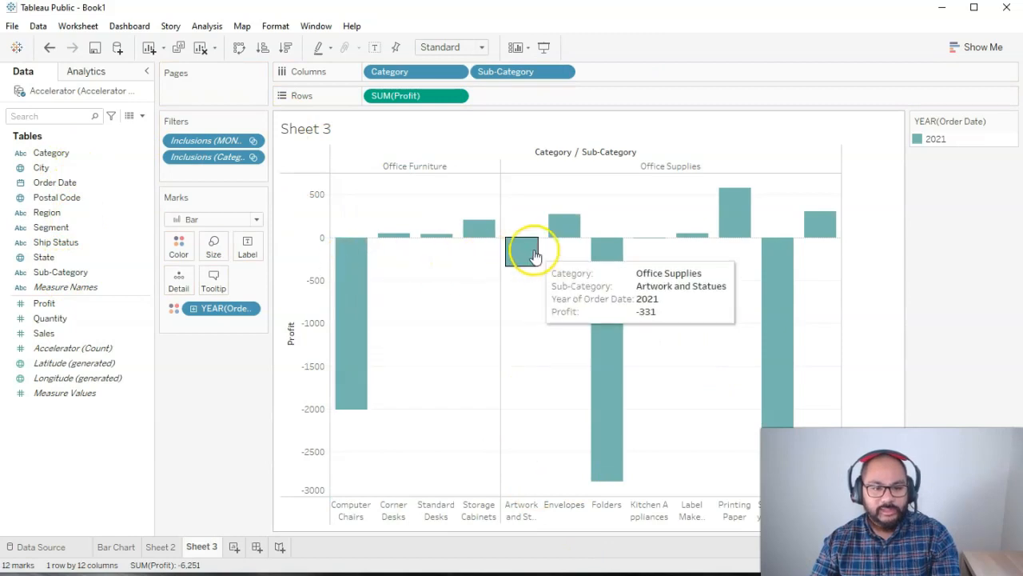
mouse_move(400, 312)
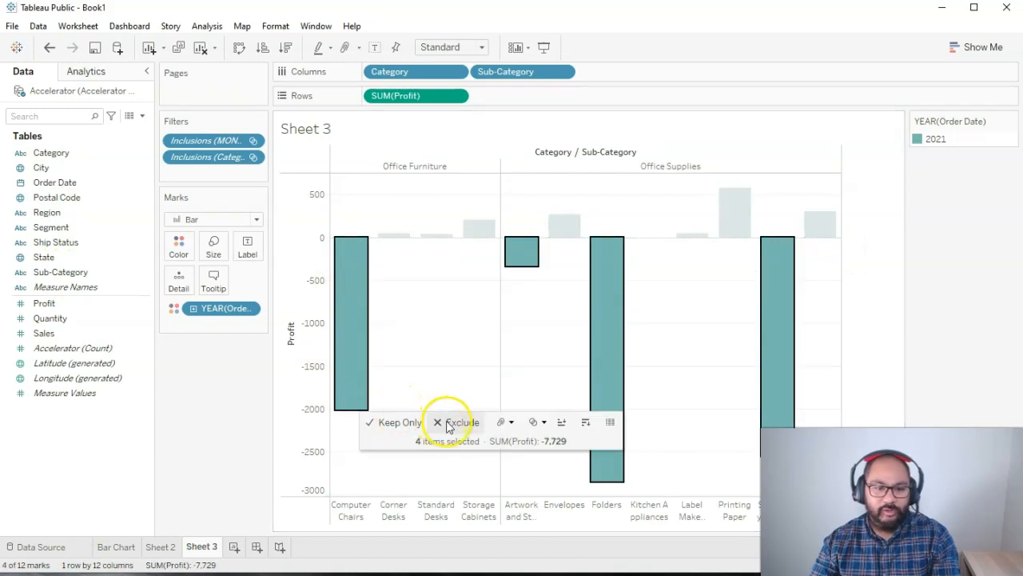
left_click(459, 422)
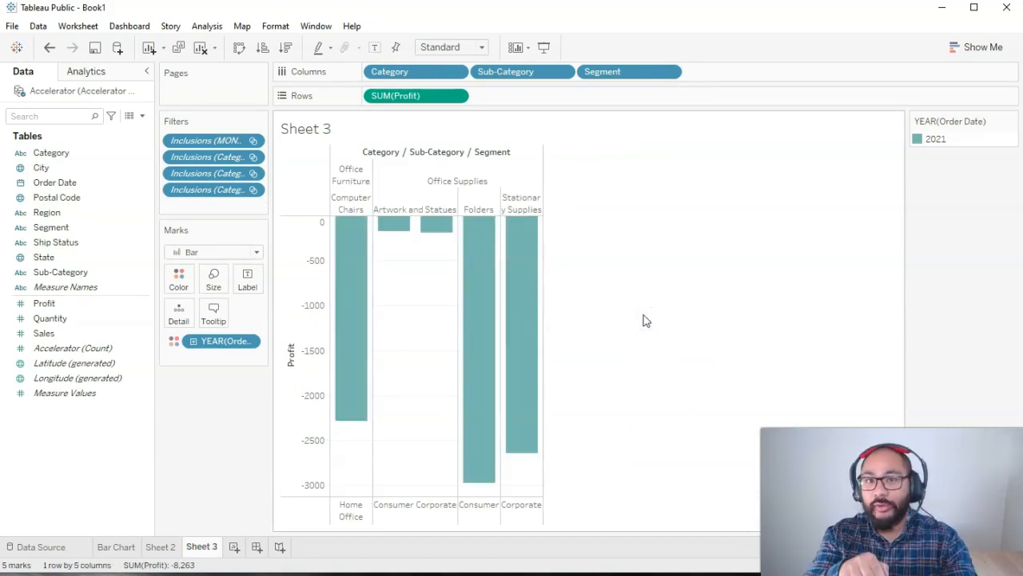
mouse_move(415, 397)
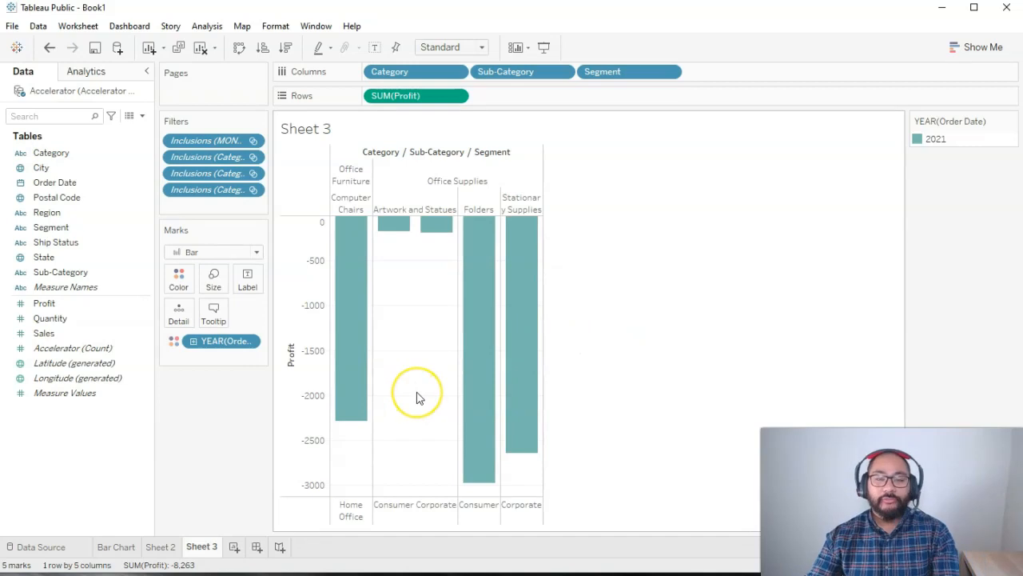
mouse_move(417, 394)
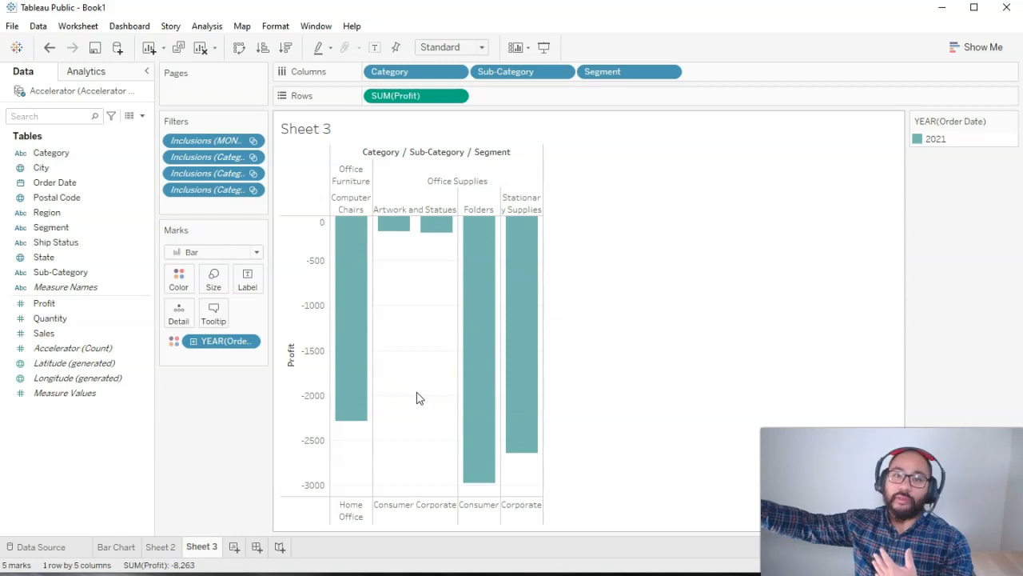
mouse_move(444, 287)
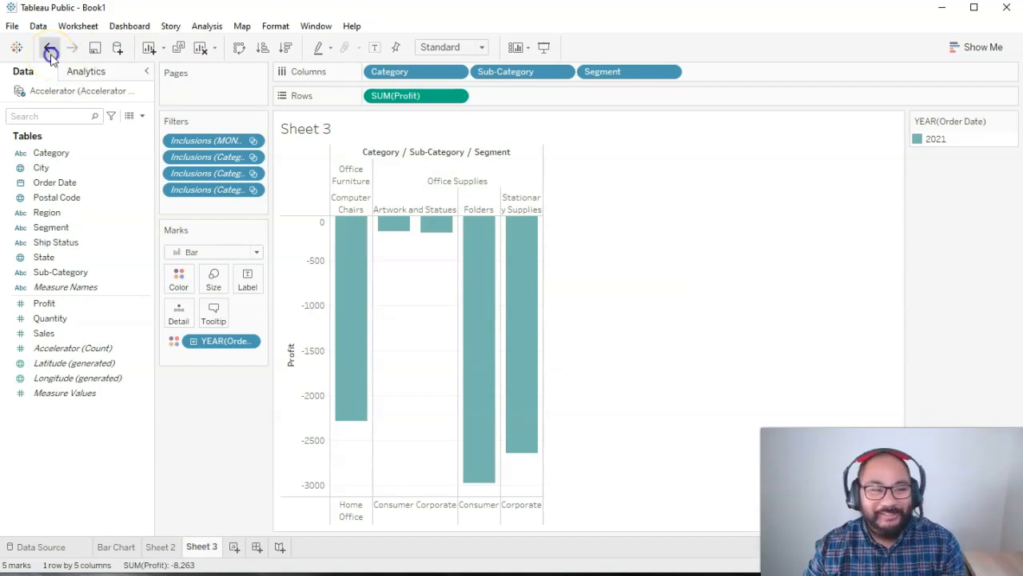
- Undo the segment split, sub-category breakdown and keep-only filters three times
left_click(49, 47)
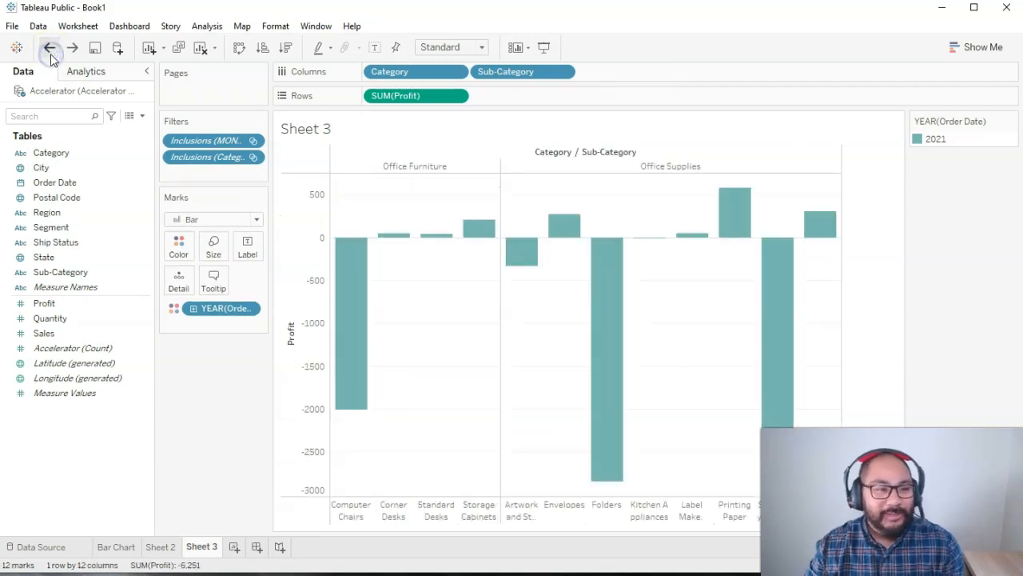
left_click(49, 47)
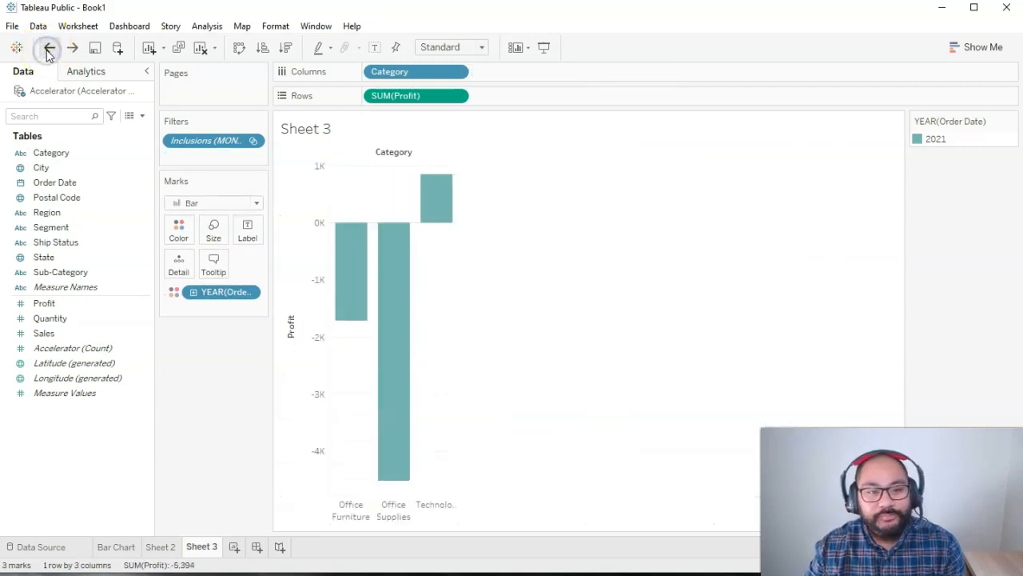
left_click(47, 47)
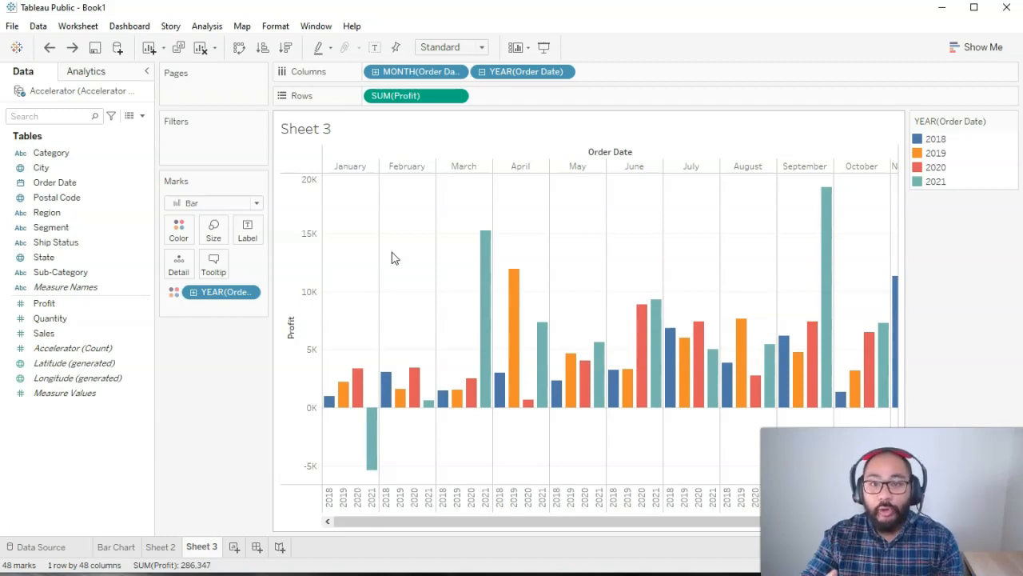
mouse_move(680, 216)
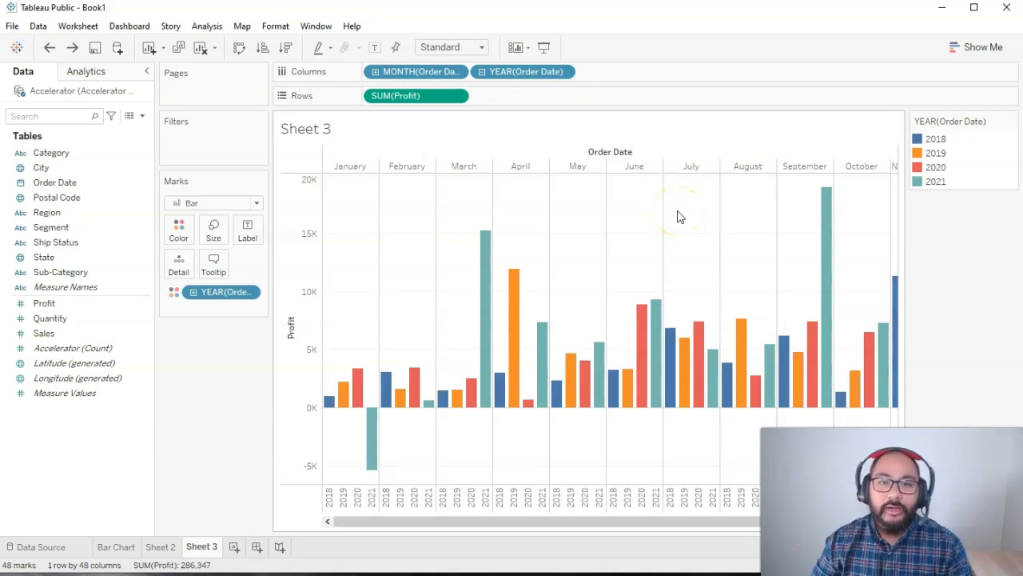
mouse_move(599, 252)
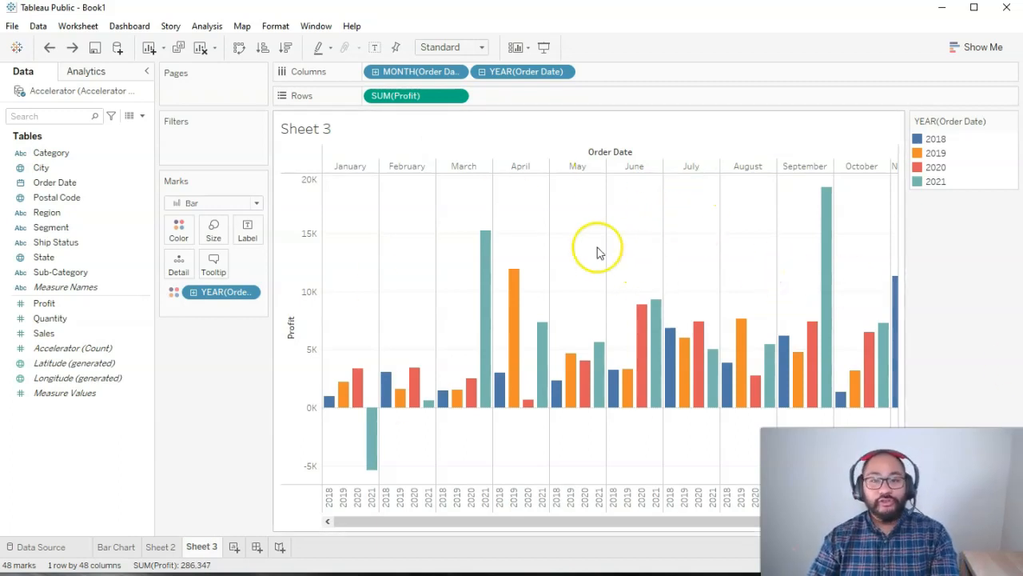
mouse_move(615, 232)
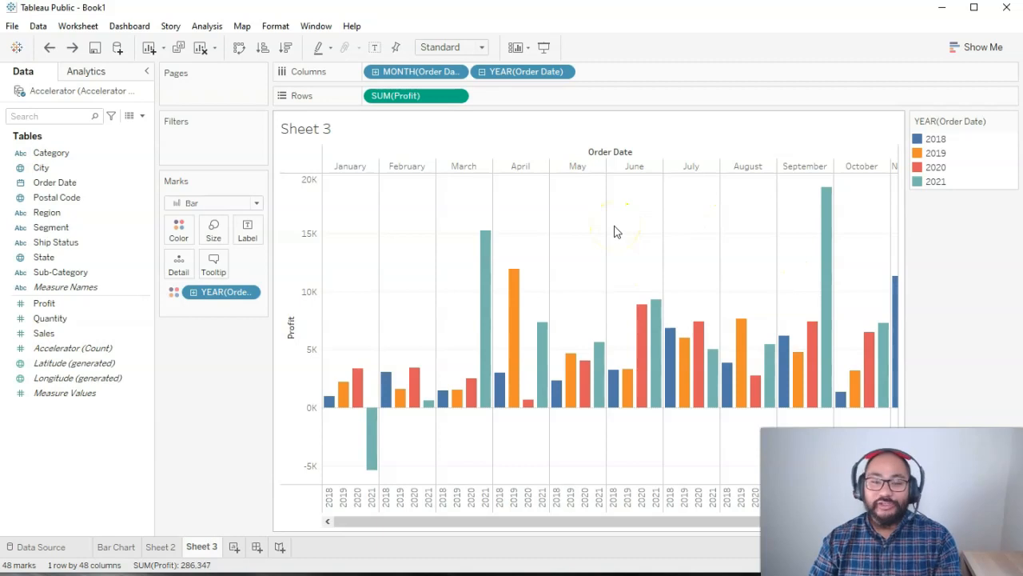